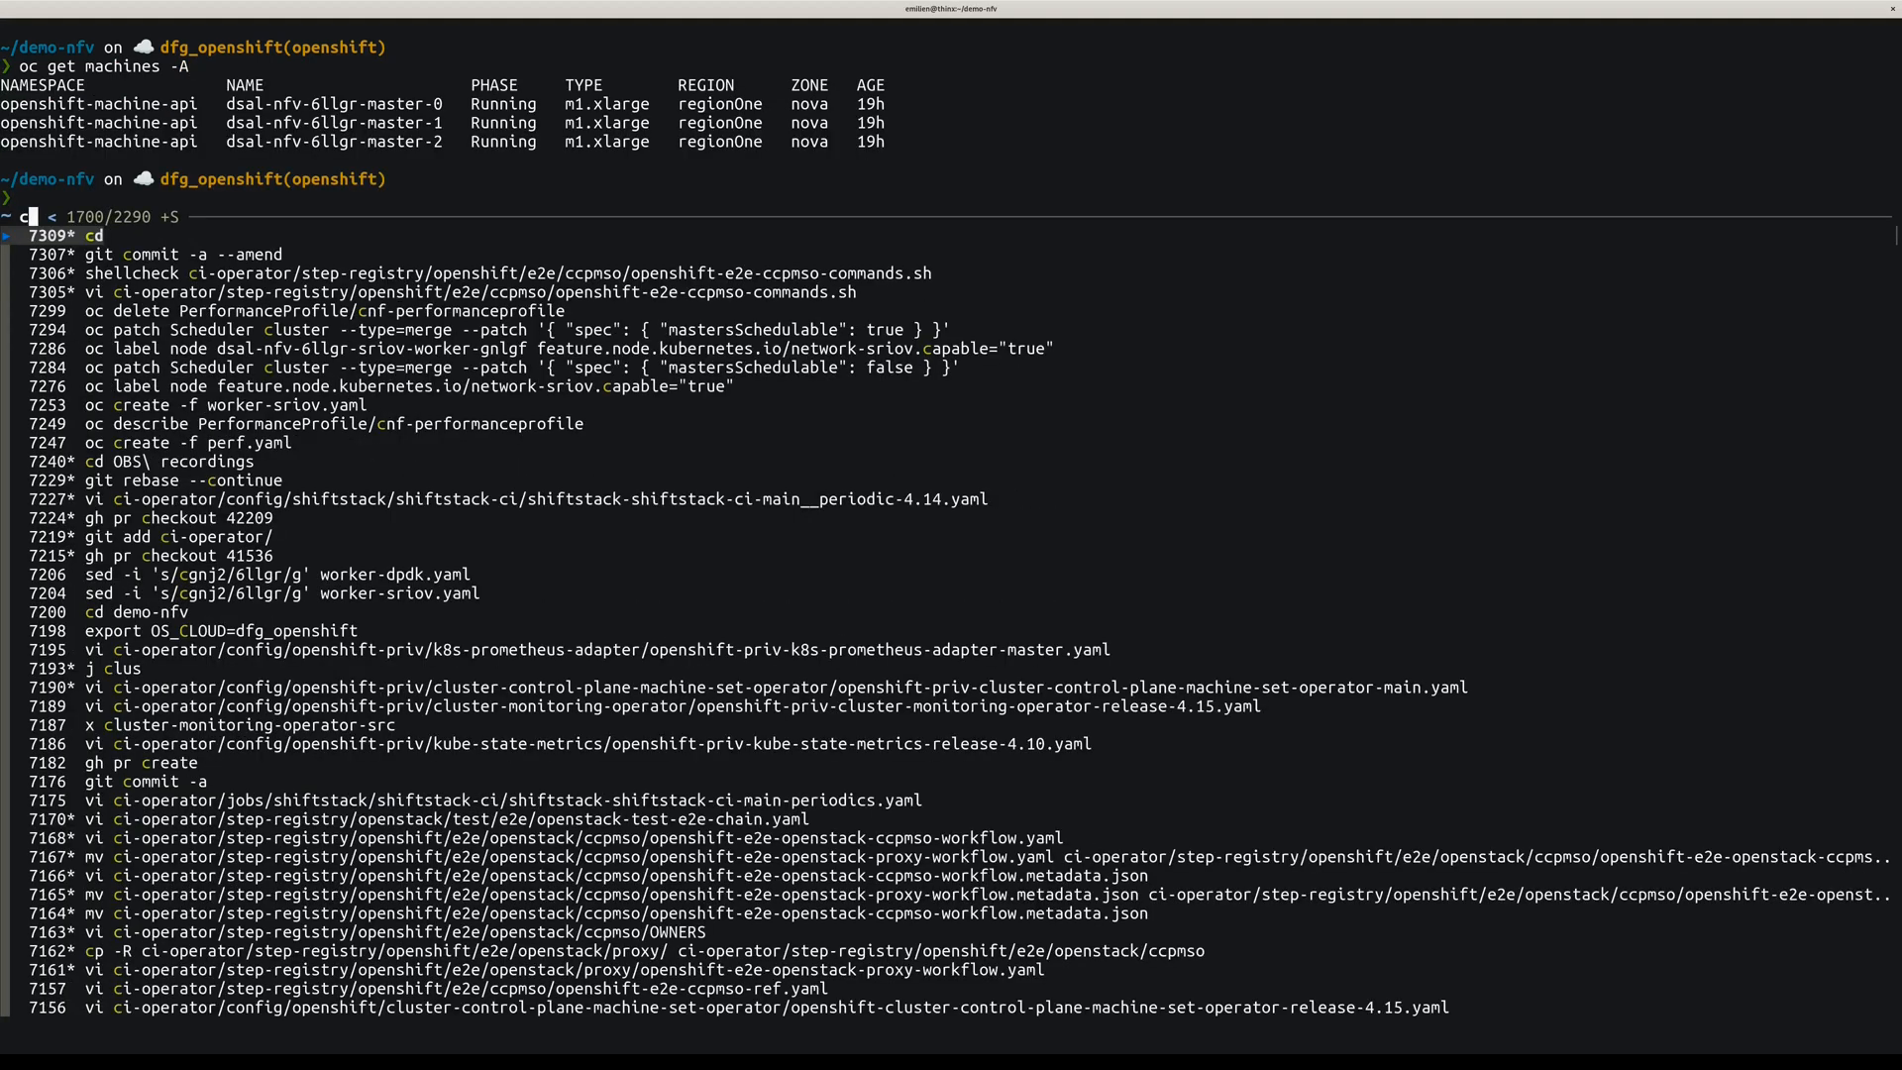
- Review the perf.yaml performance profile in vi, then clear the terminal
type("node")
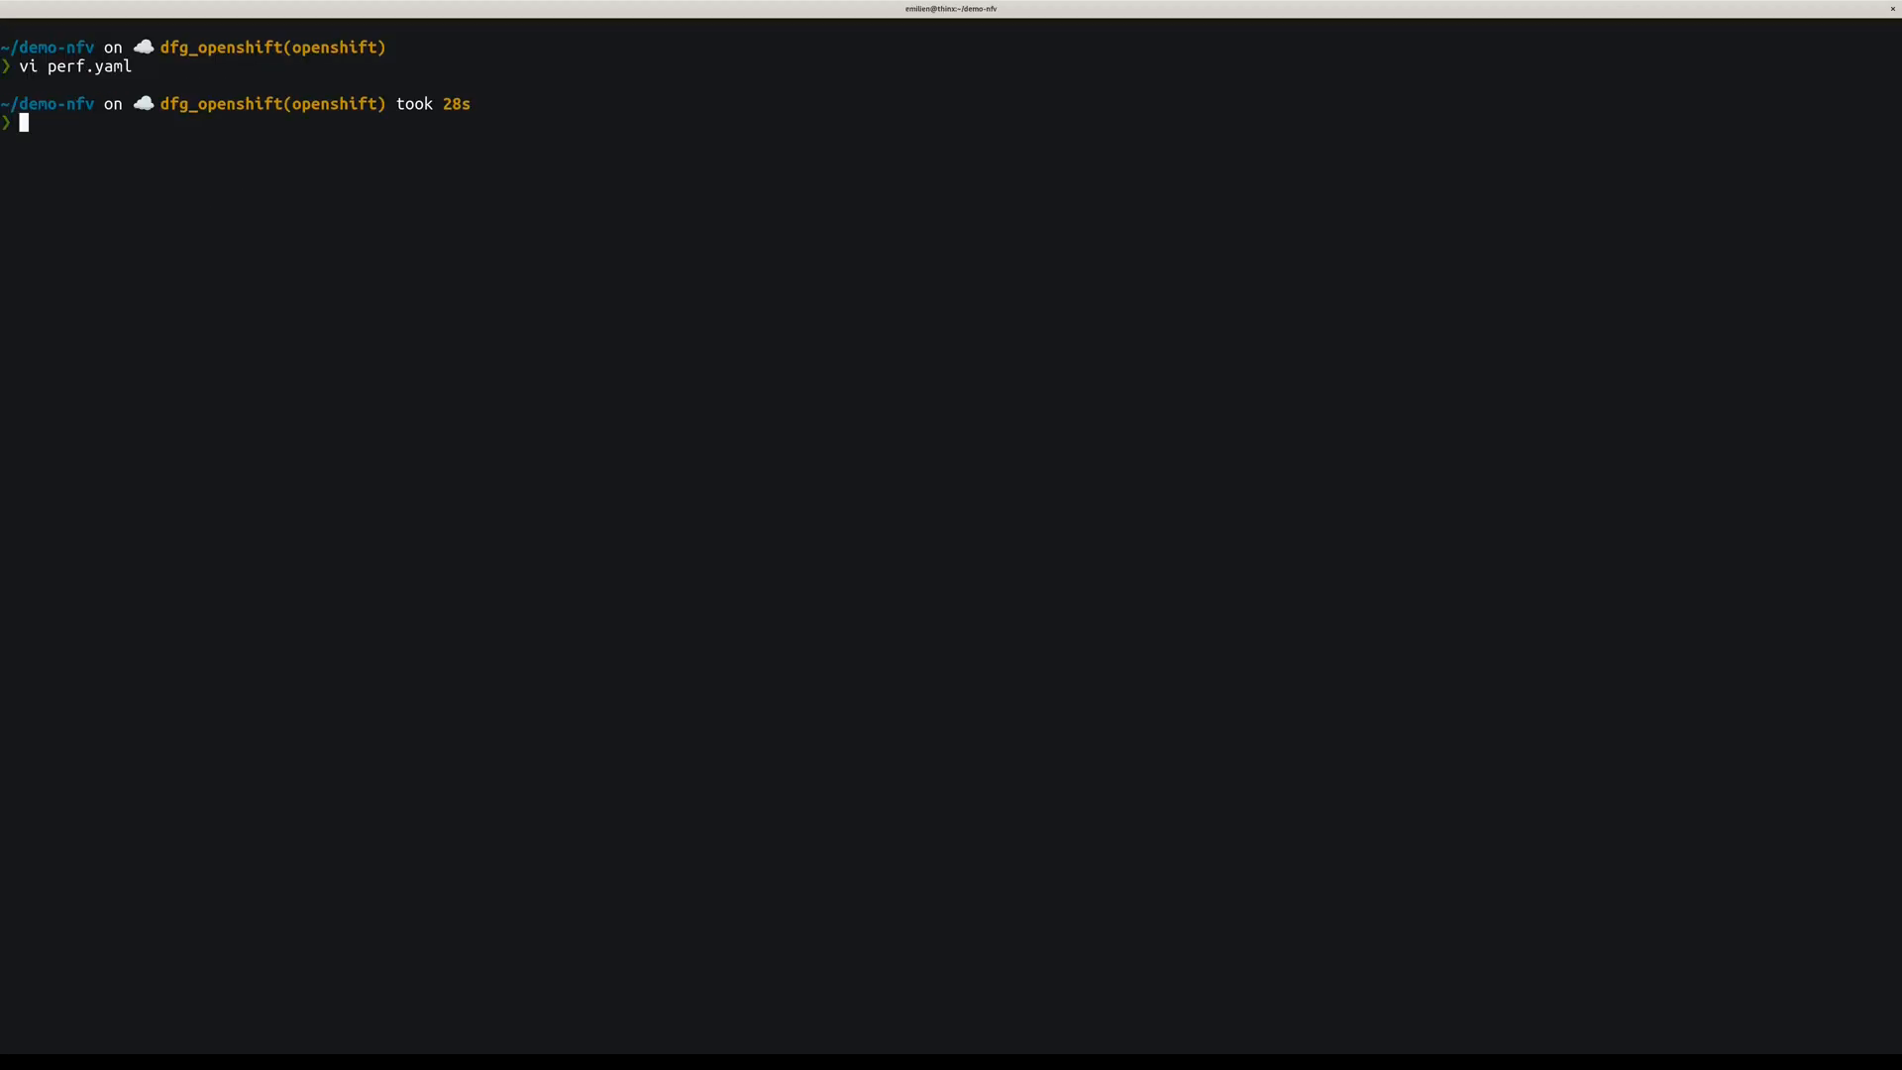
- Run 'oc create -f perf.yaml' to create the cnf-performanceprofile profile
type("oc")
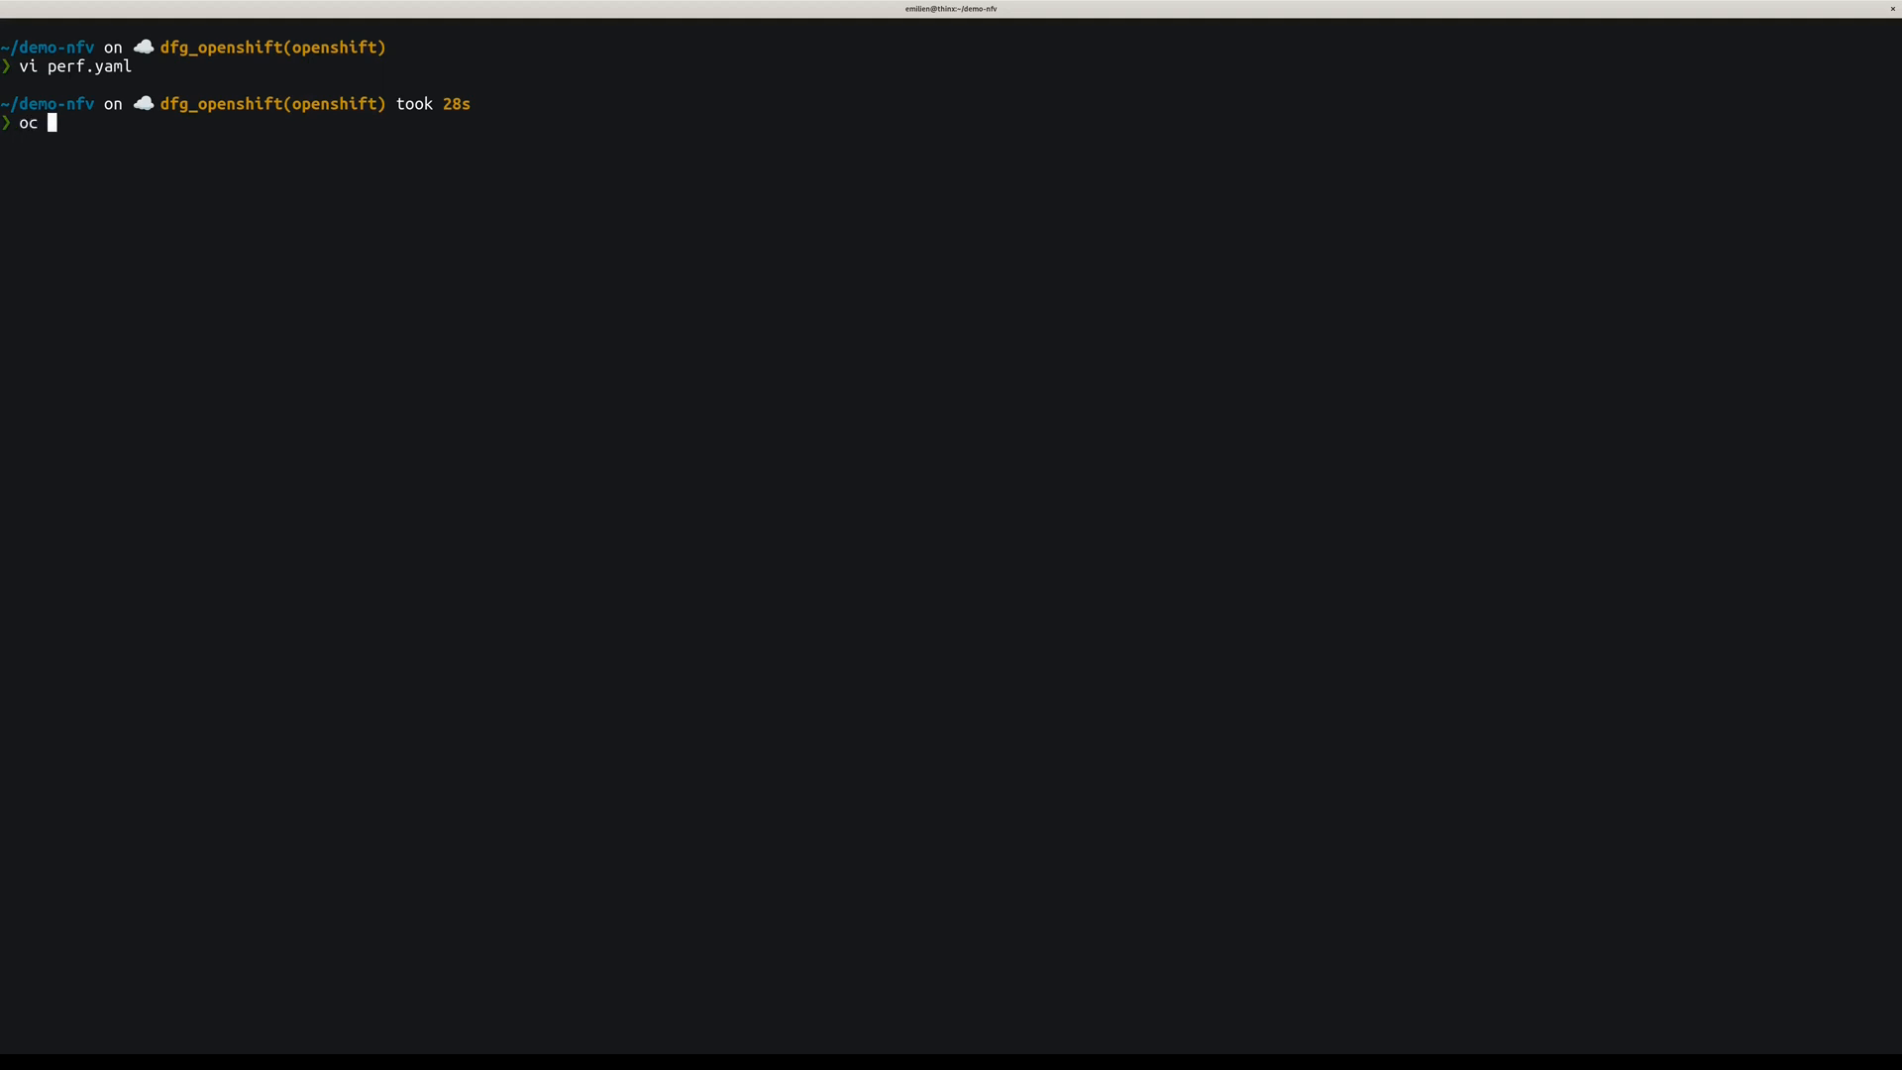
type("create -f perf.yaml")
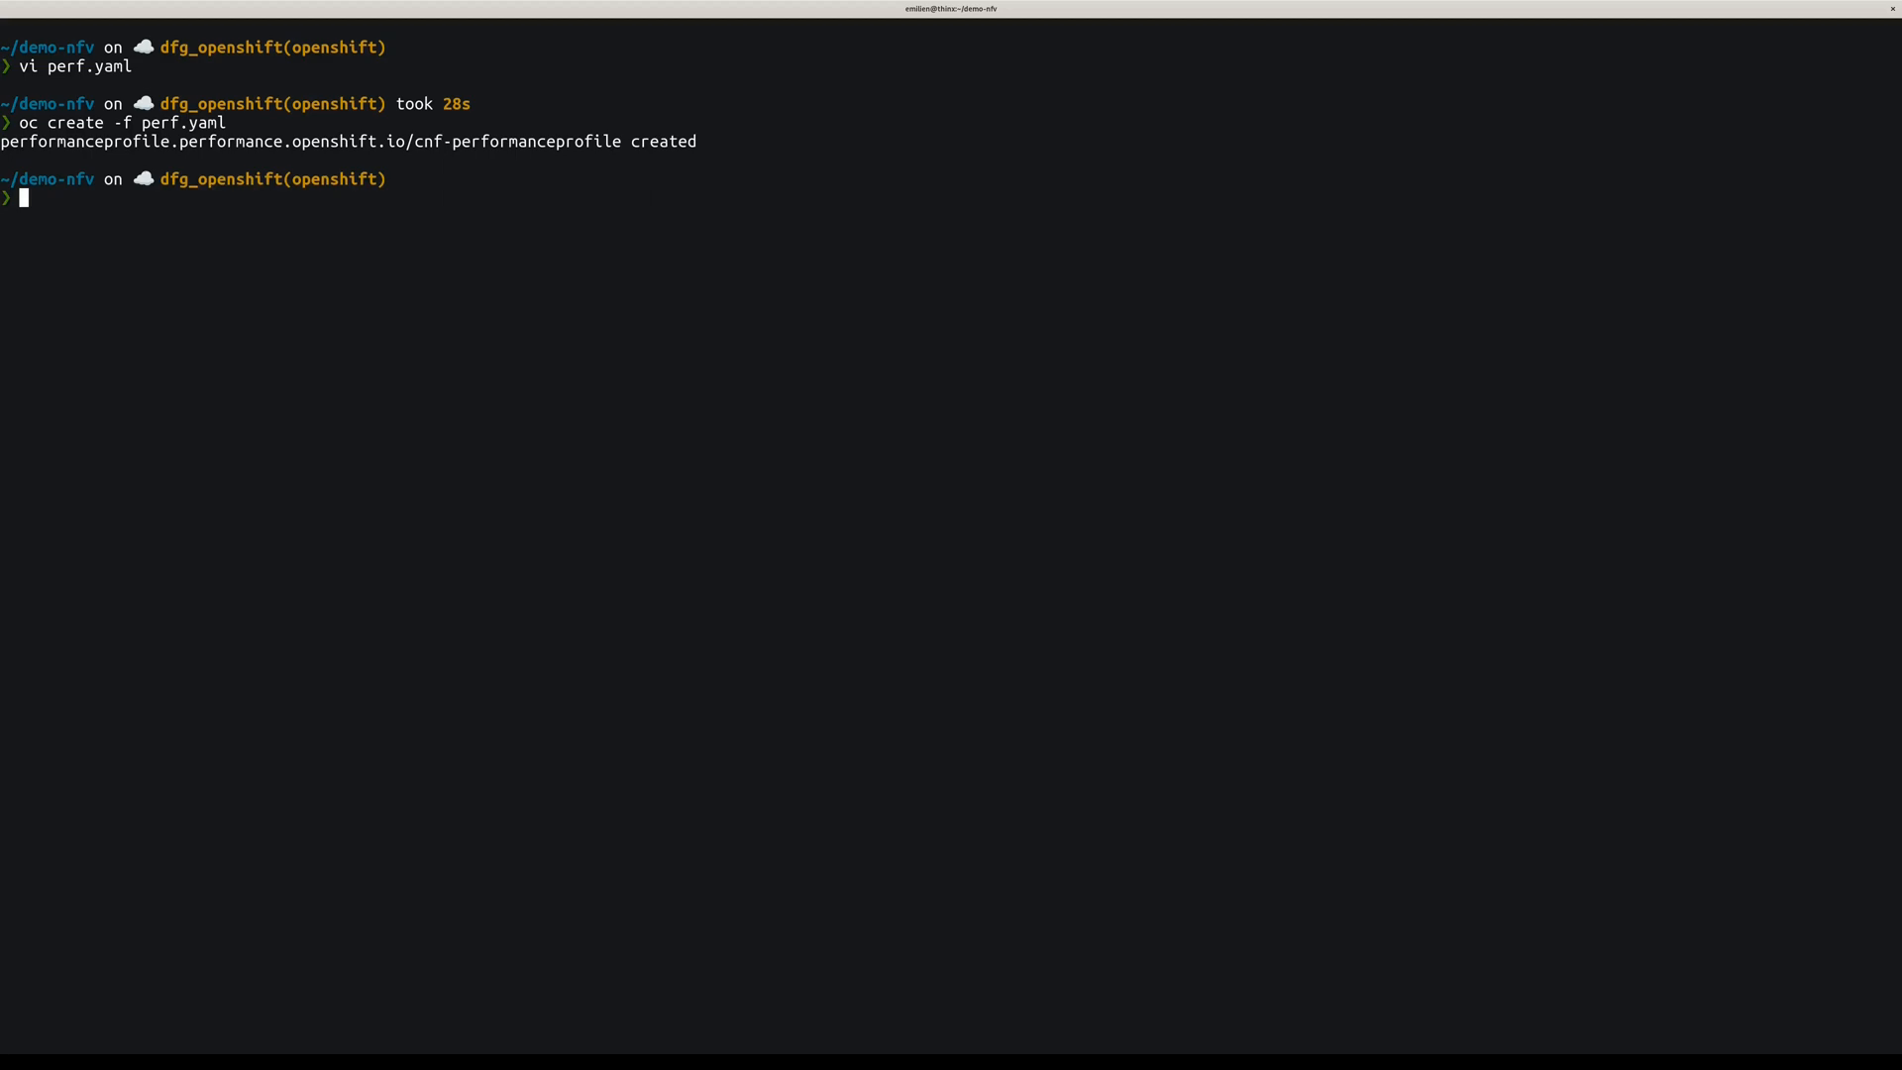
type("get")
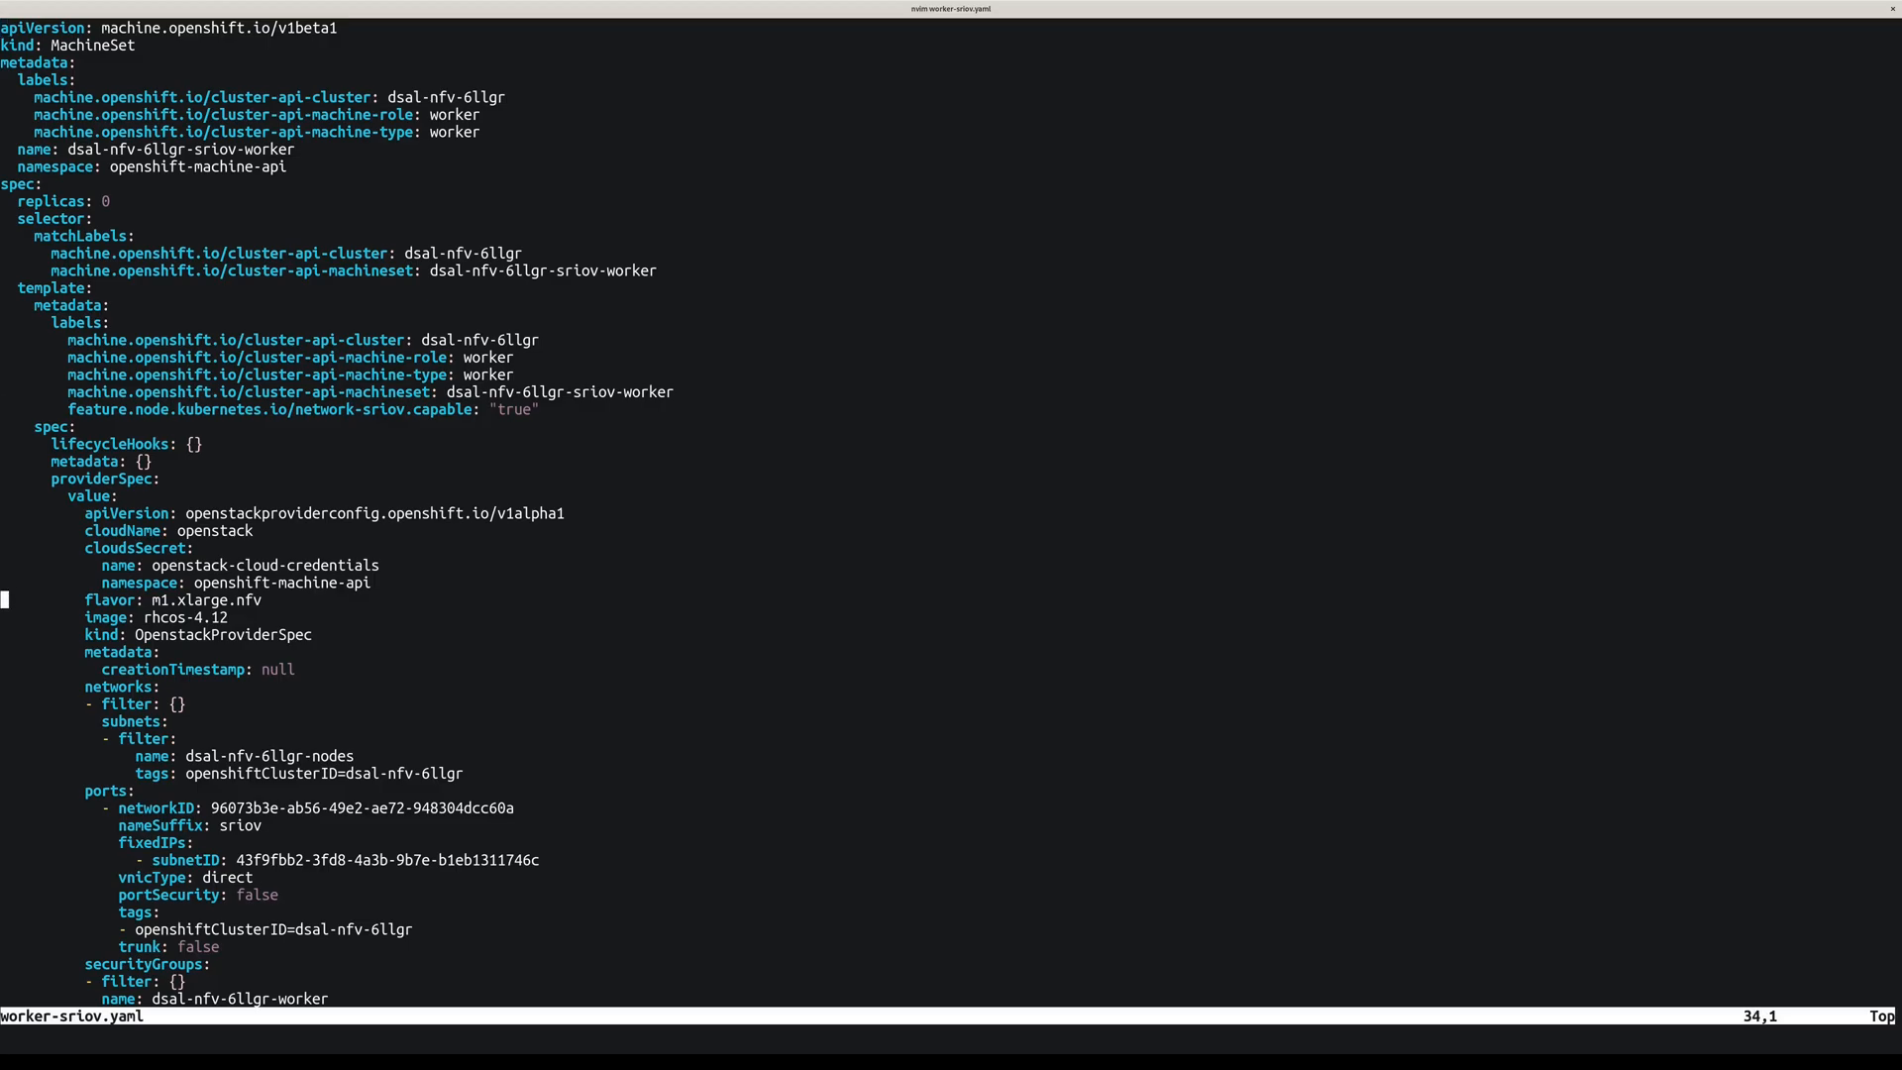
- Quit Vim with ':q!' and show the m1.xlarge.nfv flavor details
type(":q!")
type("openstack flavor show m1.xlarge.nf")
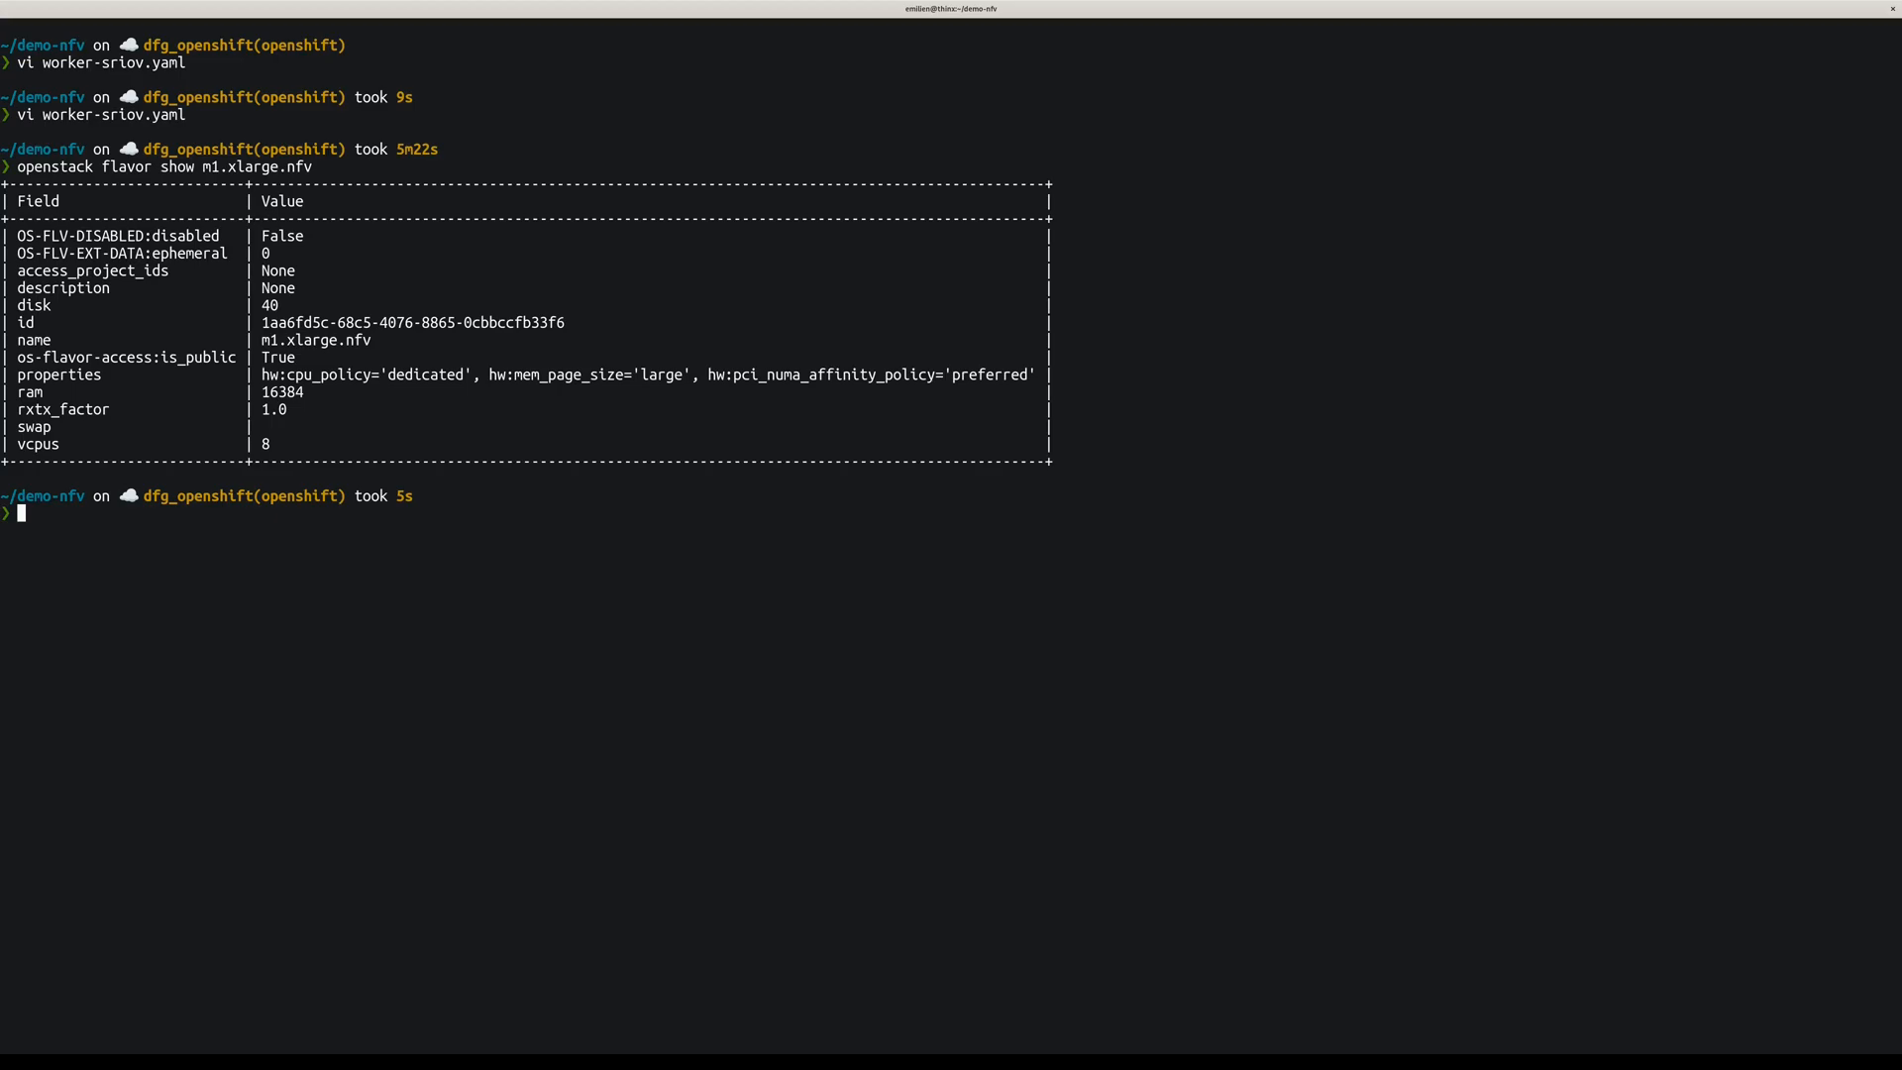
- Recheck worker-sriov.yaml in vi, then create the dsal-nfv-6llgr-sriov-worker MachineSet from it
type("vi worker-sriov.yaml")
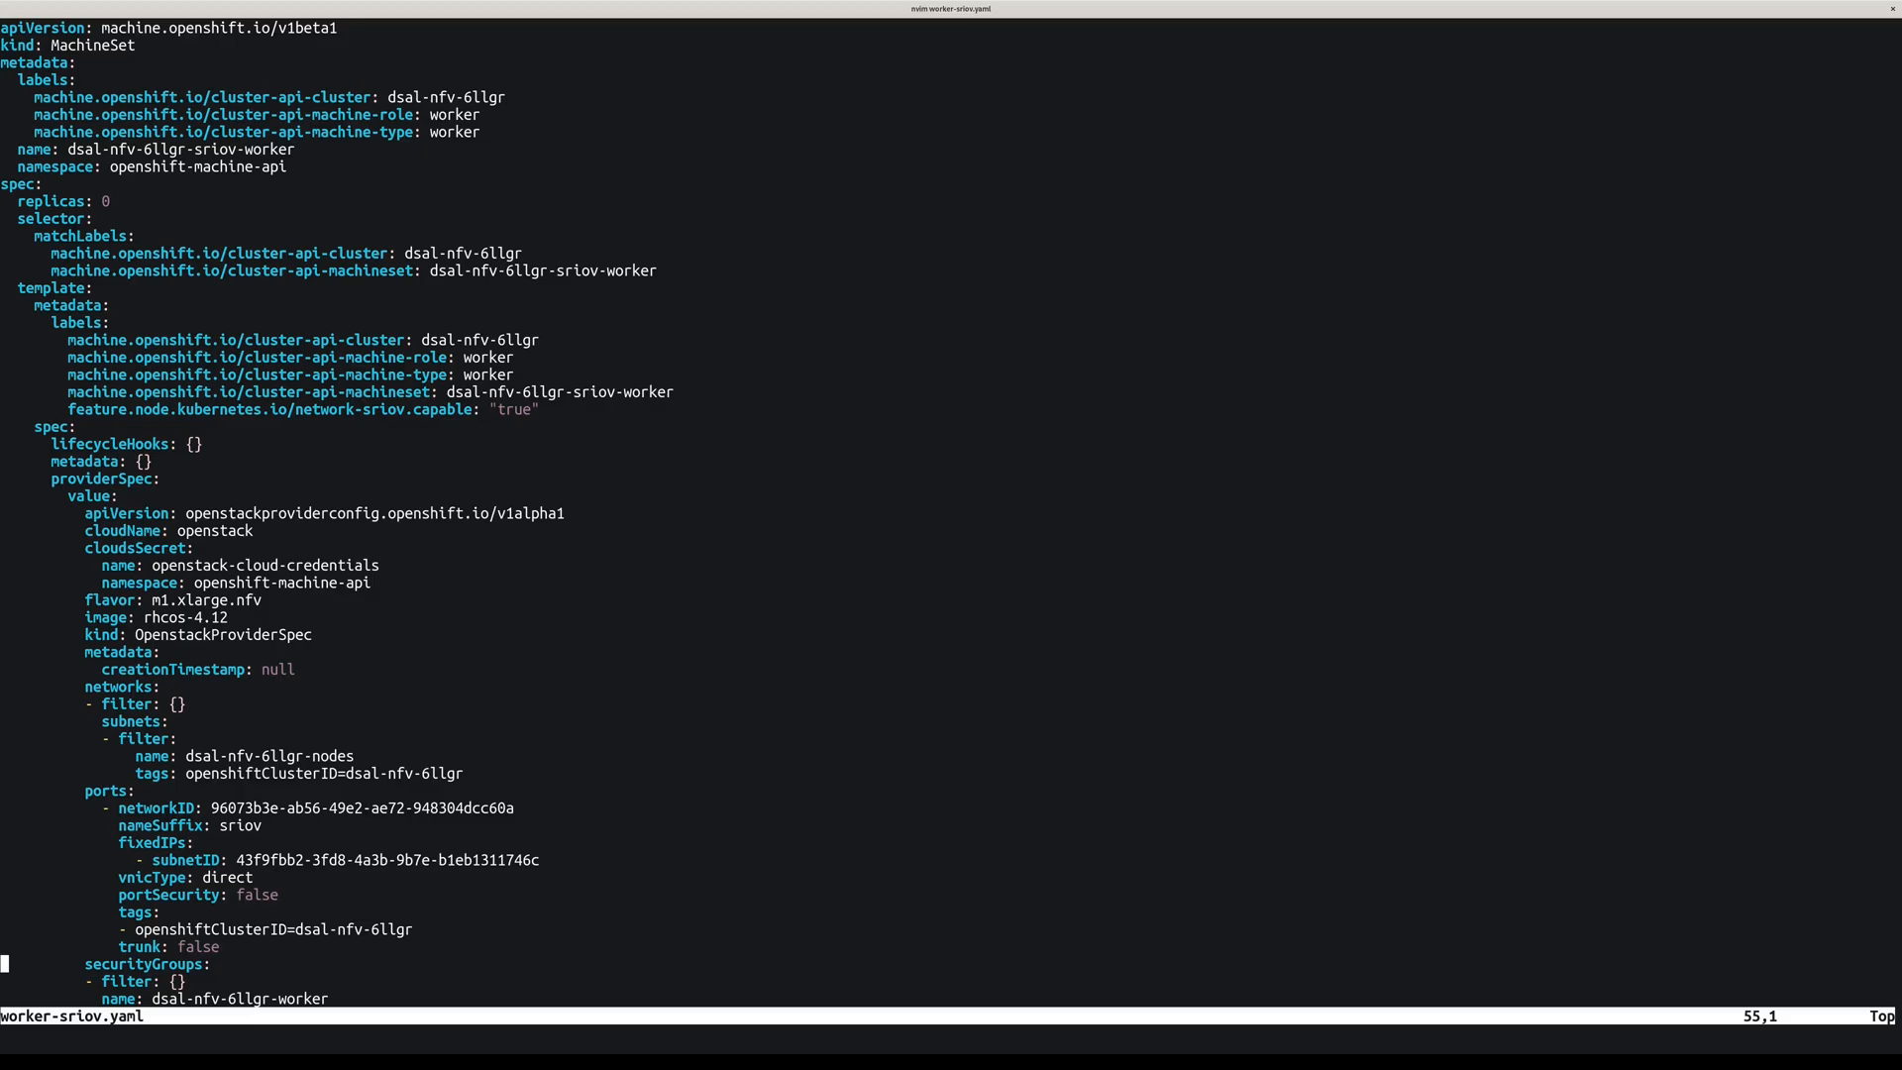
key("Up")
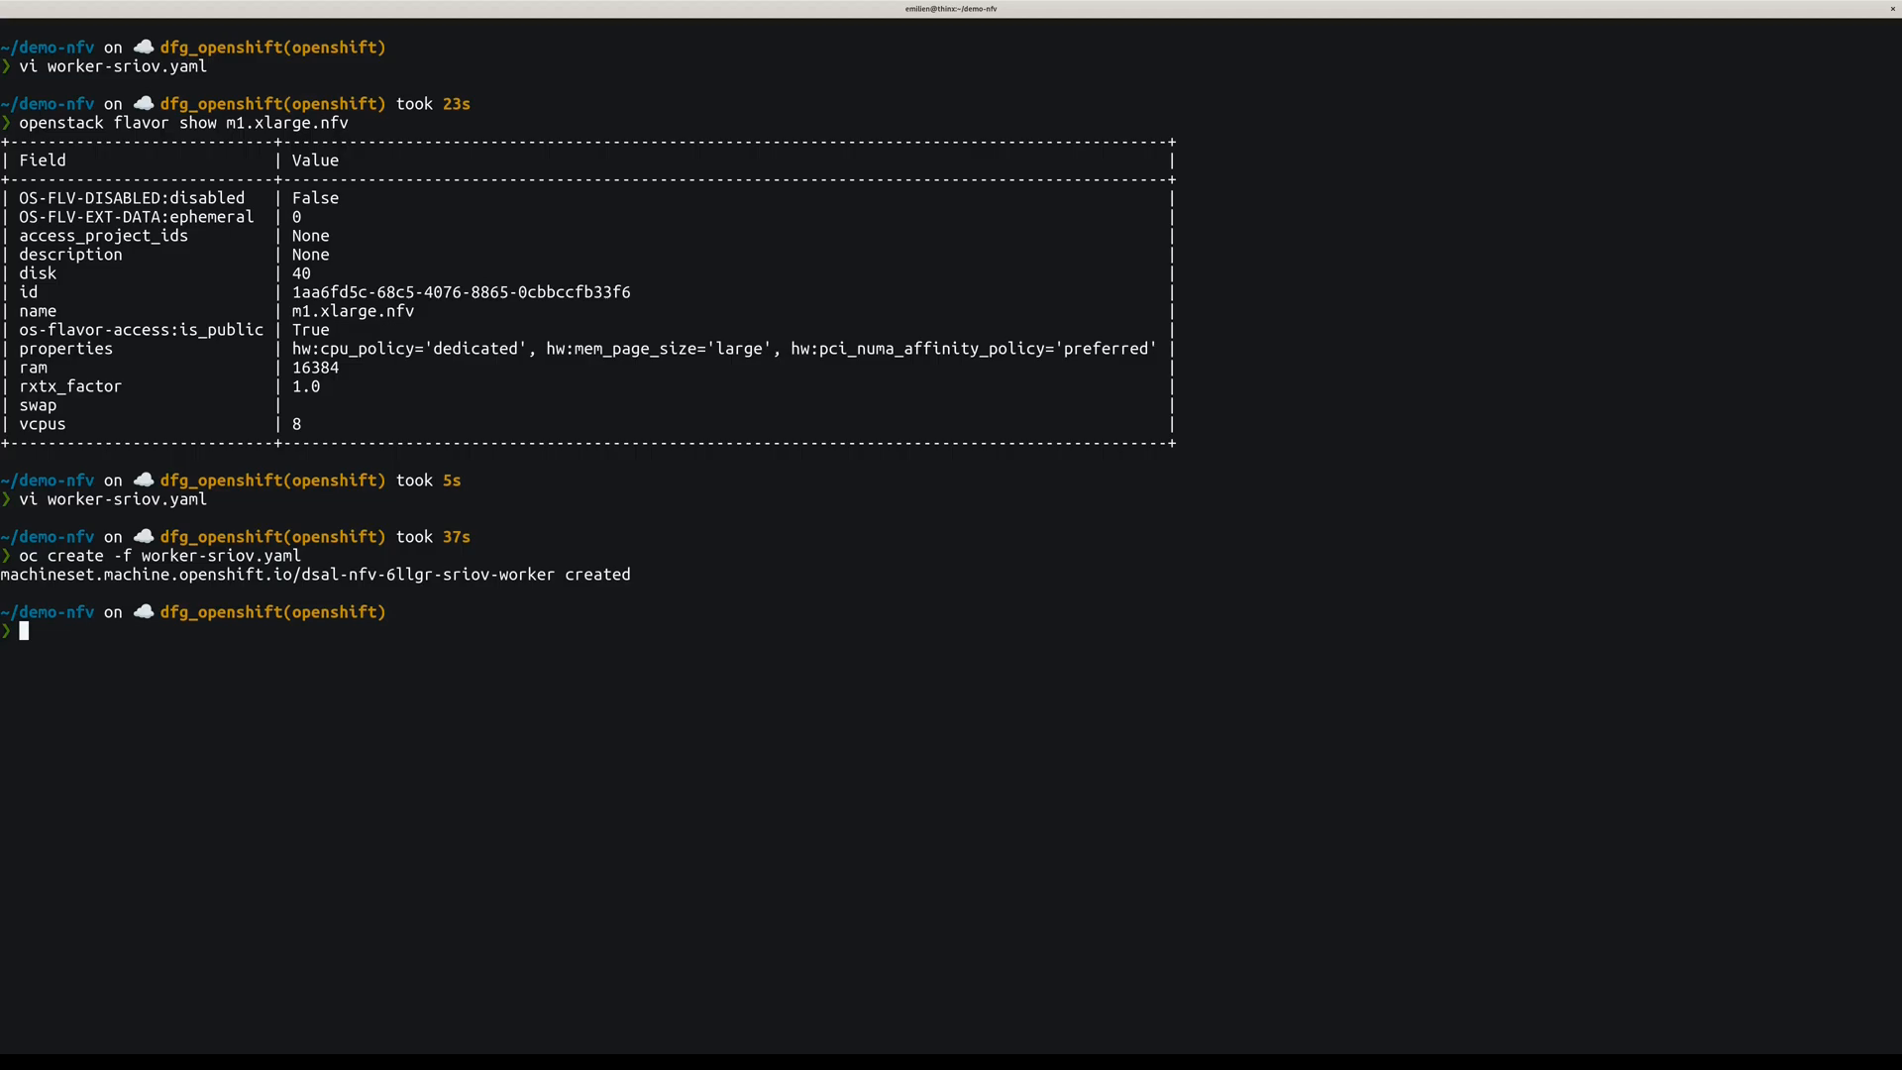
- Recall the 'oc scale' command and set dsal-nfv-6llgr-sriov-worker to --replicas=1
type("scal")
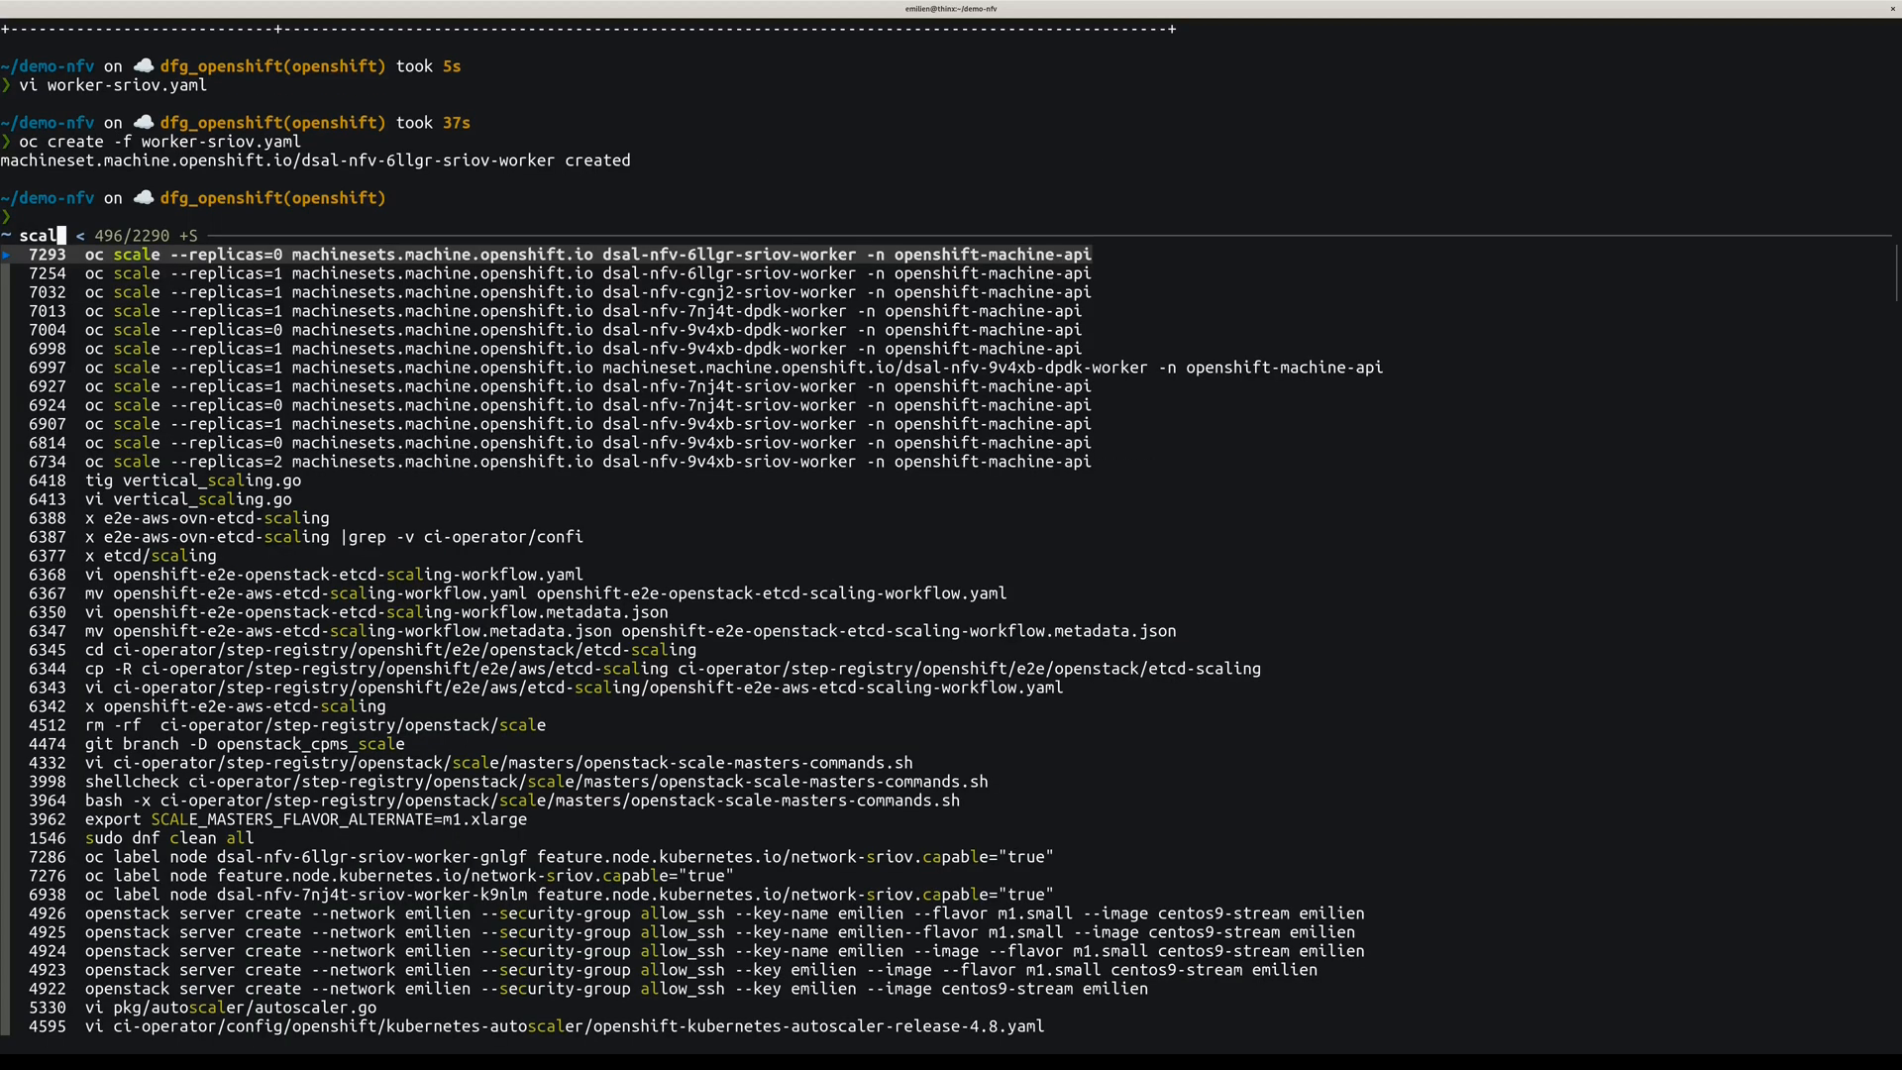
key("Escape")
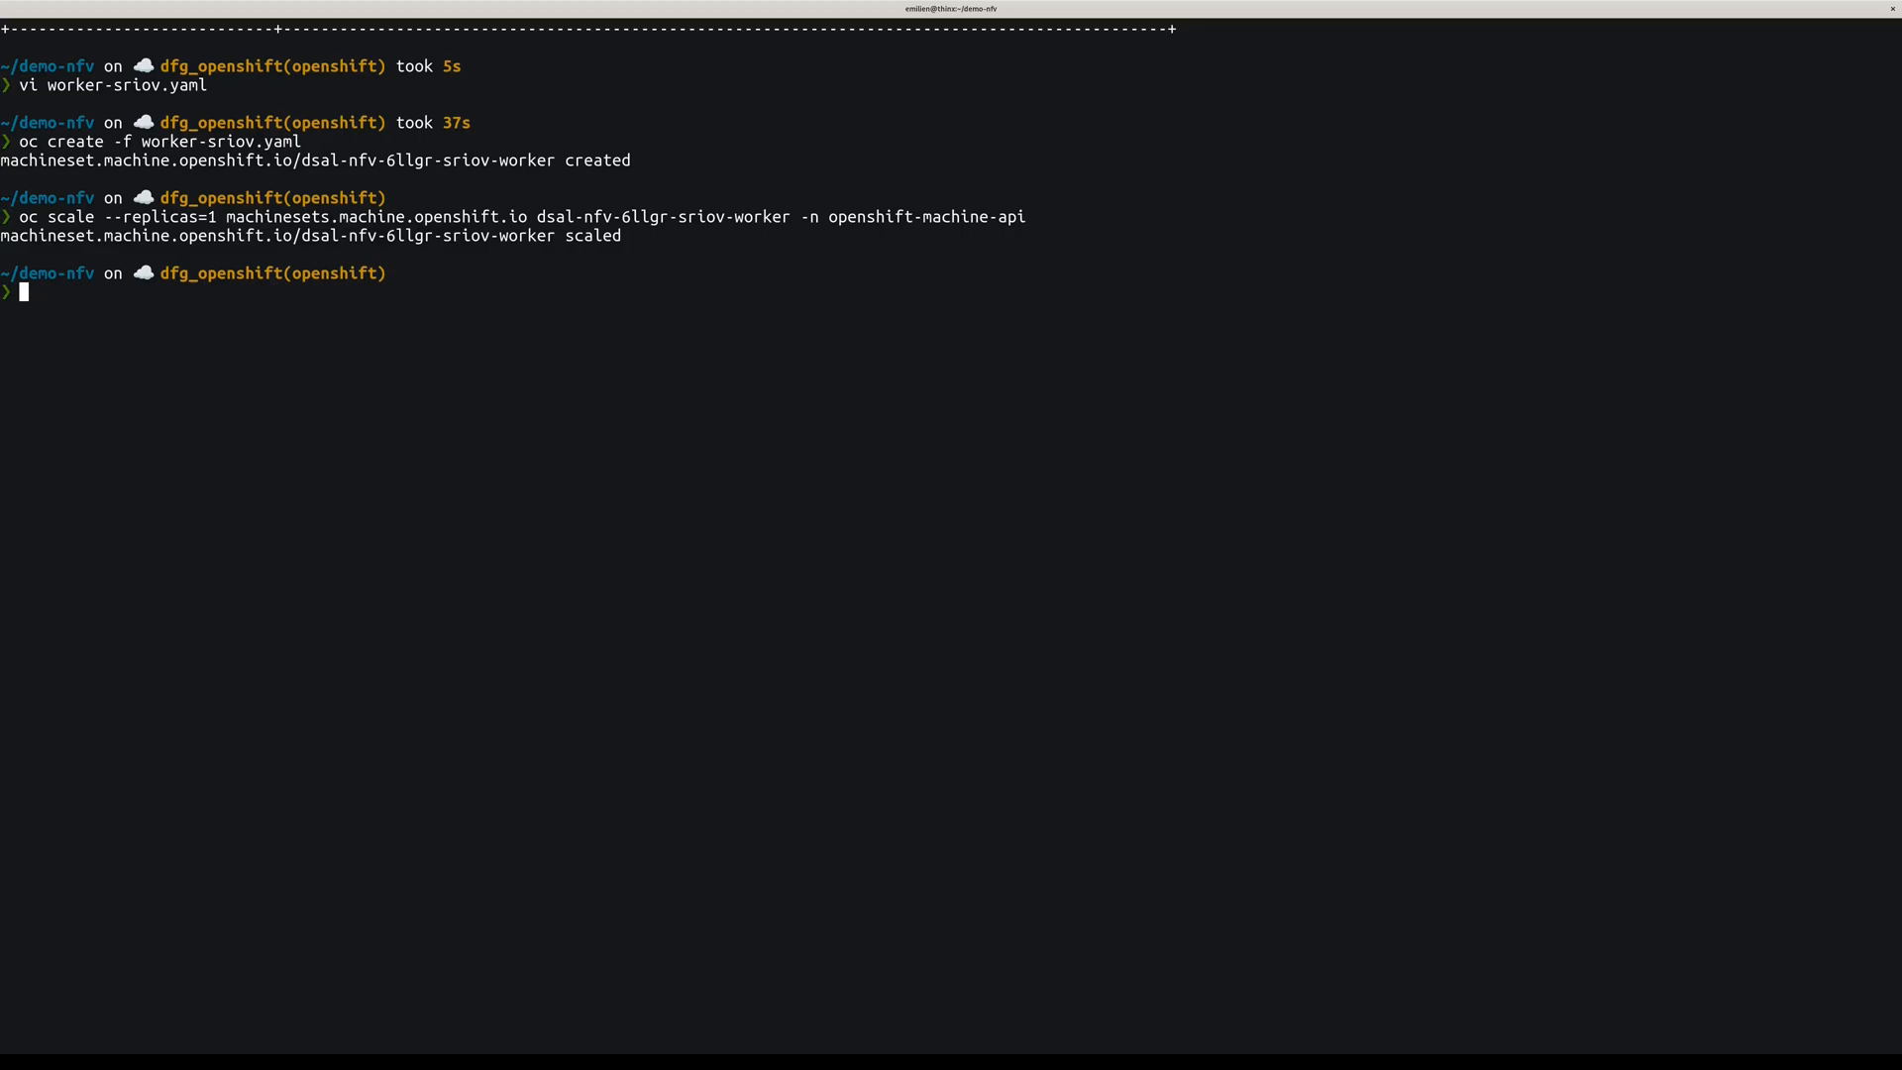
type("oc")
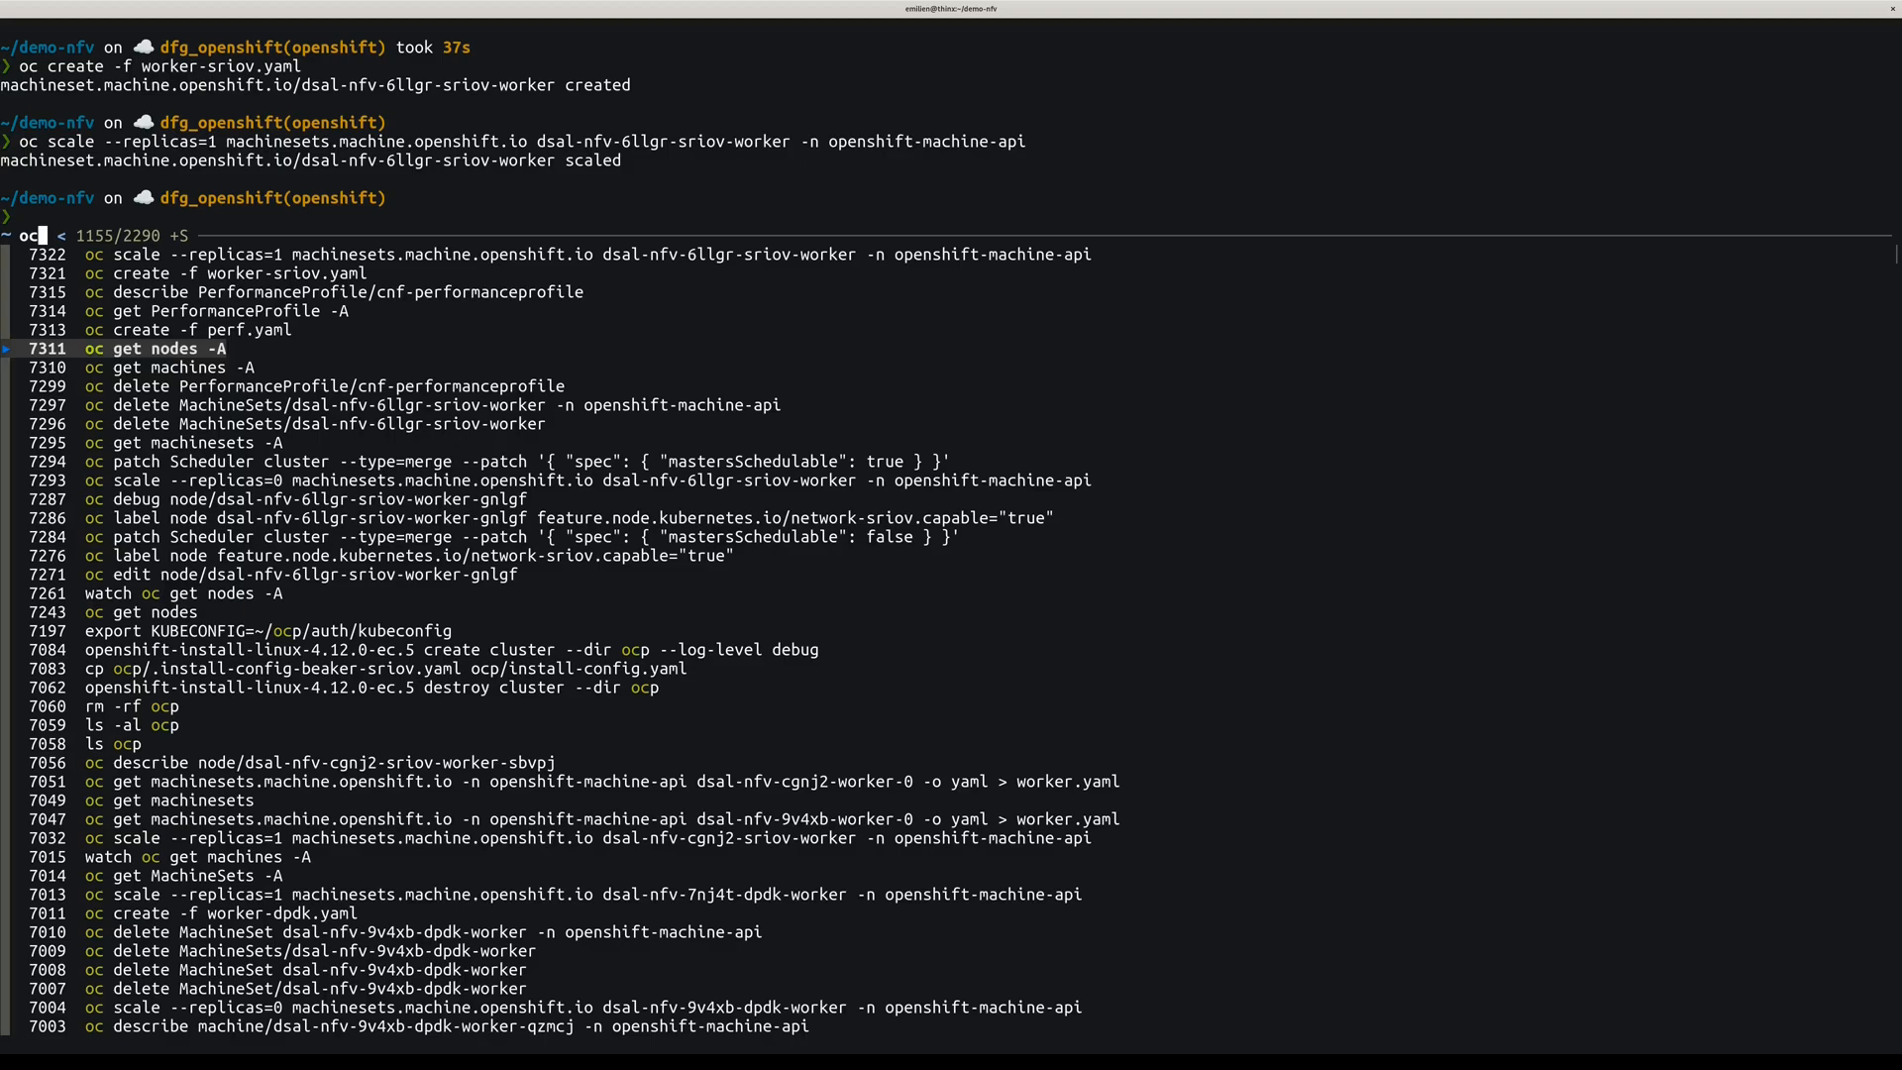
- List all machines, filter OpenStack ports for sriov, and show the worker's sriov port
key("Enter")
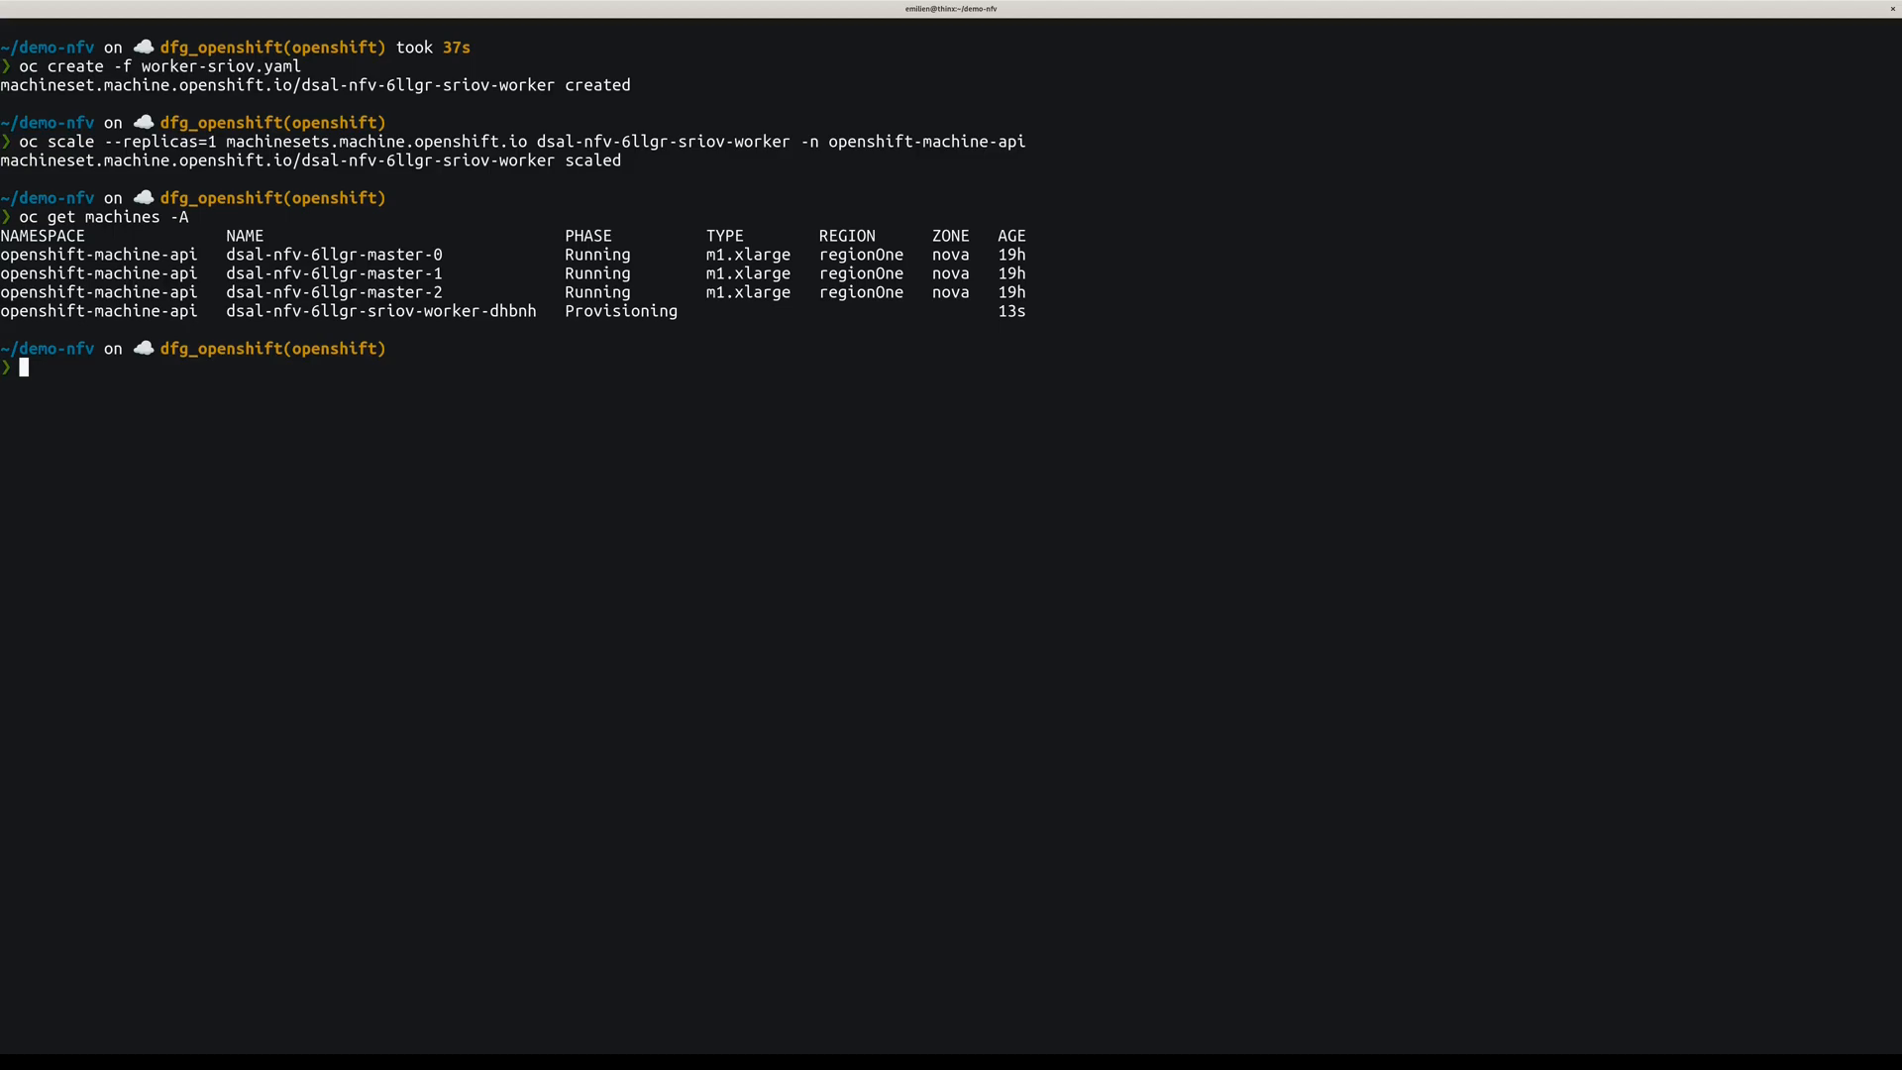
type("grep sriov")
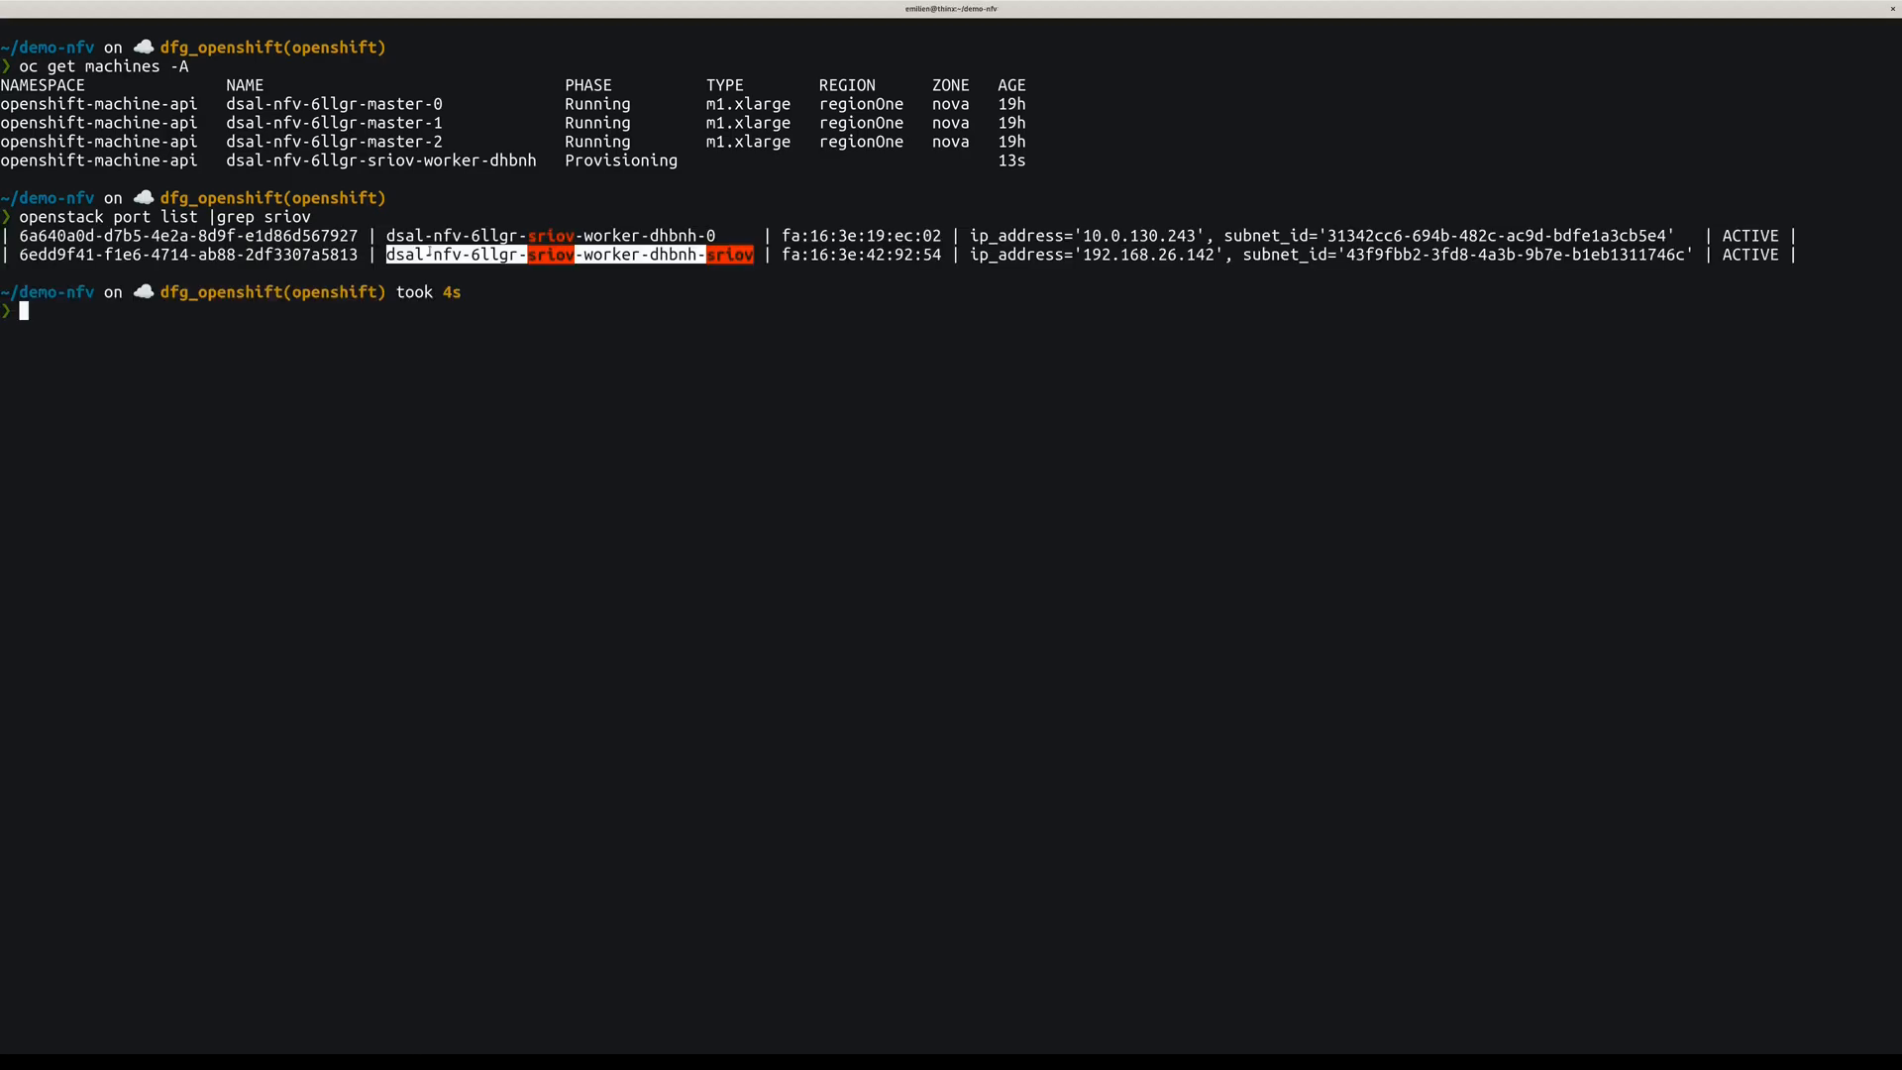
type("openstack port show dsal-nfv-6llgr-sriov-worker-gnlgf-")
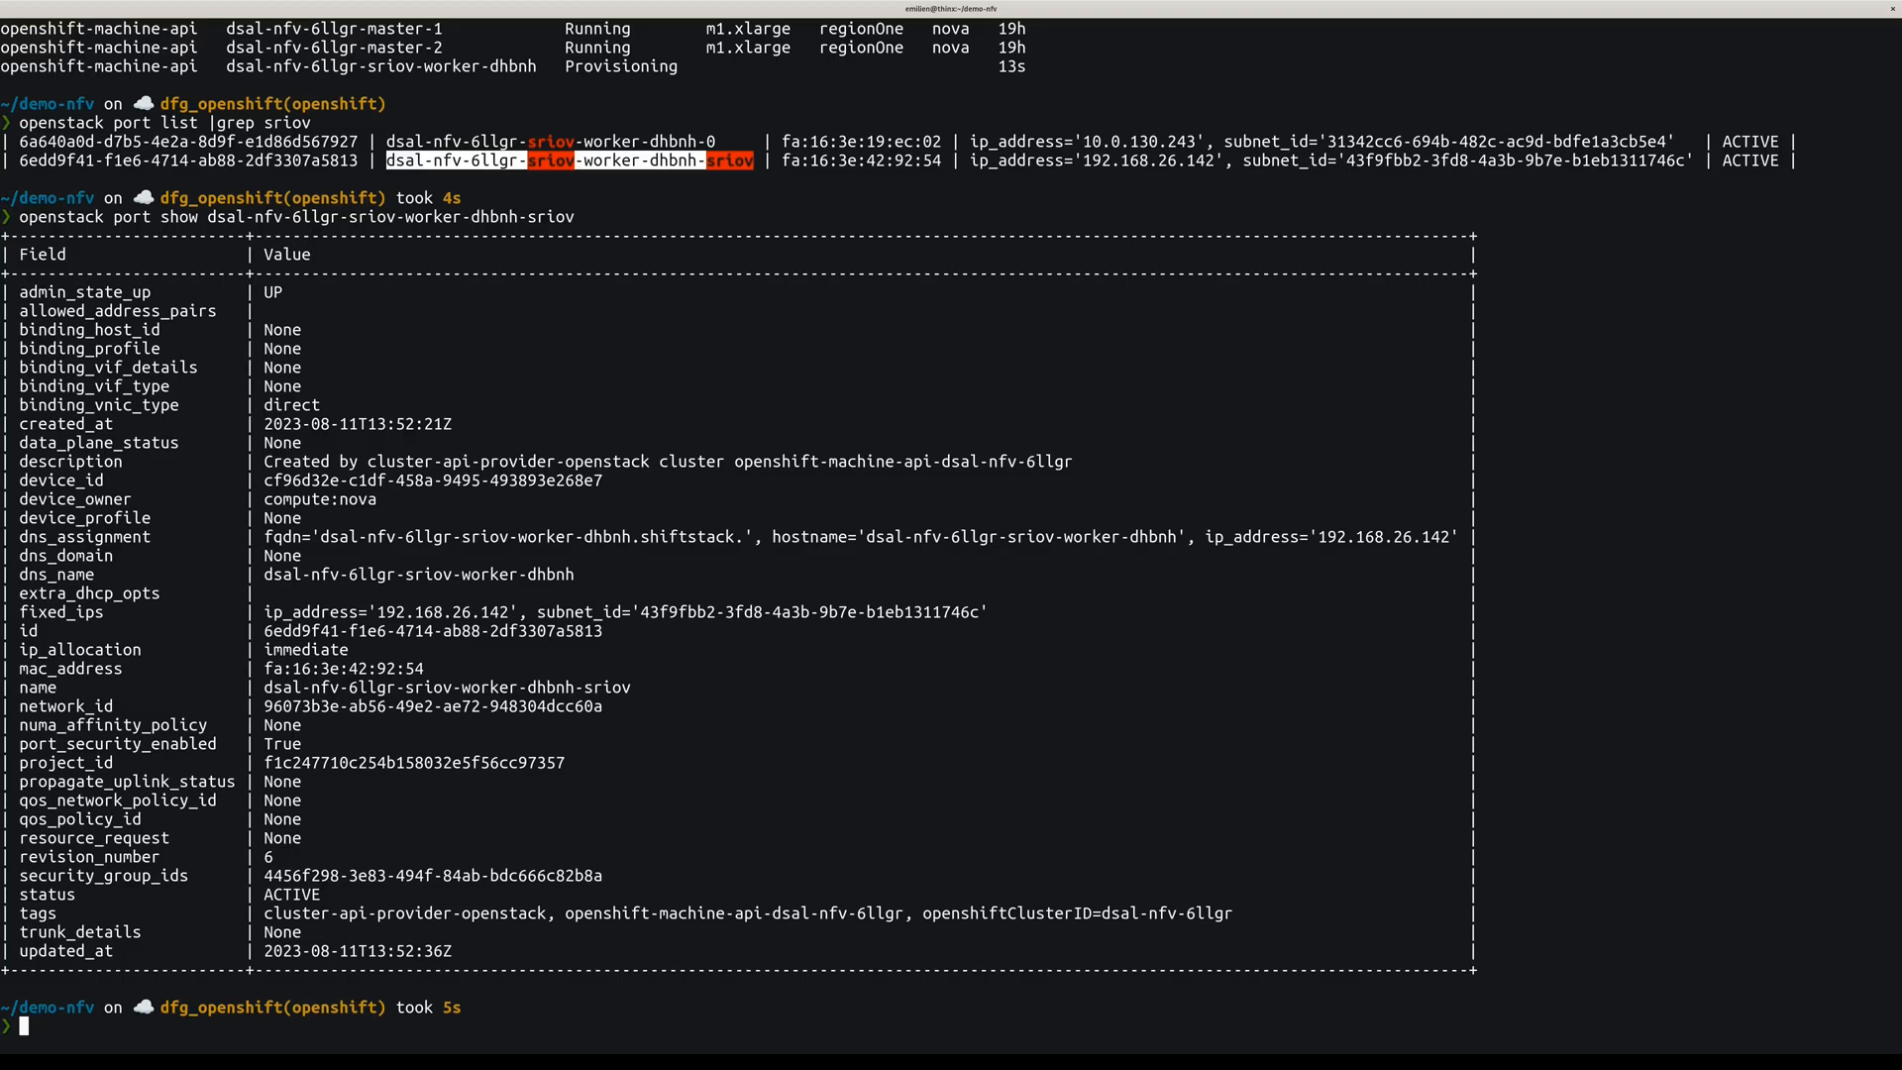
- Run 'openstack server list' and clear the terminal
type("openstack server list")
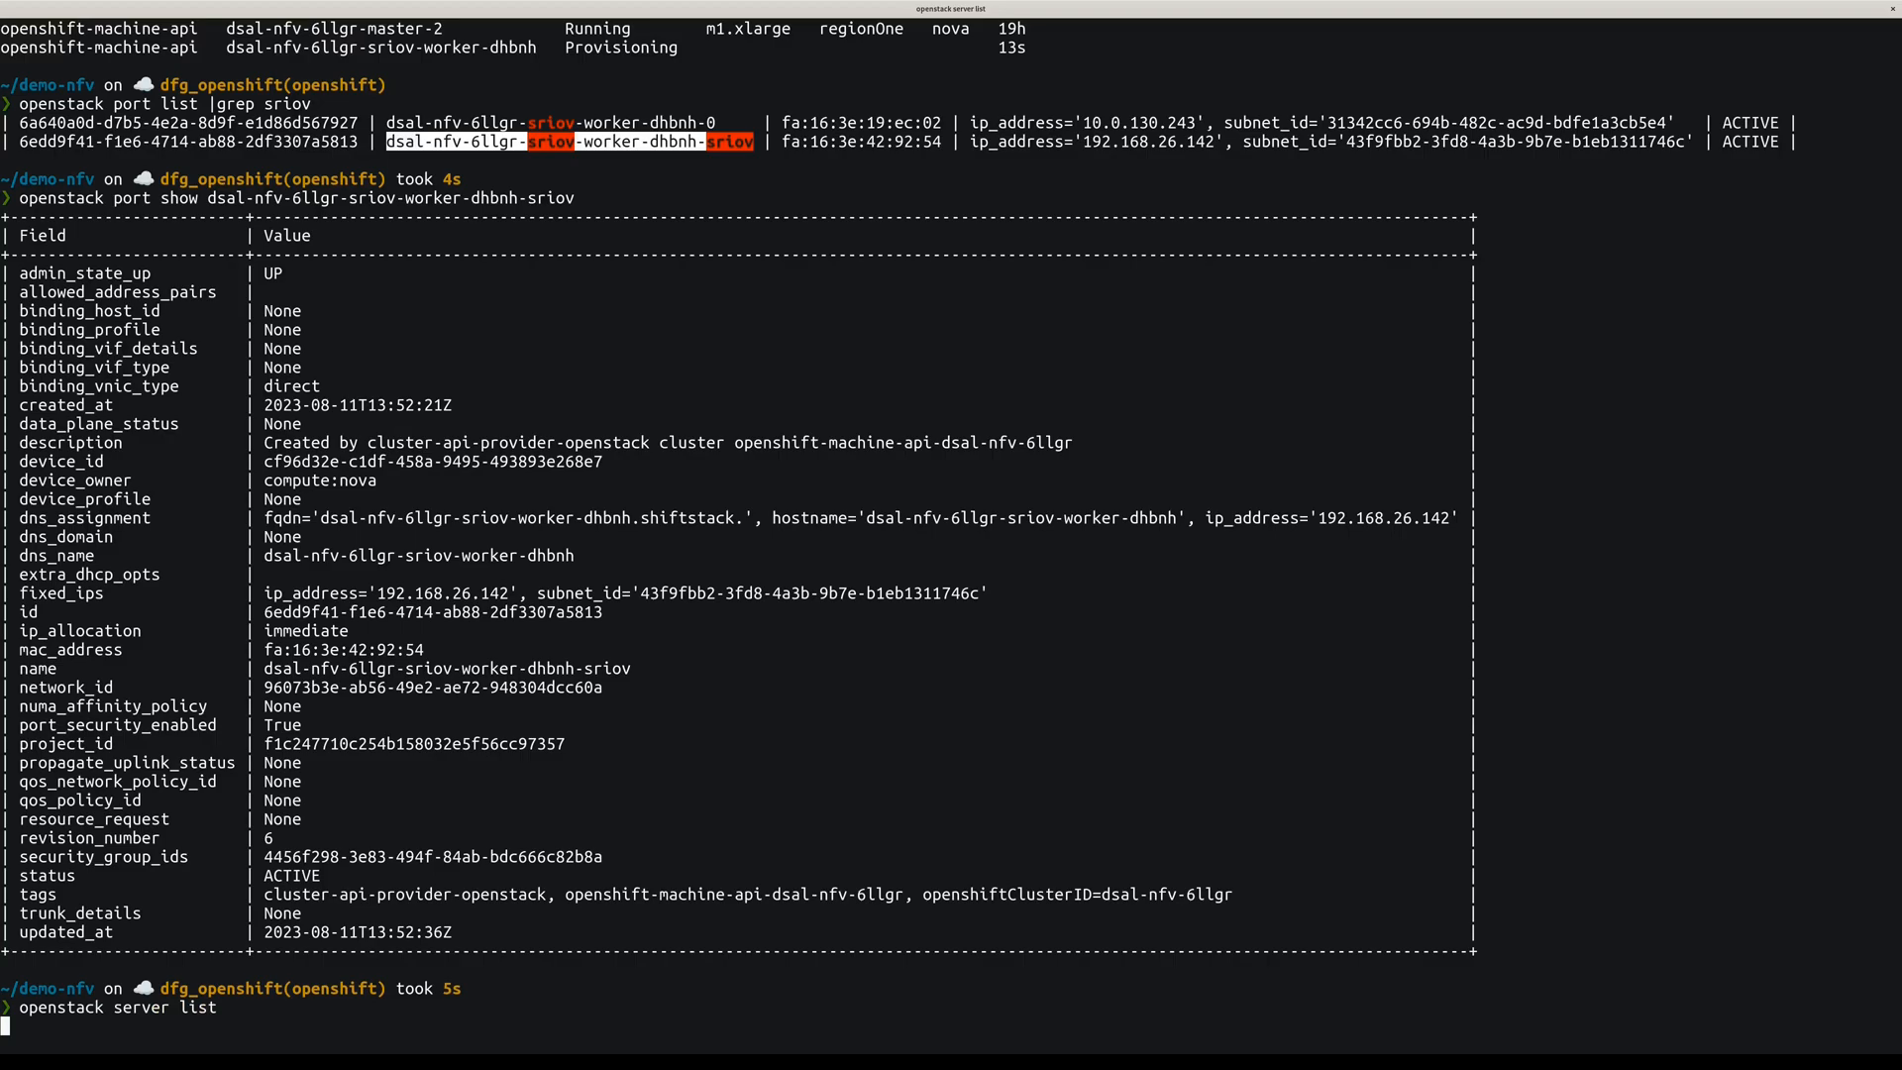
key("Return")
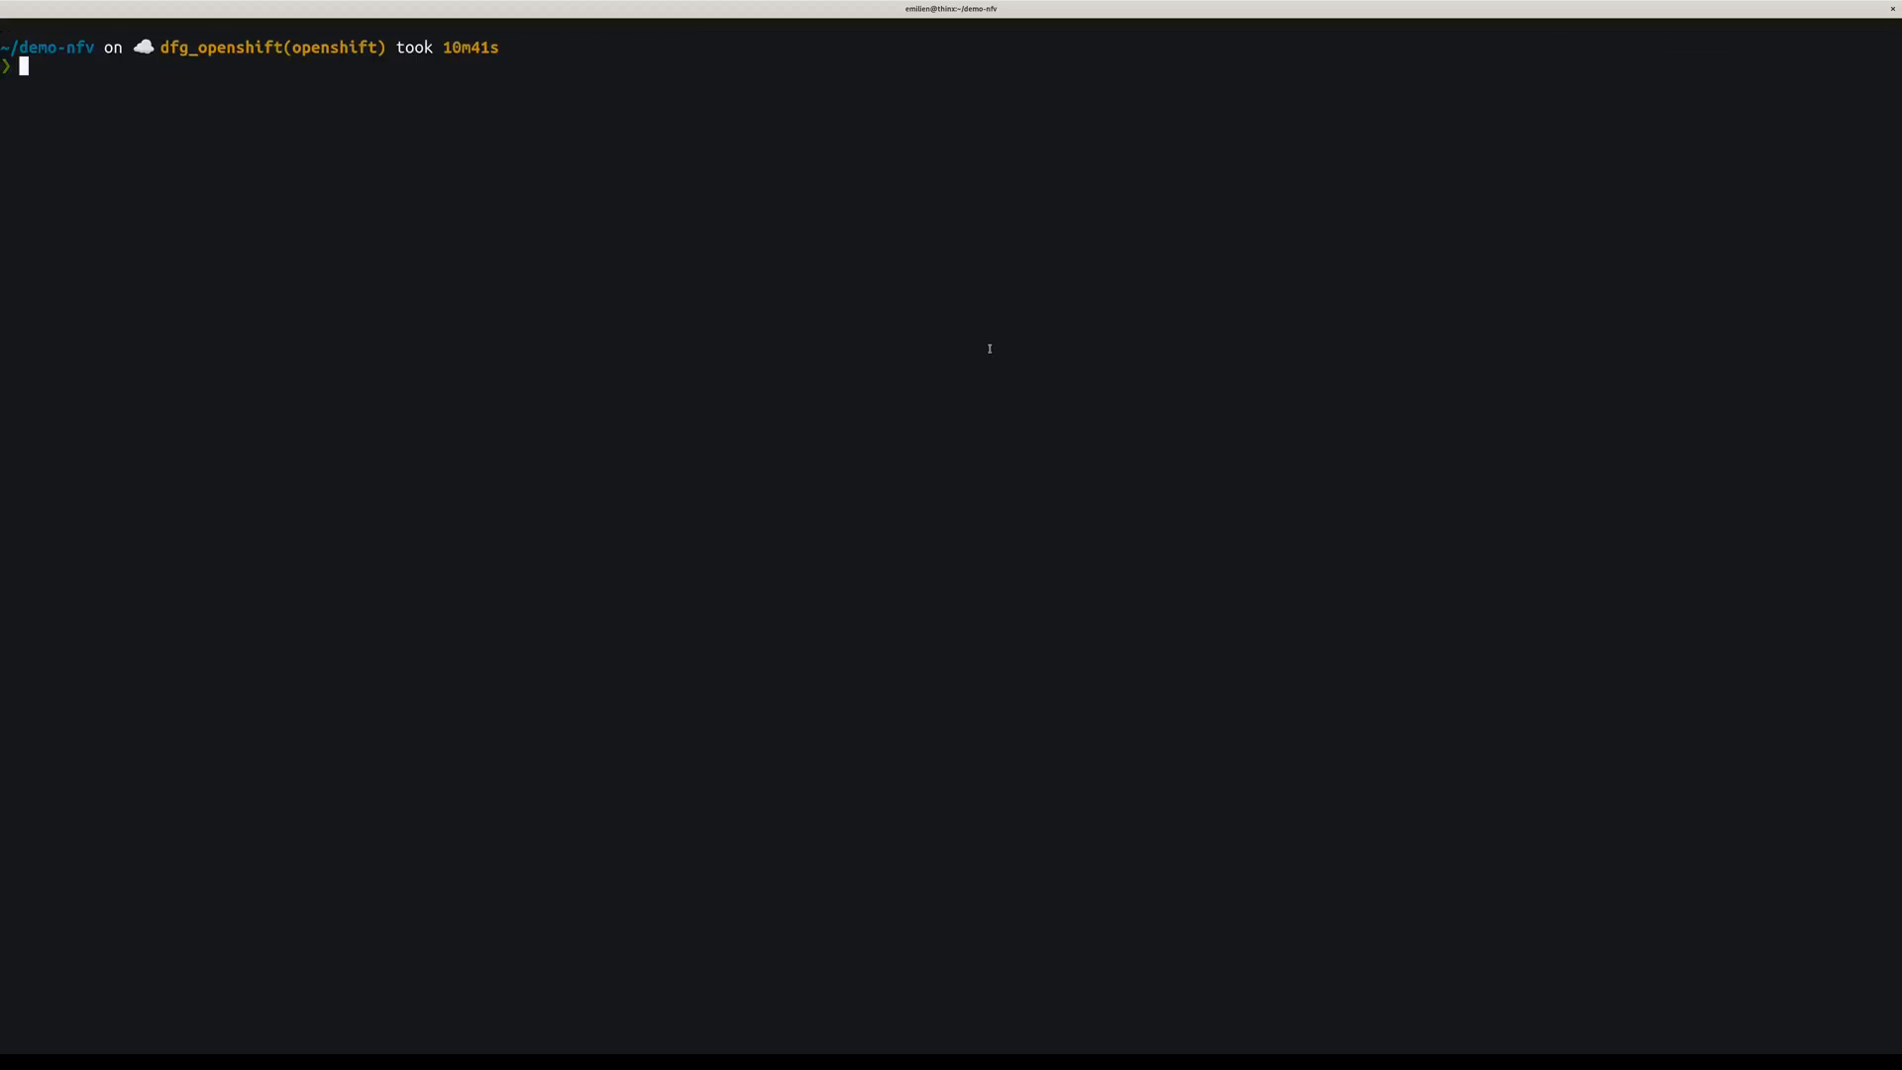
- Watch nodes, patch the Scheduler with mastersSchedulable false, and list nodes again
type("watch oc get nodes -A")
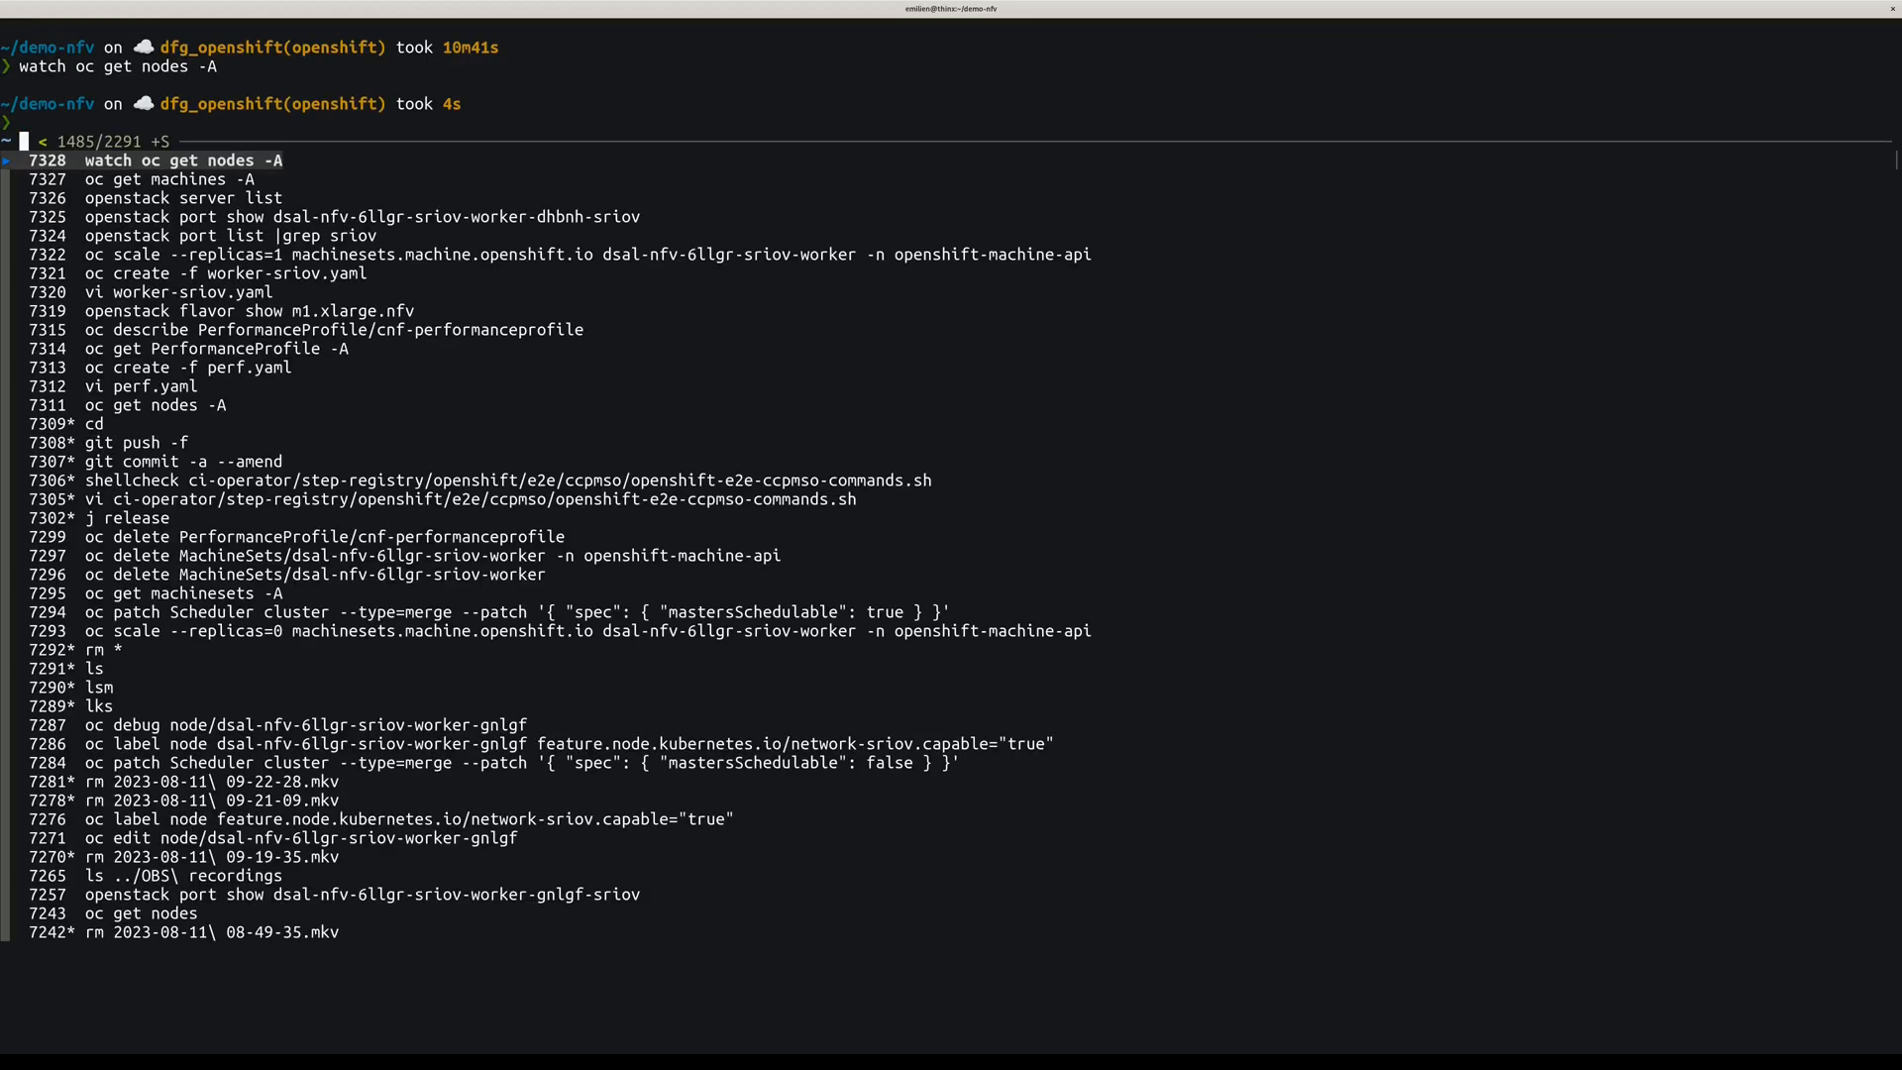
type("sch")
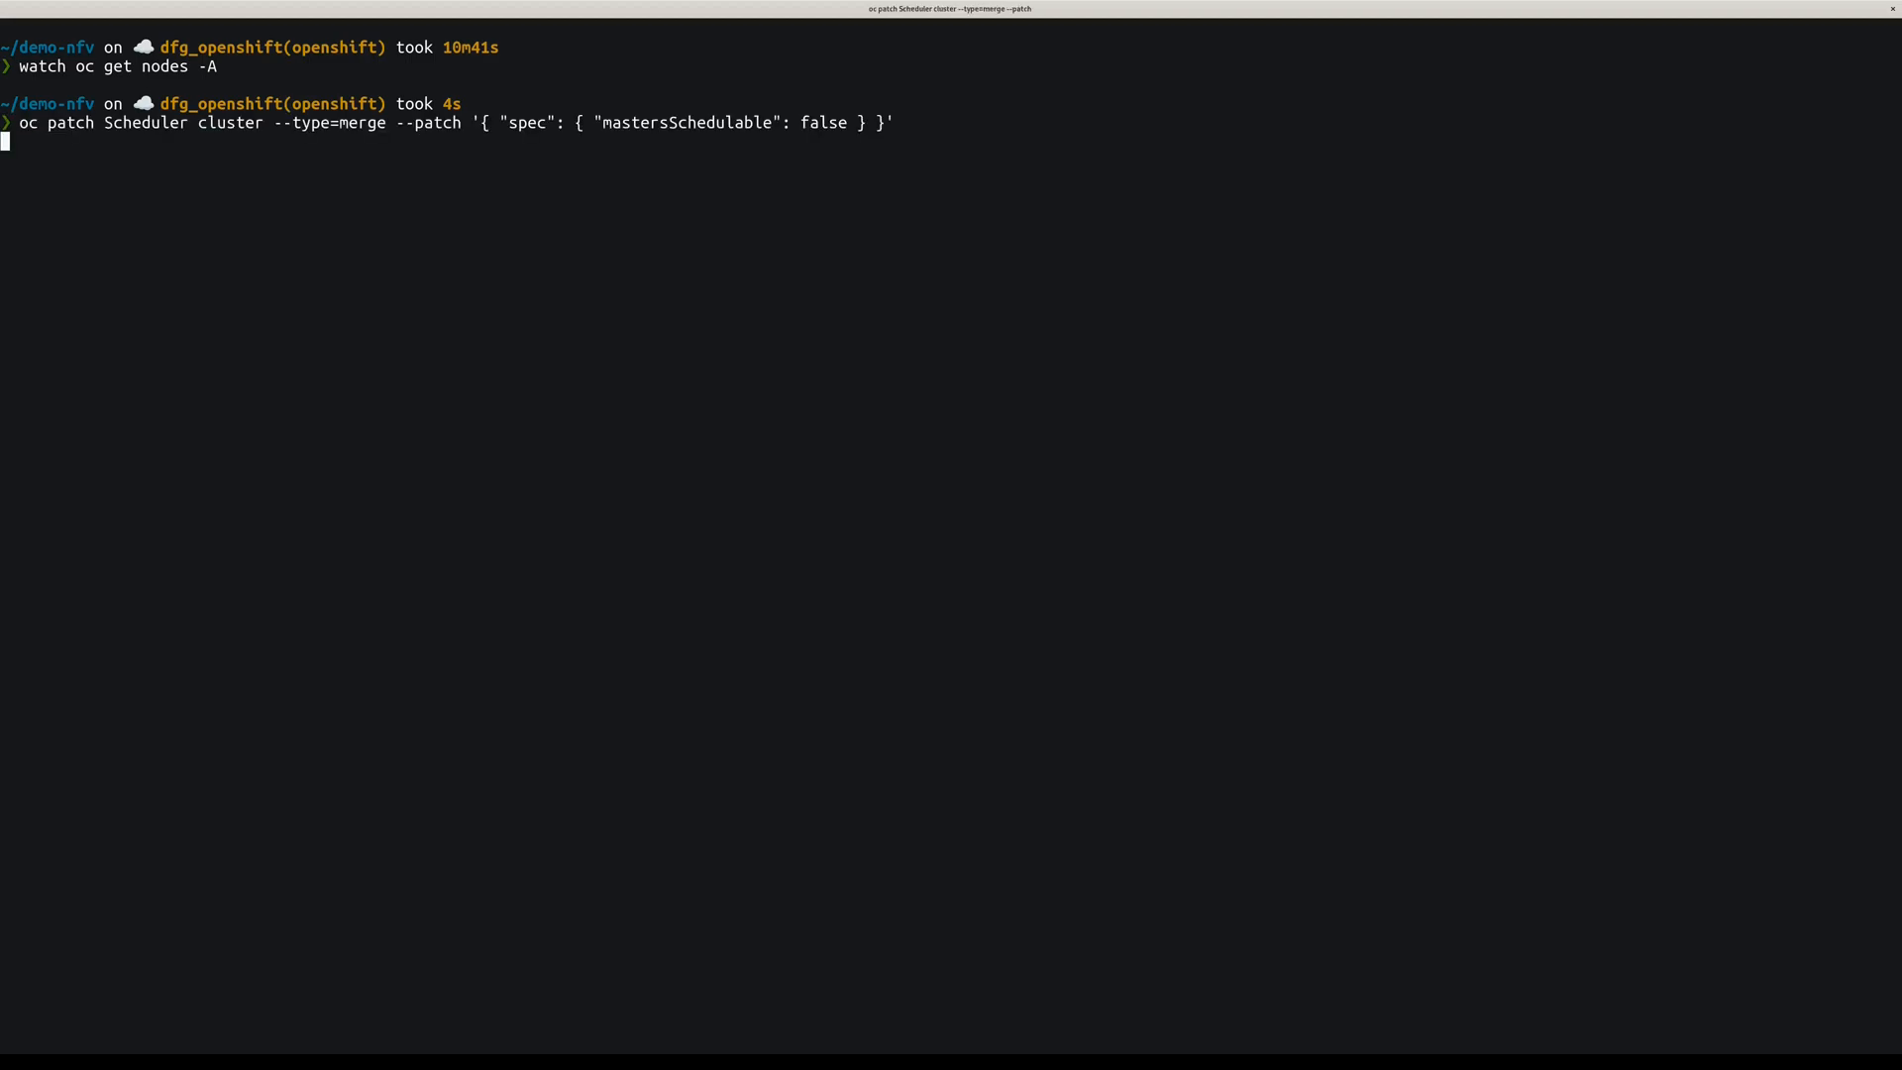
type("oc get nodes -A")
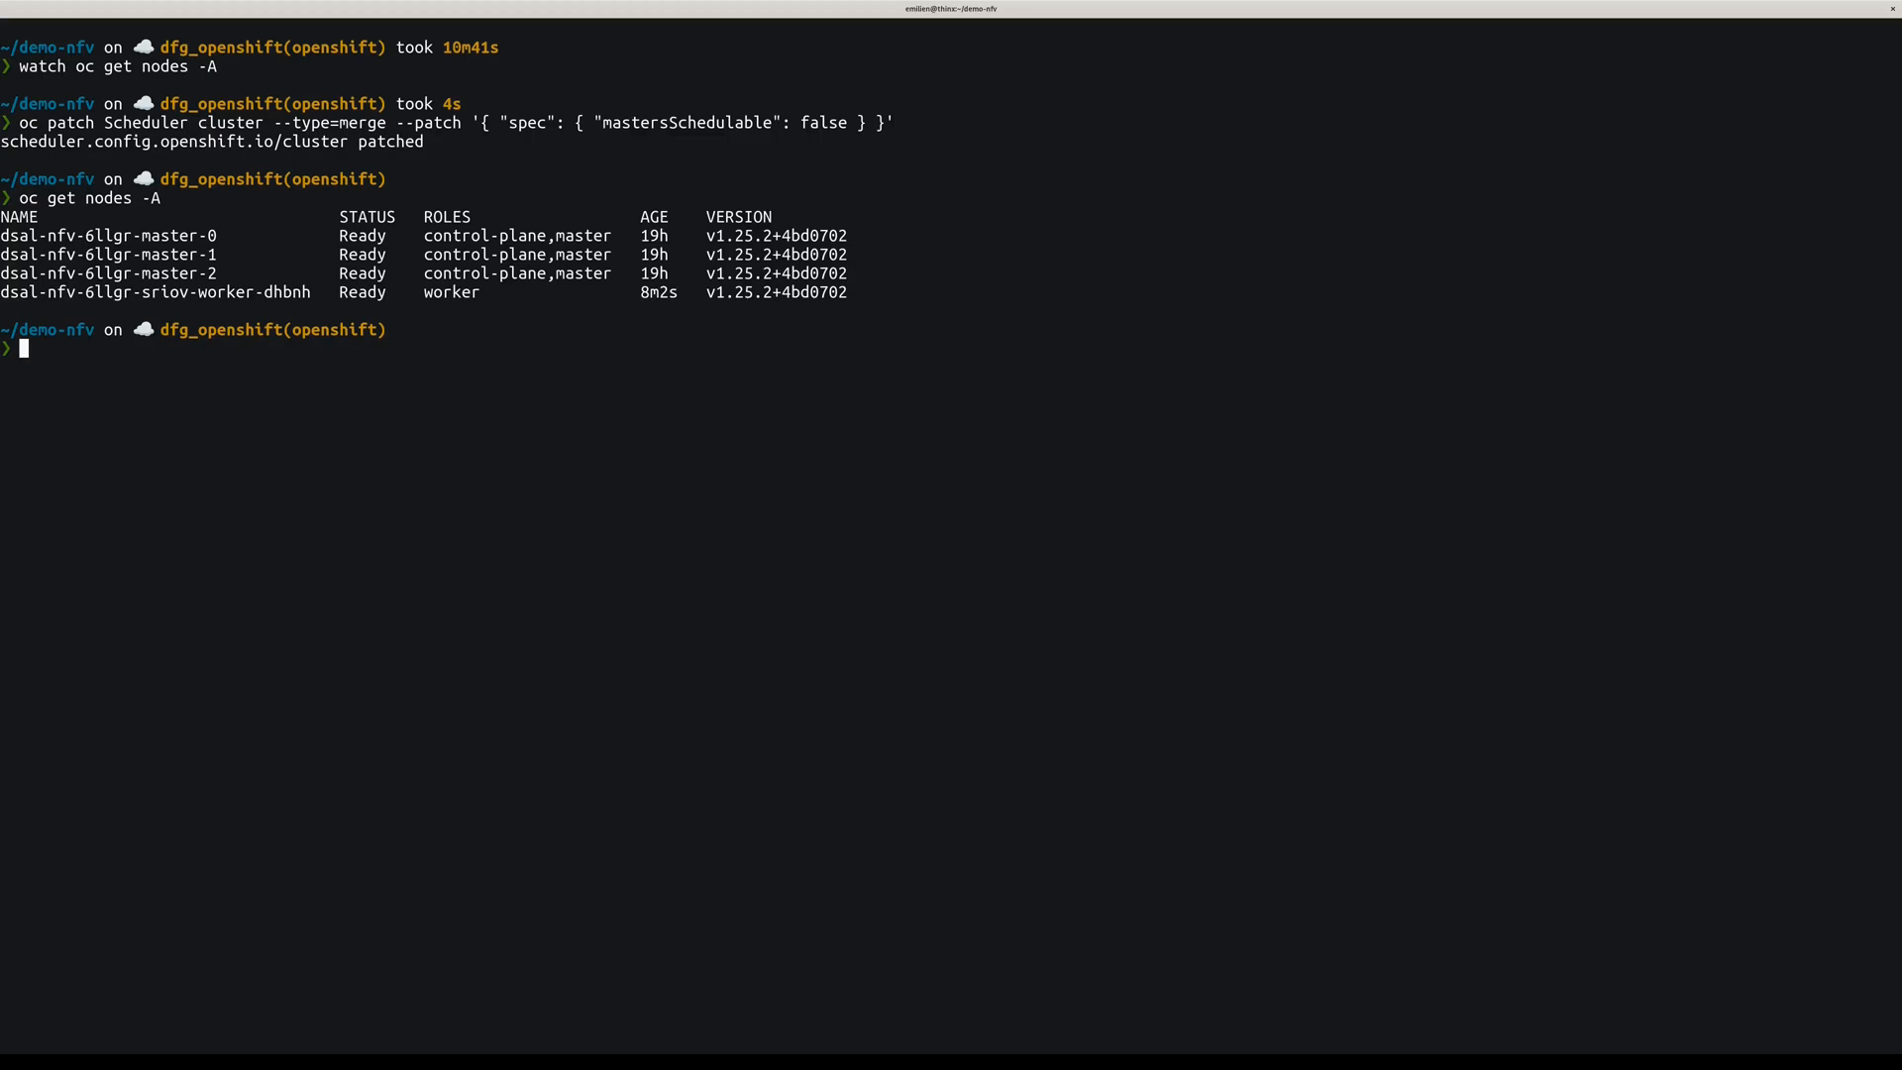
- Label node dsal-nfv-6llgr-sriov-worker-dhbnh with network-sriov.capable="true" via a recalled command
type("label")
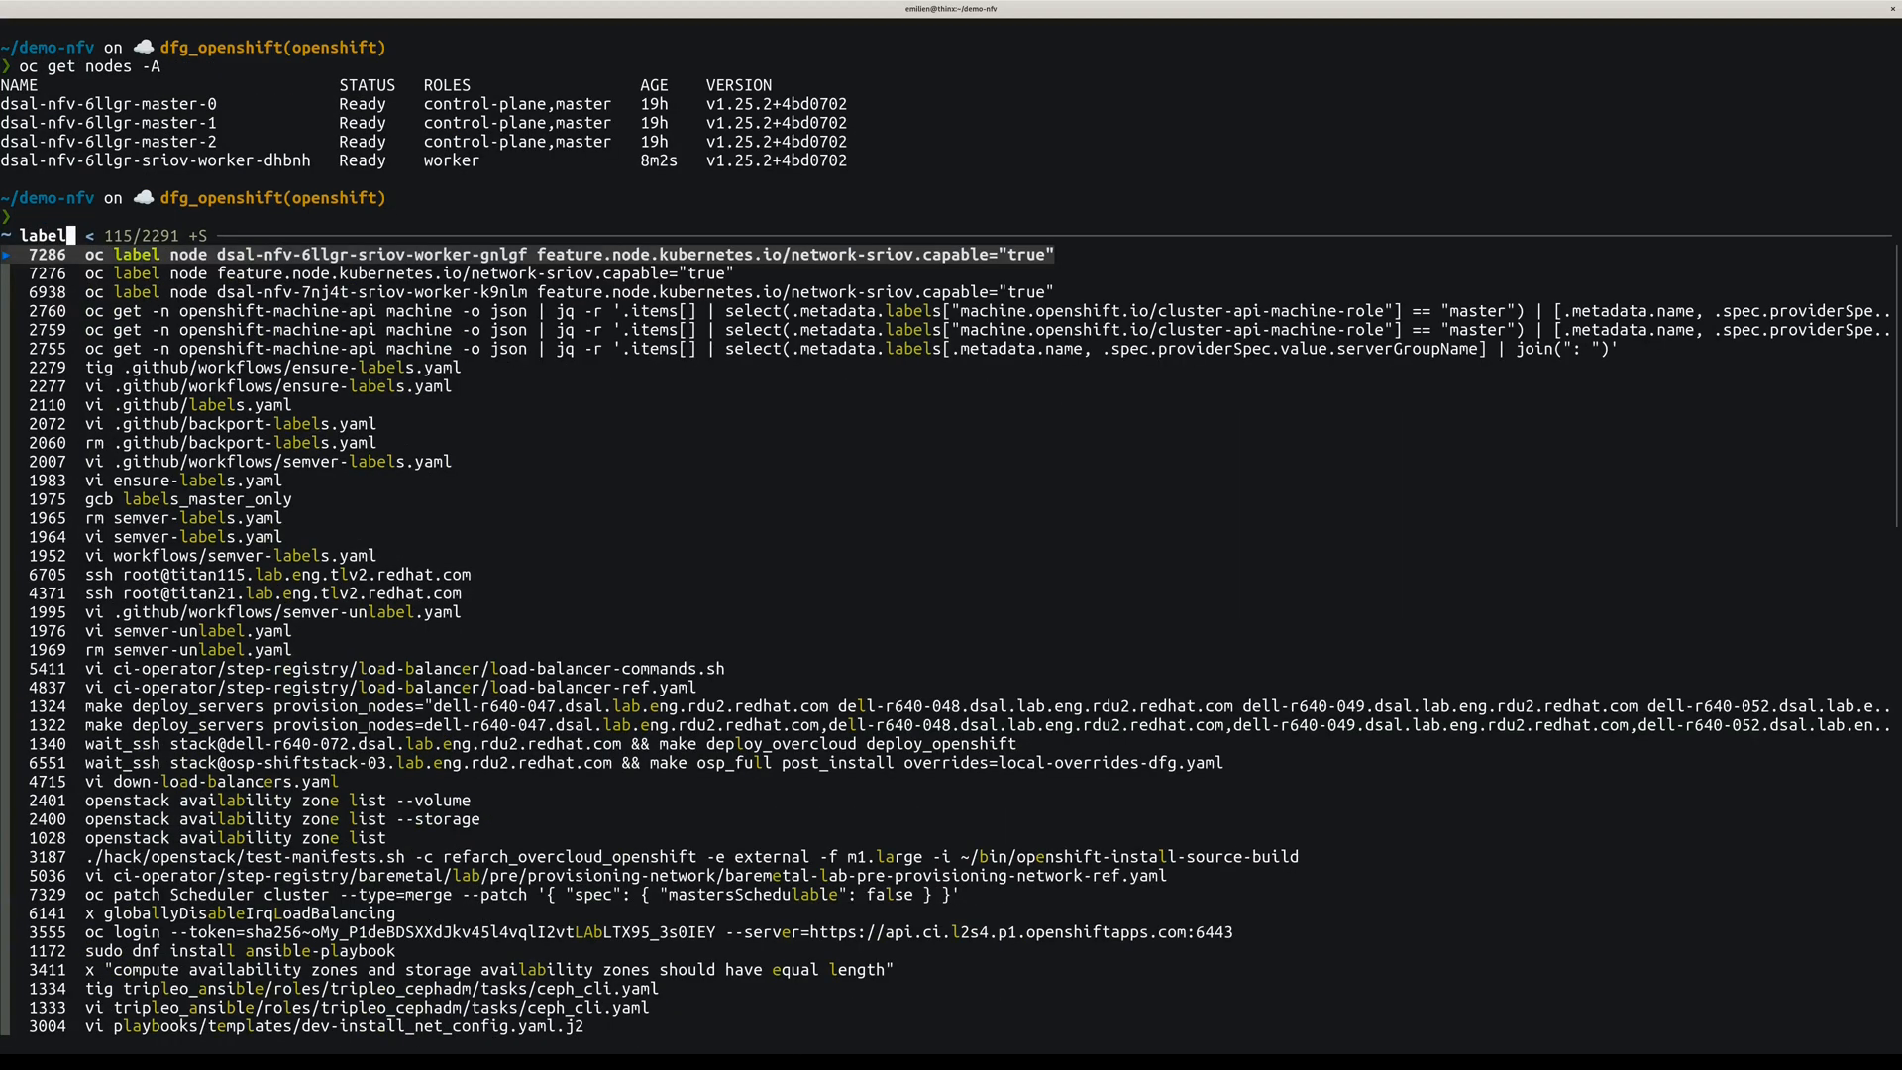
key("enter")
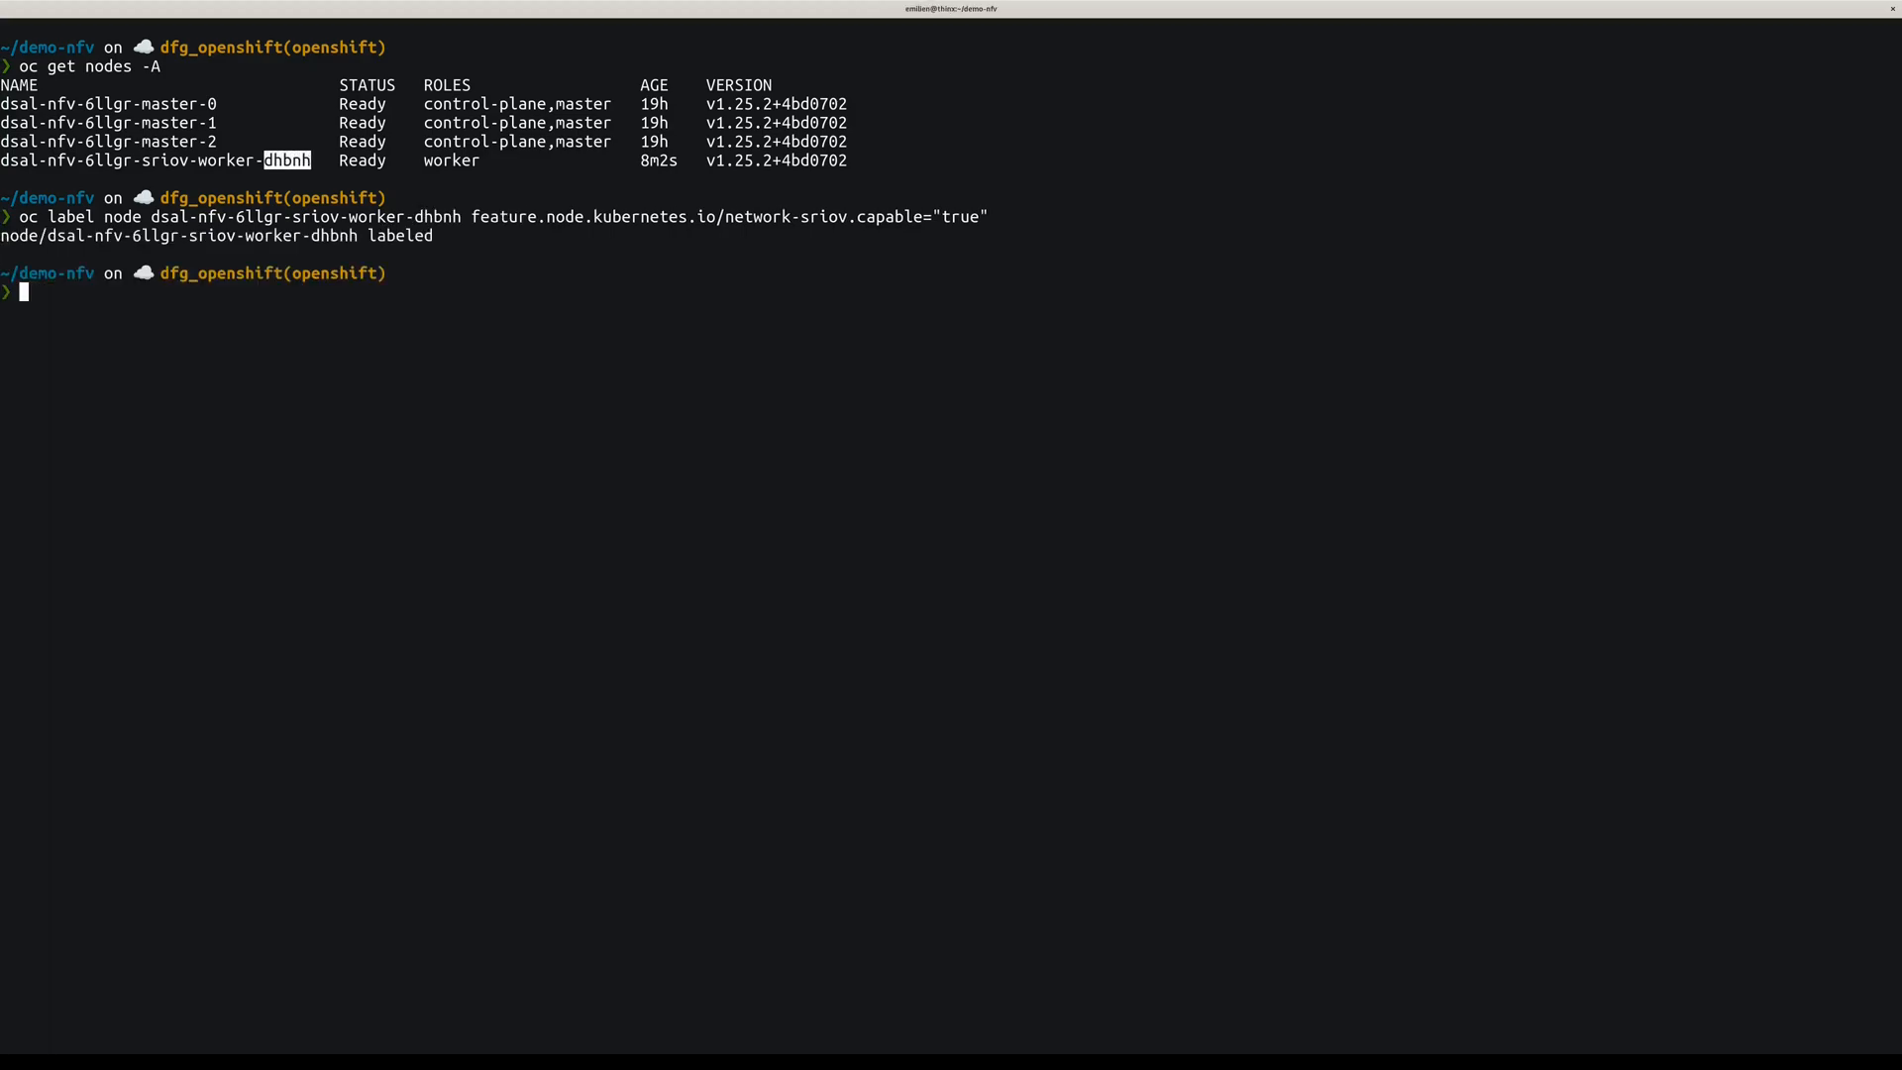
type("node/dsal-nfv-6llgr-sriov-worker-dhbnh")
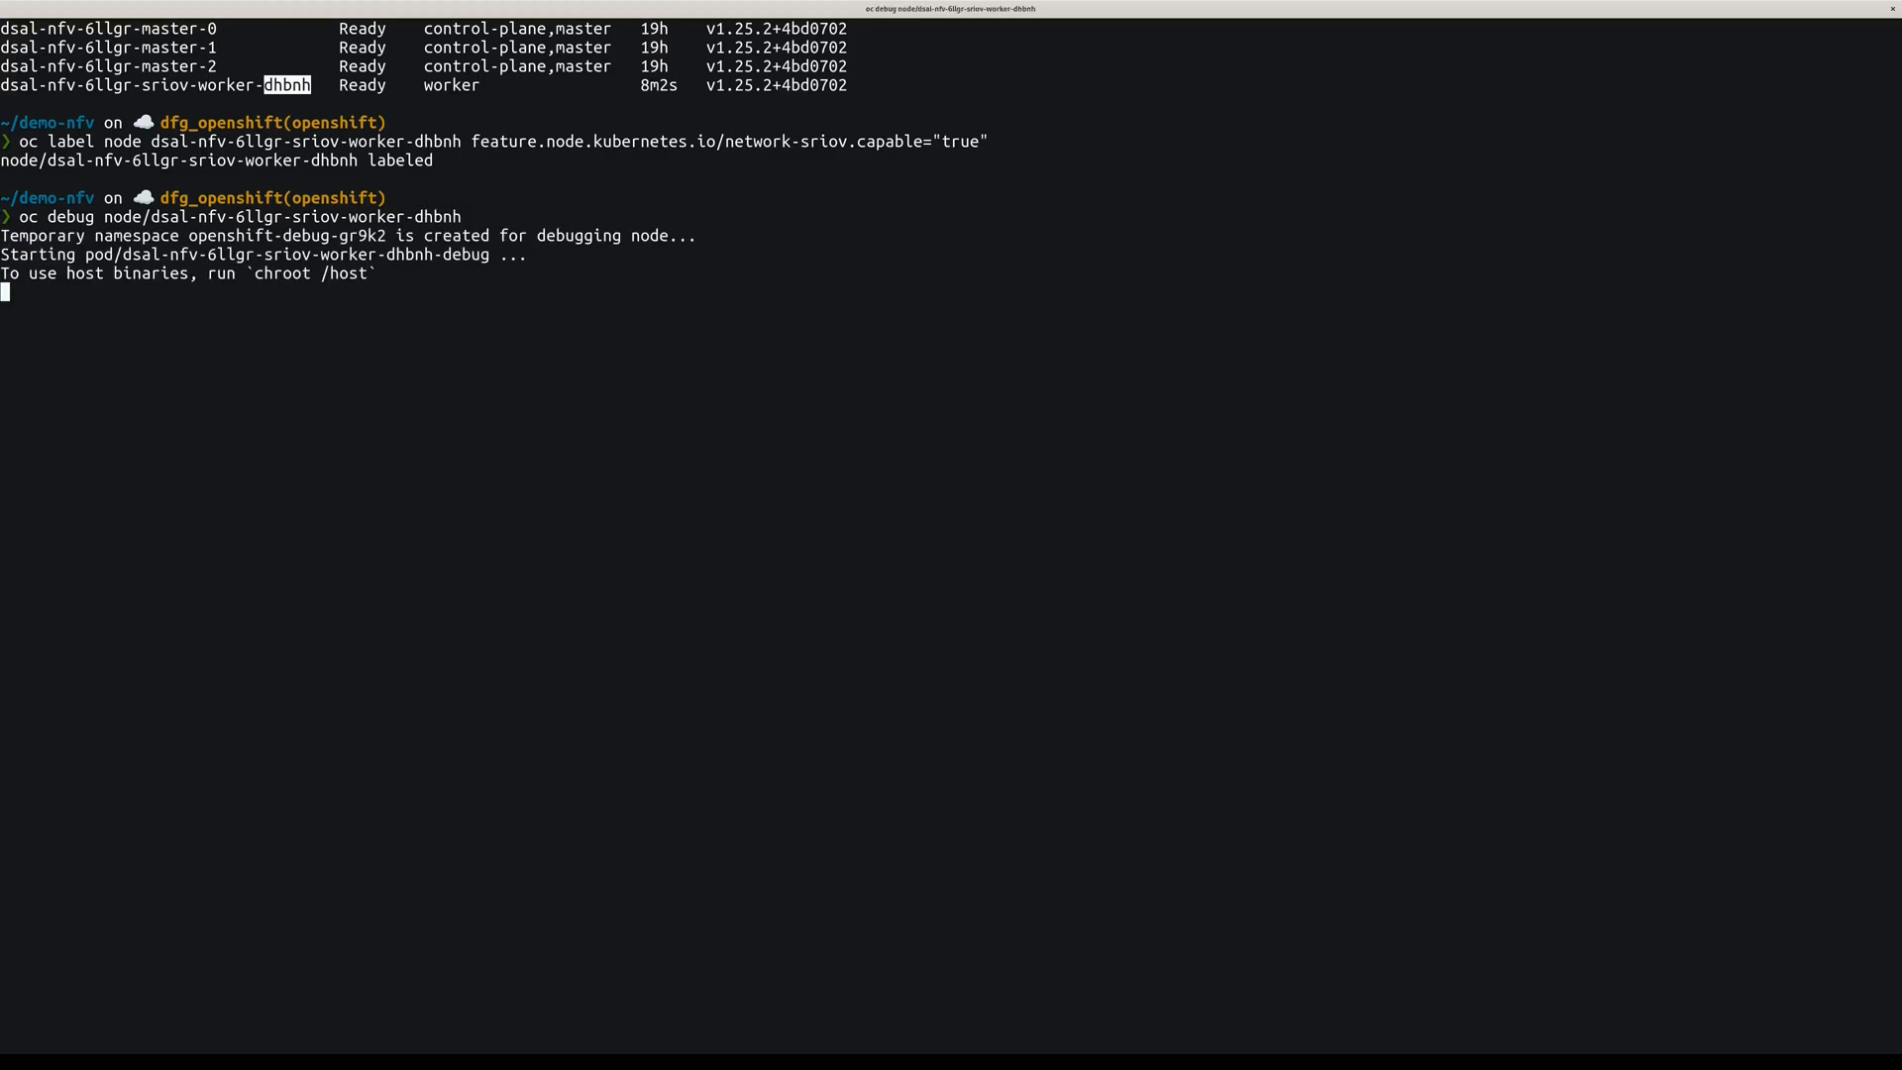
- Debug the SR-IOV worker node, chroot /host, and print /proc/cmdline
type("chroot /host")
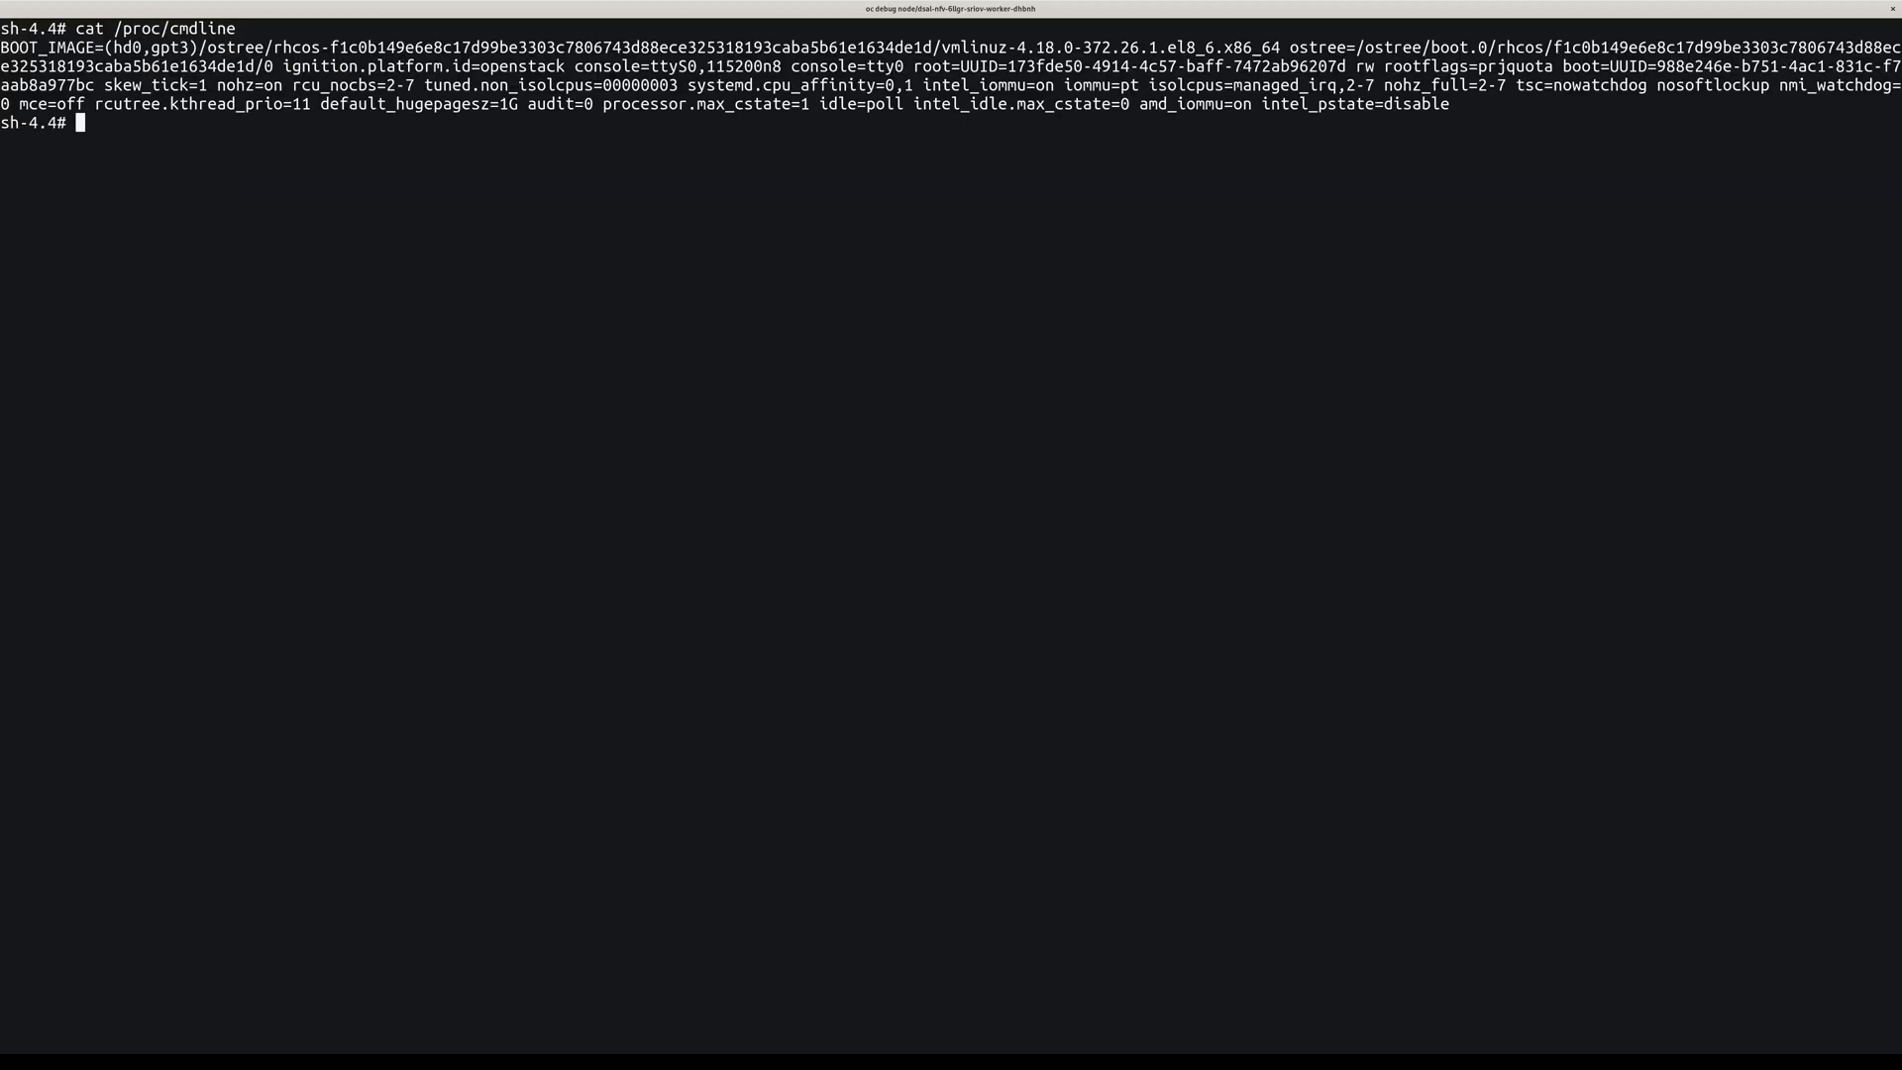
type("cat /proc/mem")
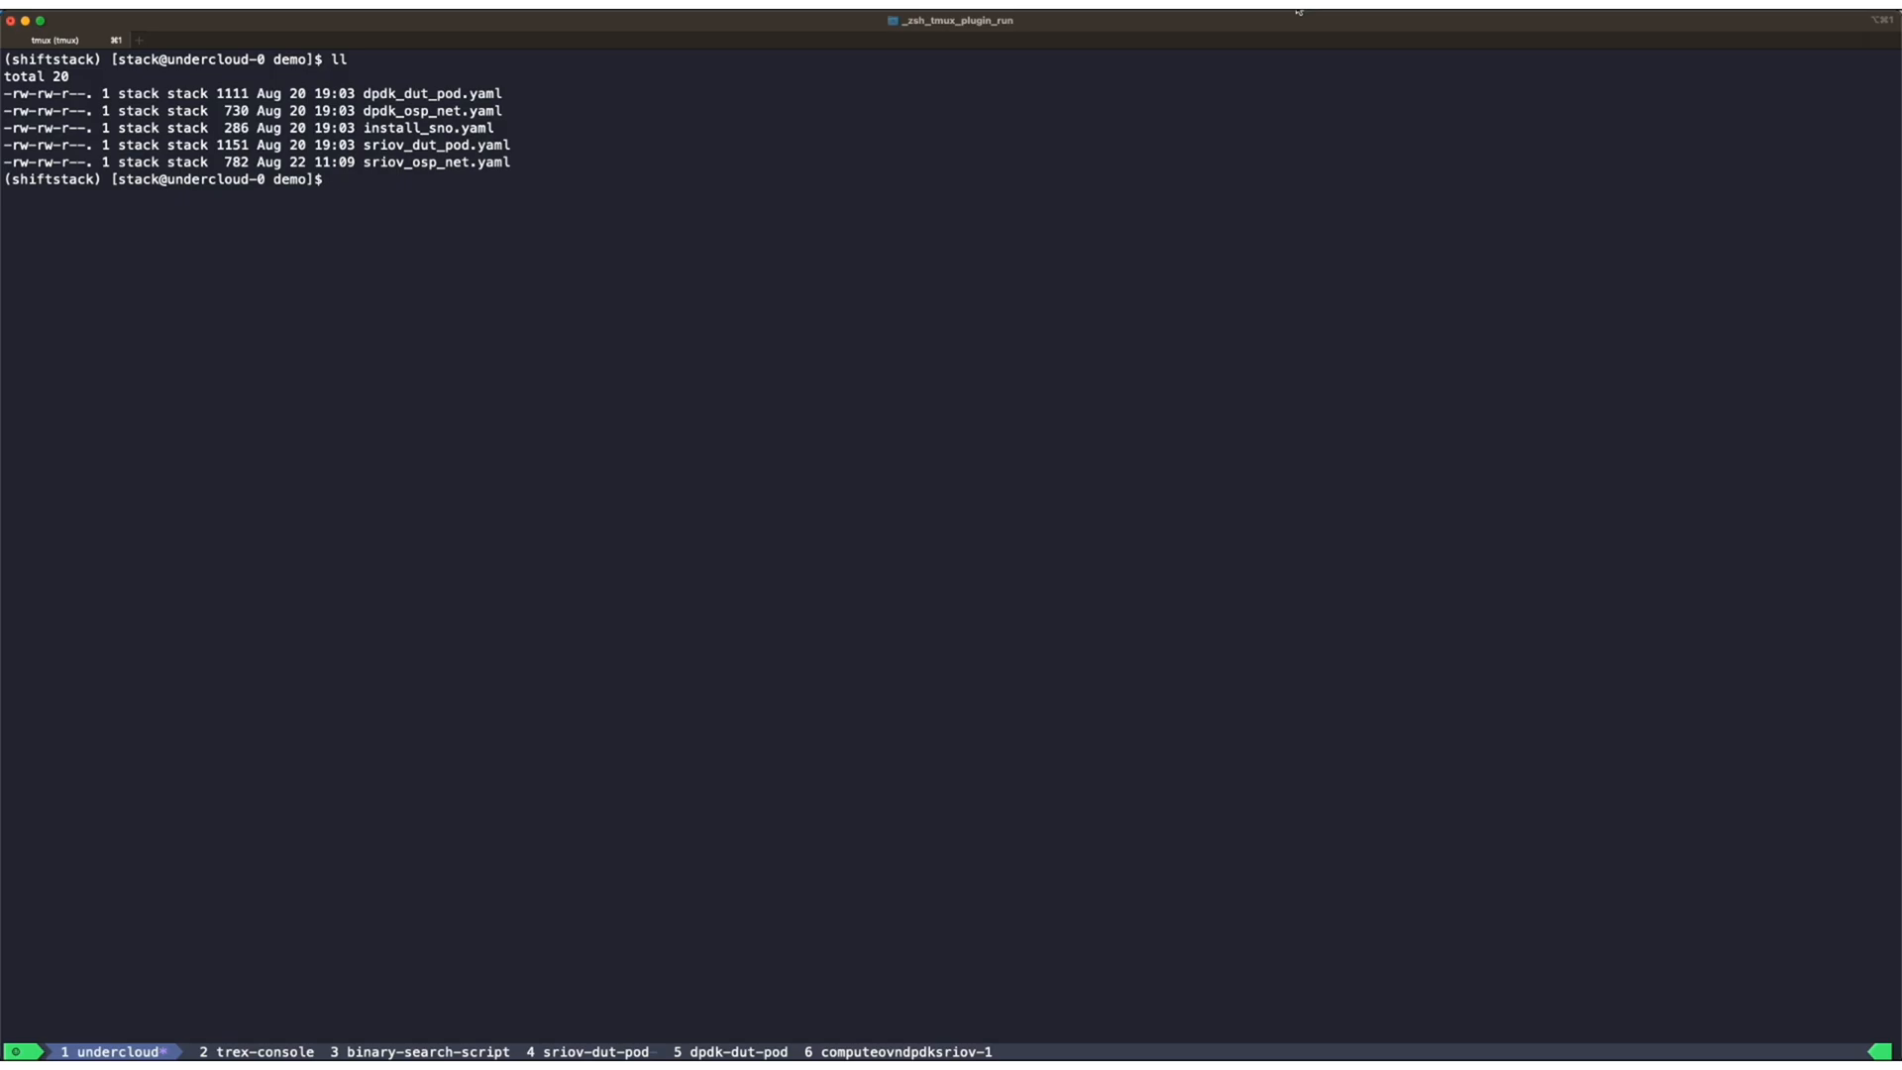
- Review install_sno.yaml and create the SR-IOV network operator subscription from it
type("vim install_sno.yaml")
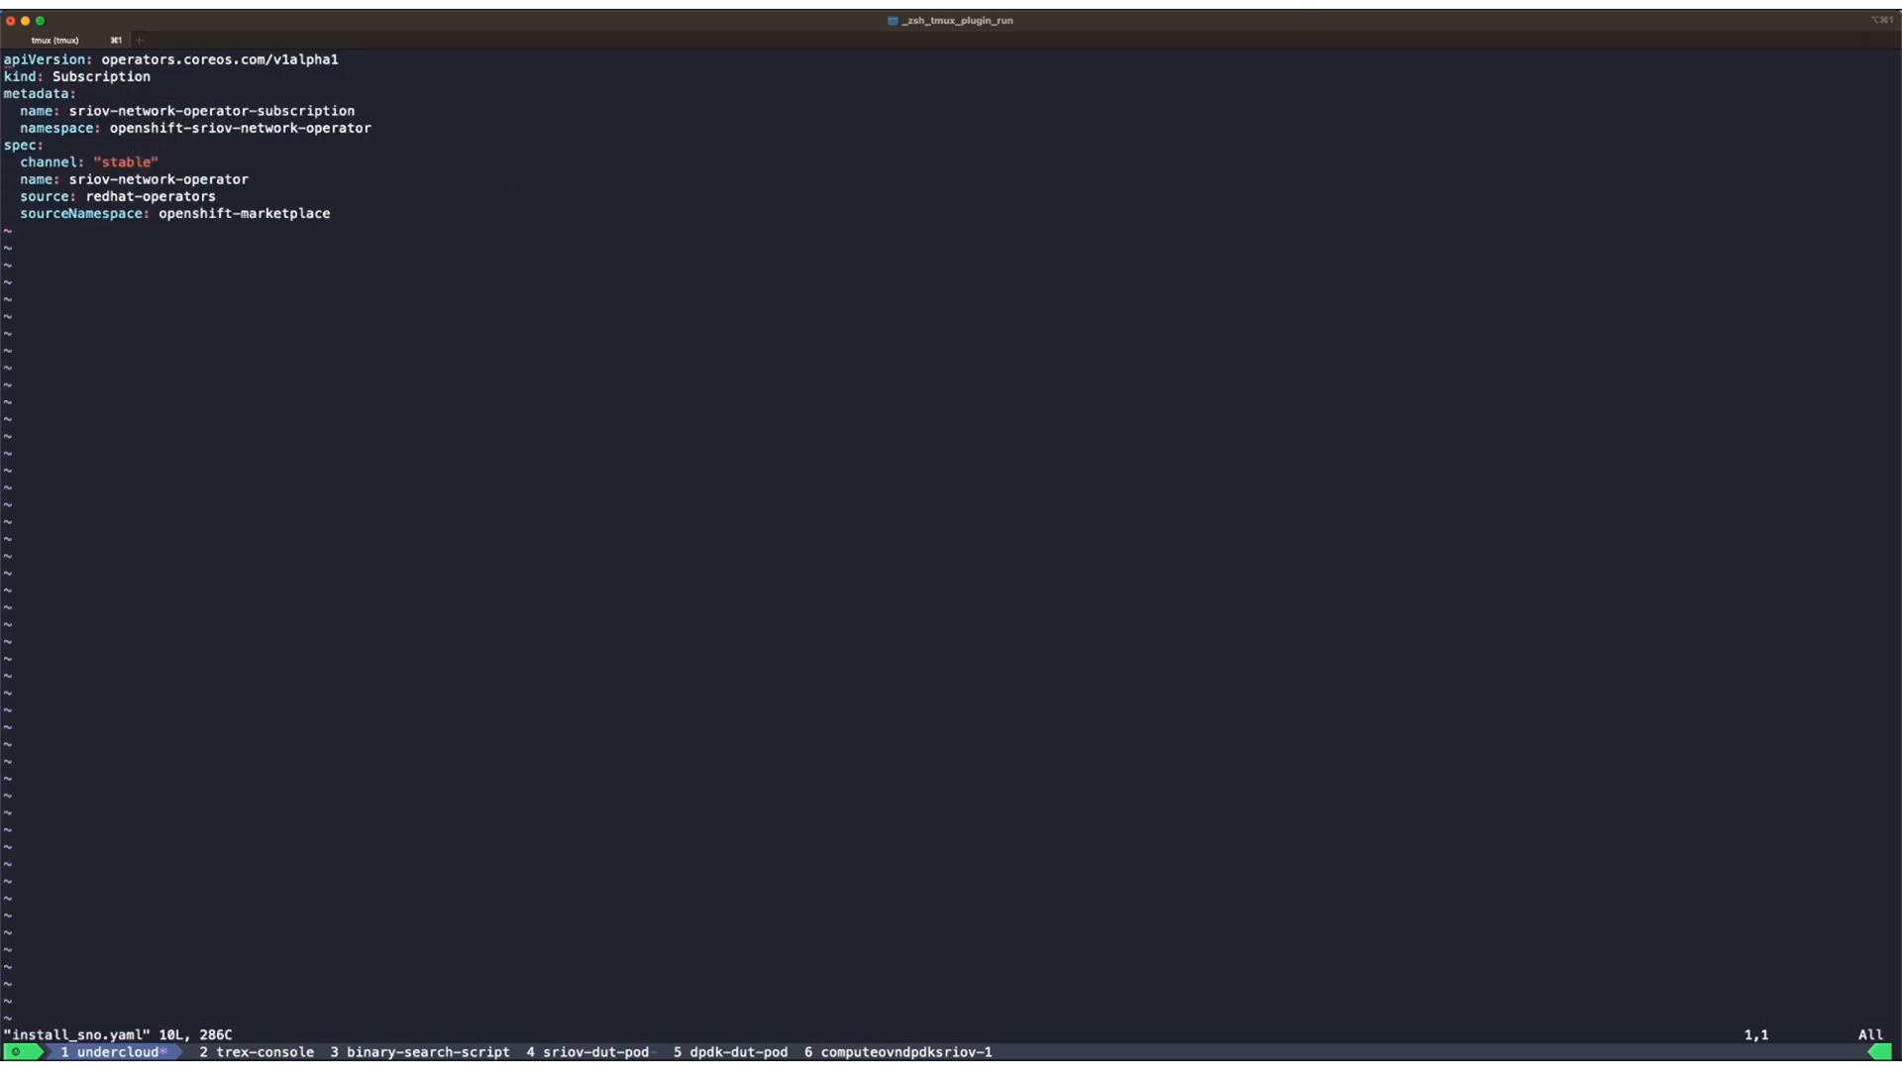
type(":q")
type("oc create -f in")
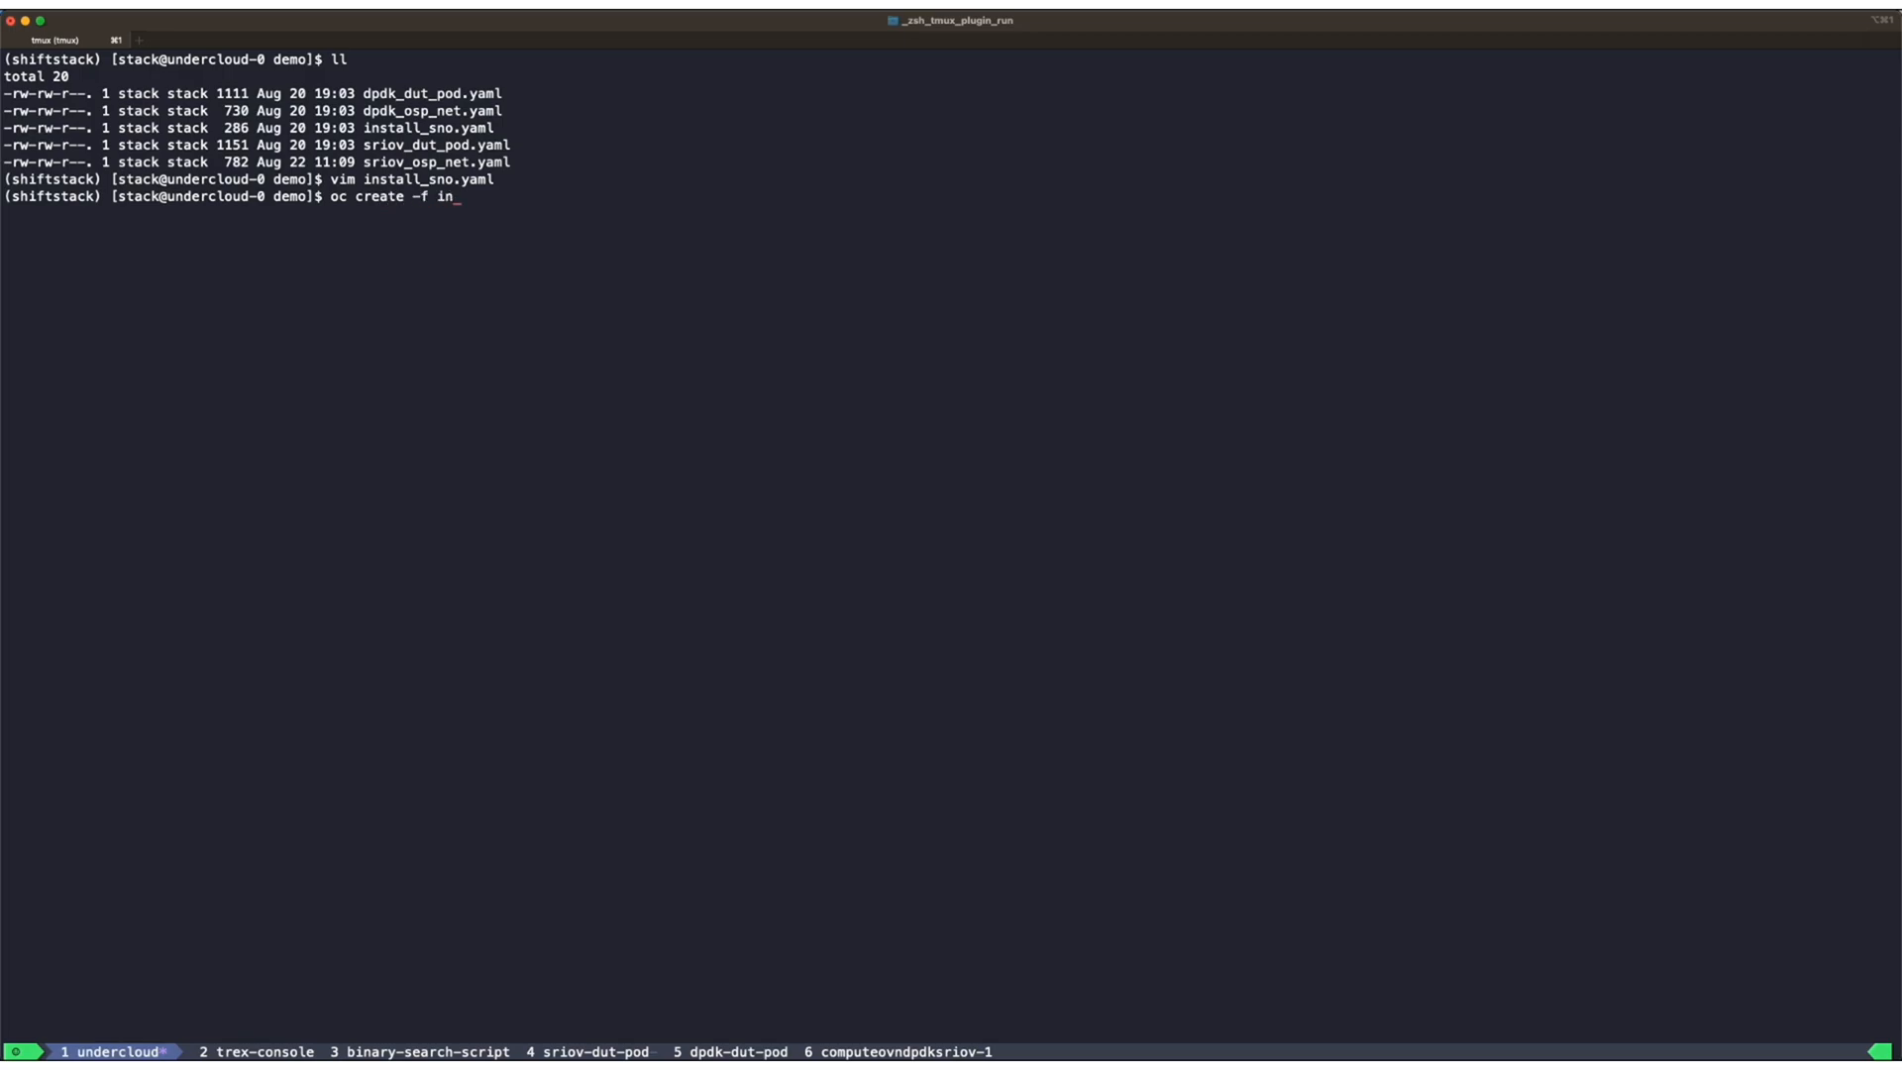
key("Enter")
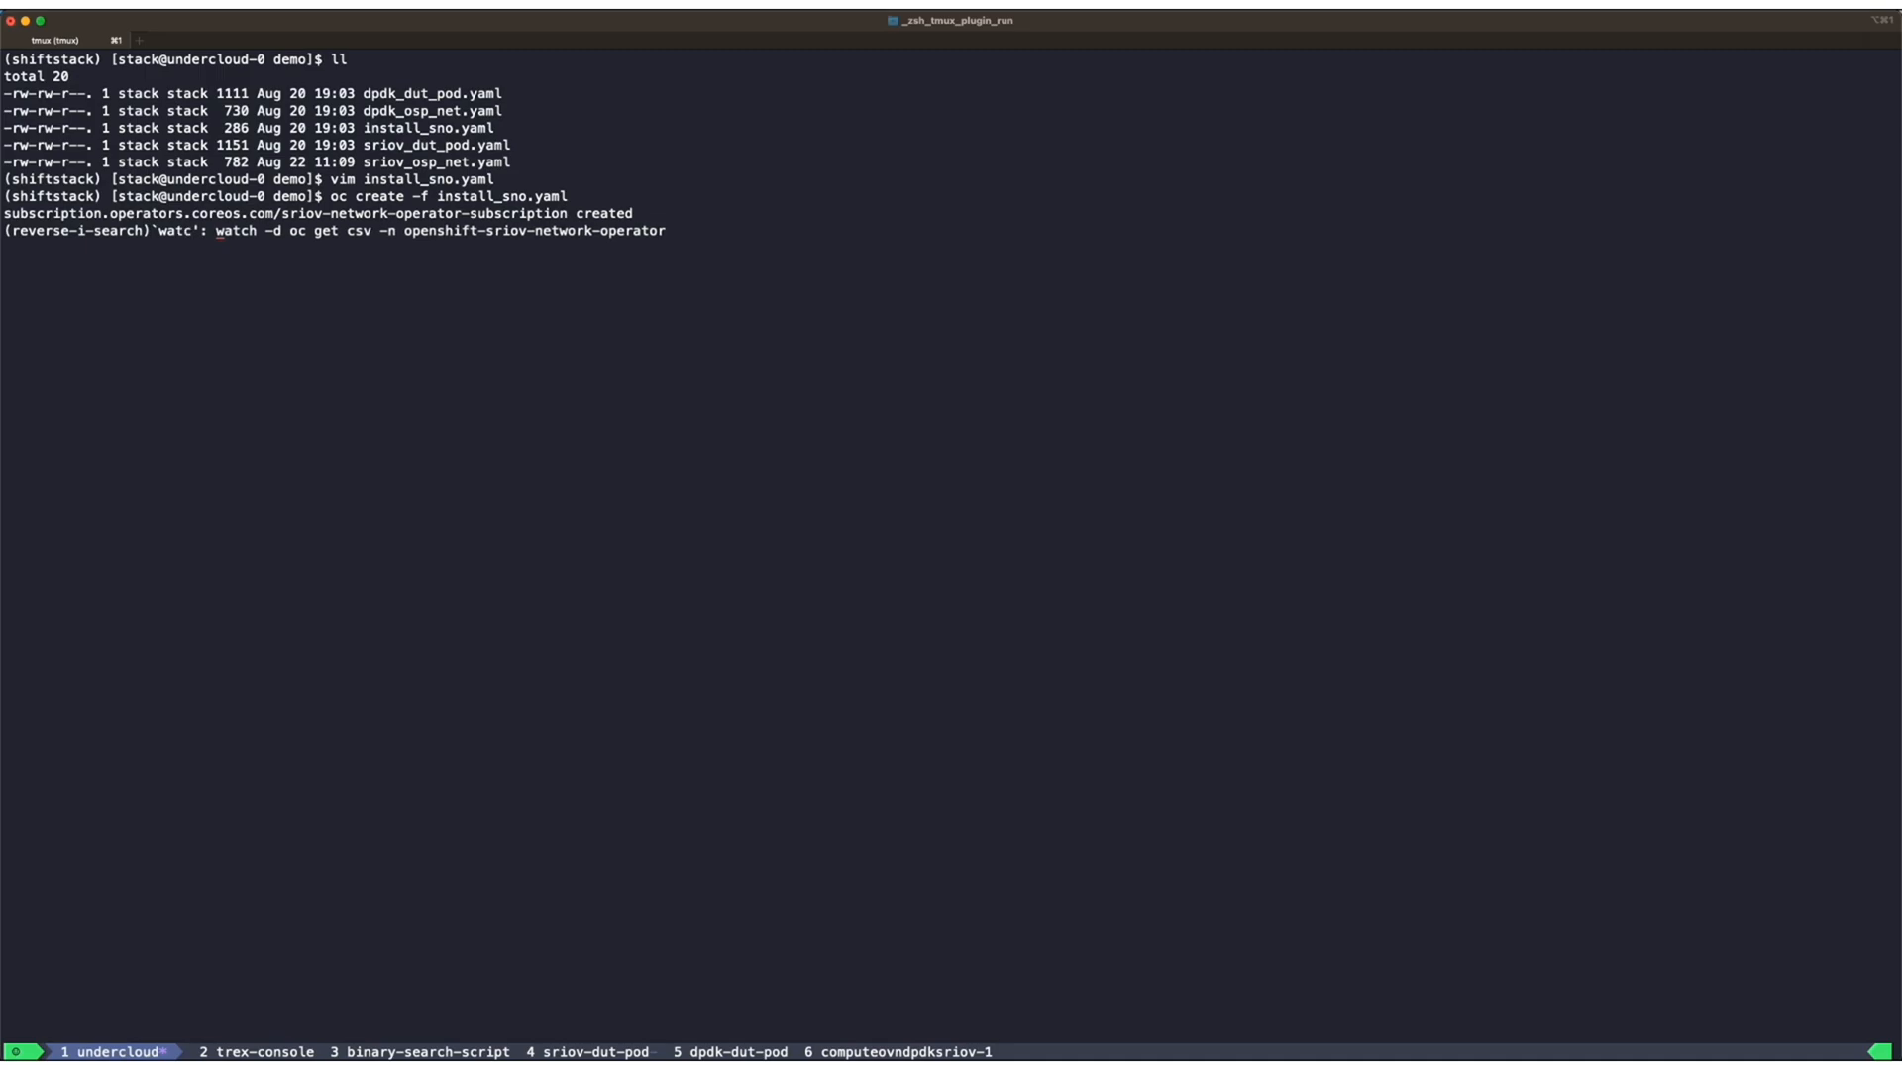
- Watch the operator CSV and openshift-sriov-network-operator resources until the CSV shows Installing
key("Enter")
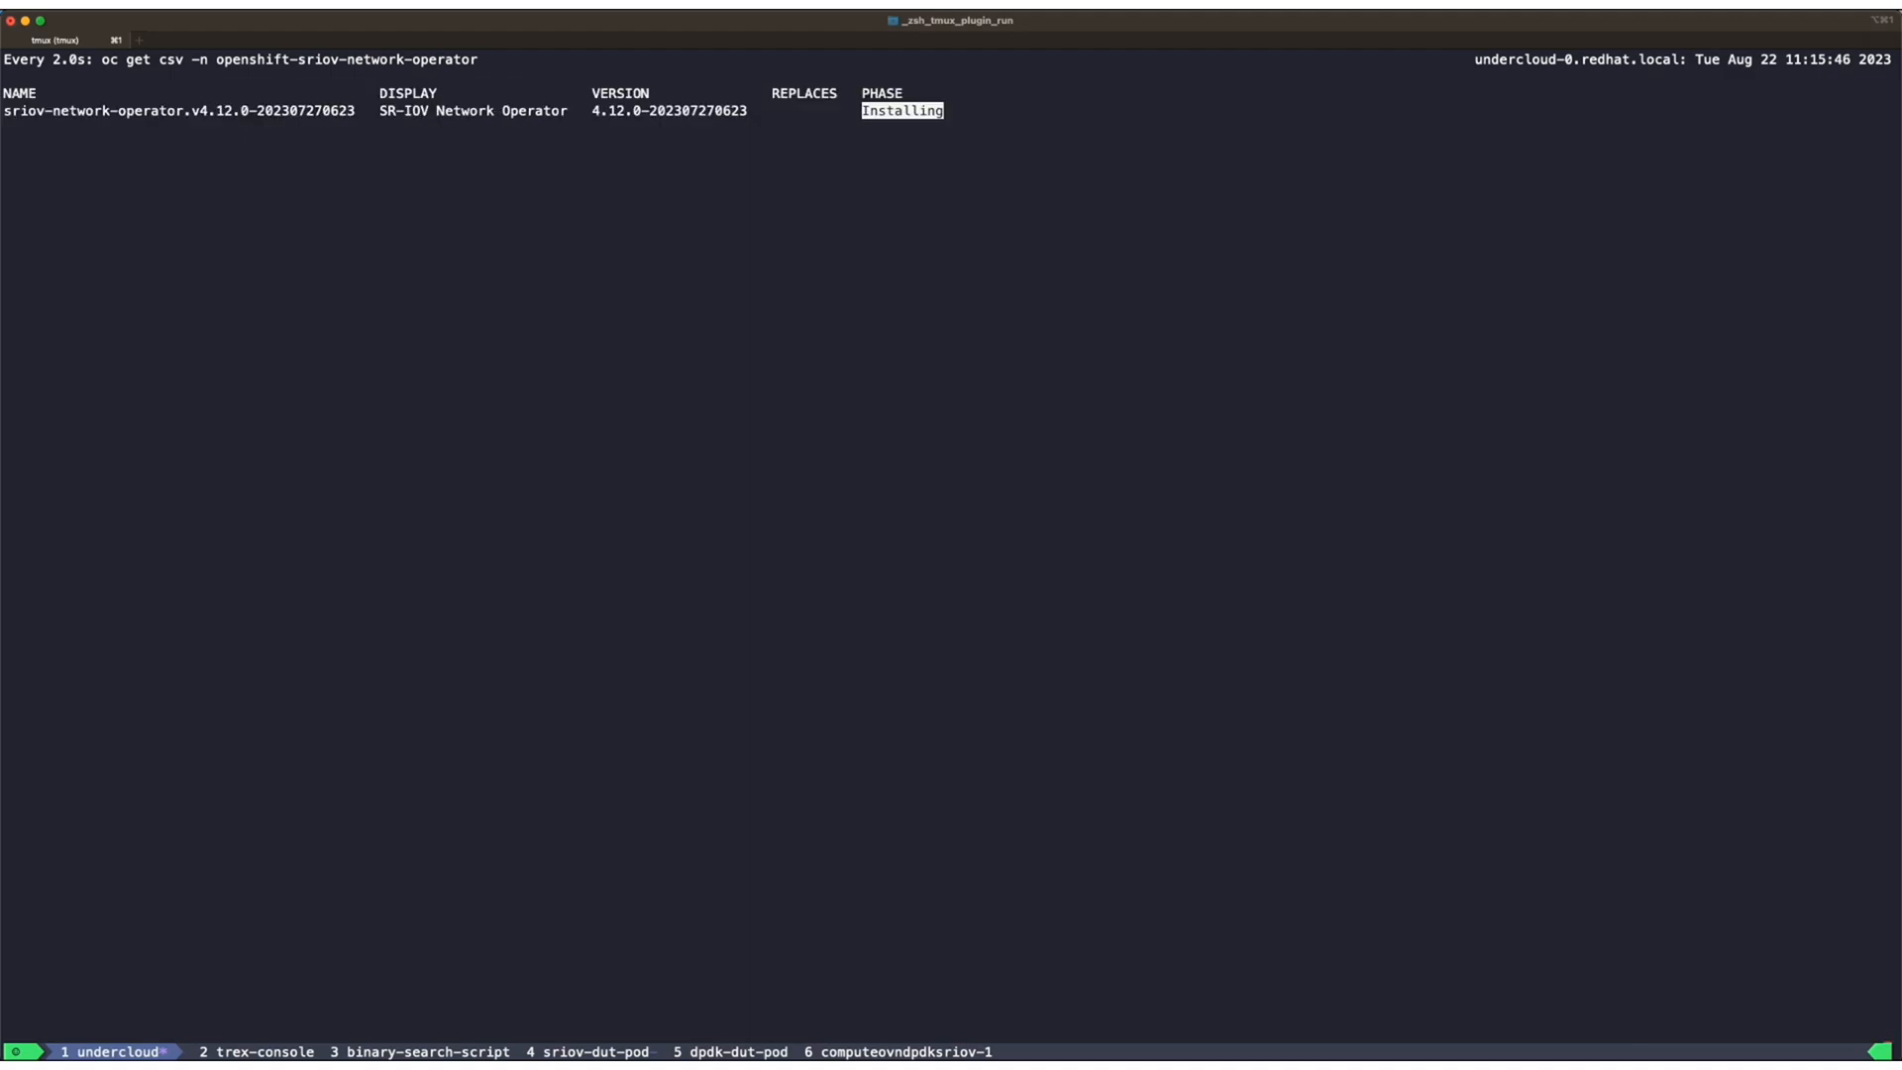
type("oc get all -n openshift-sriov-network-operator")
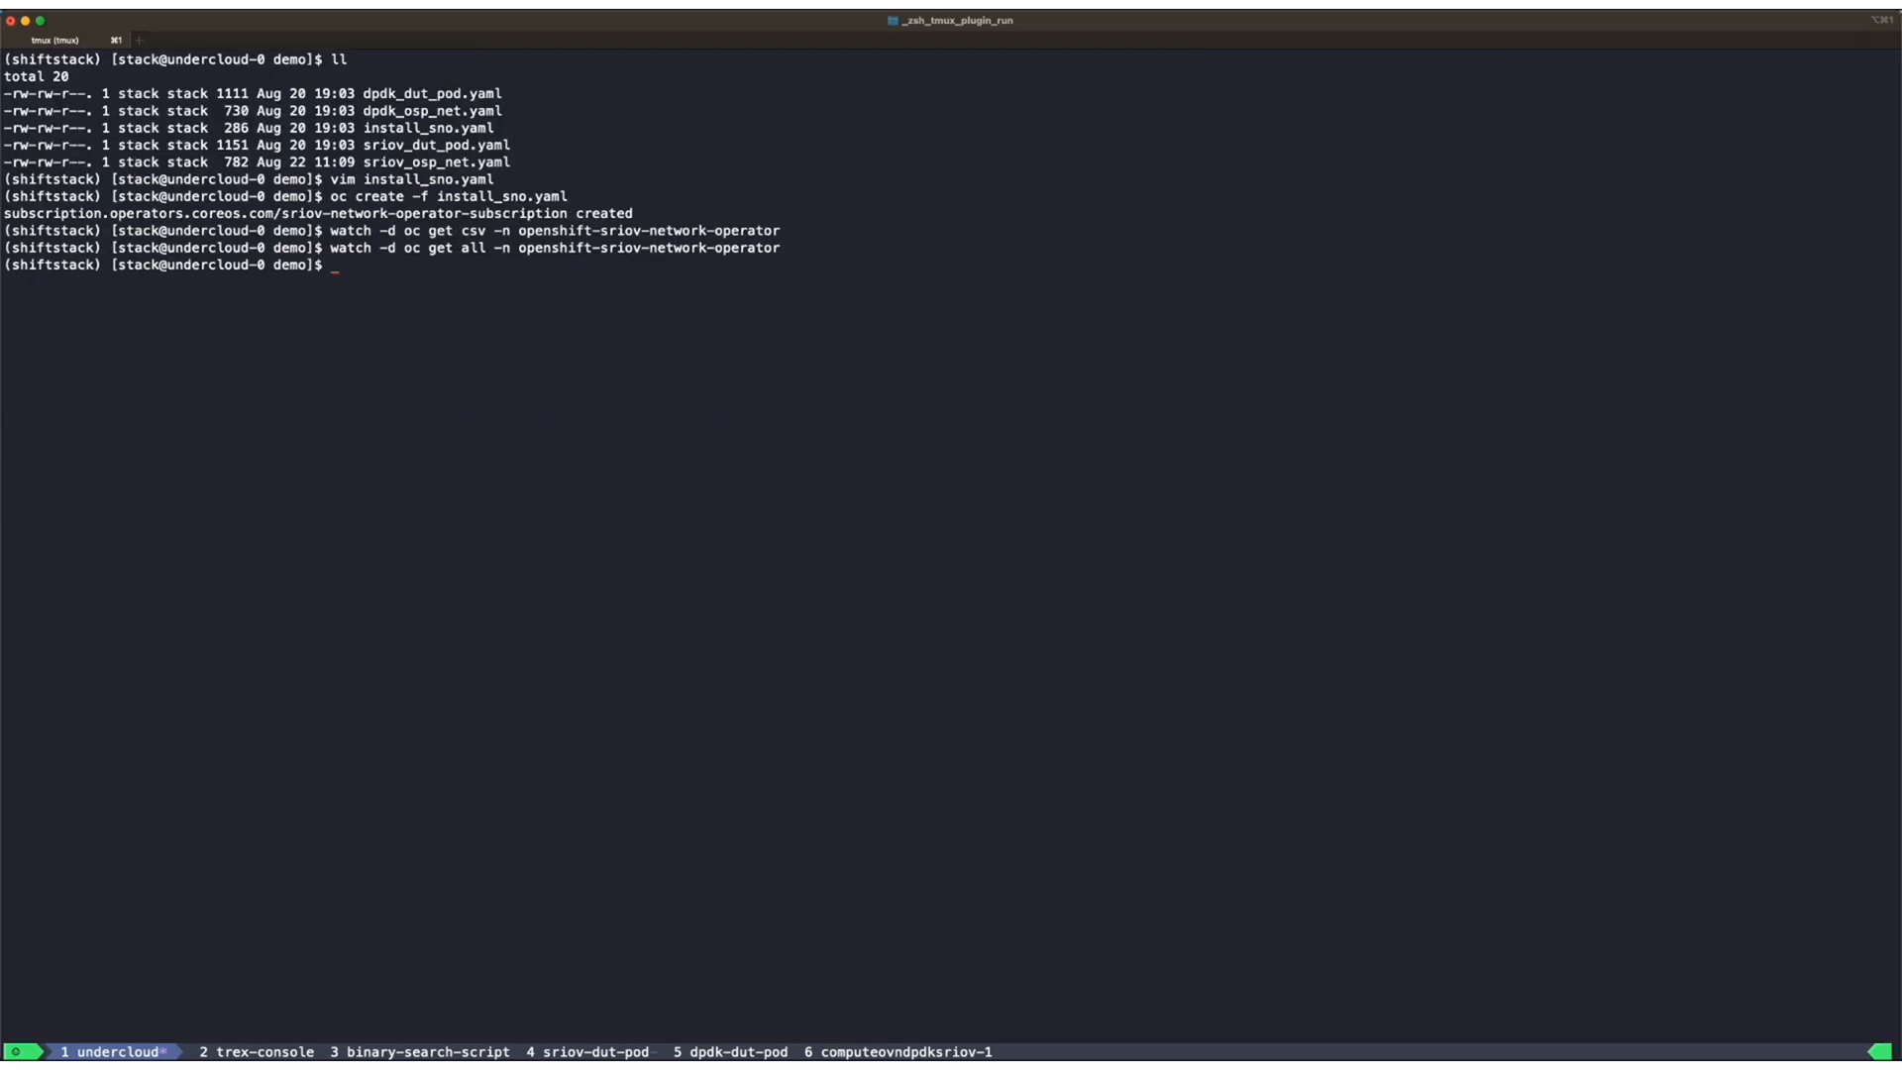
type("vim")
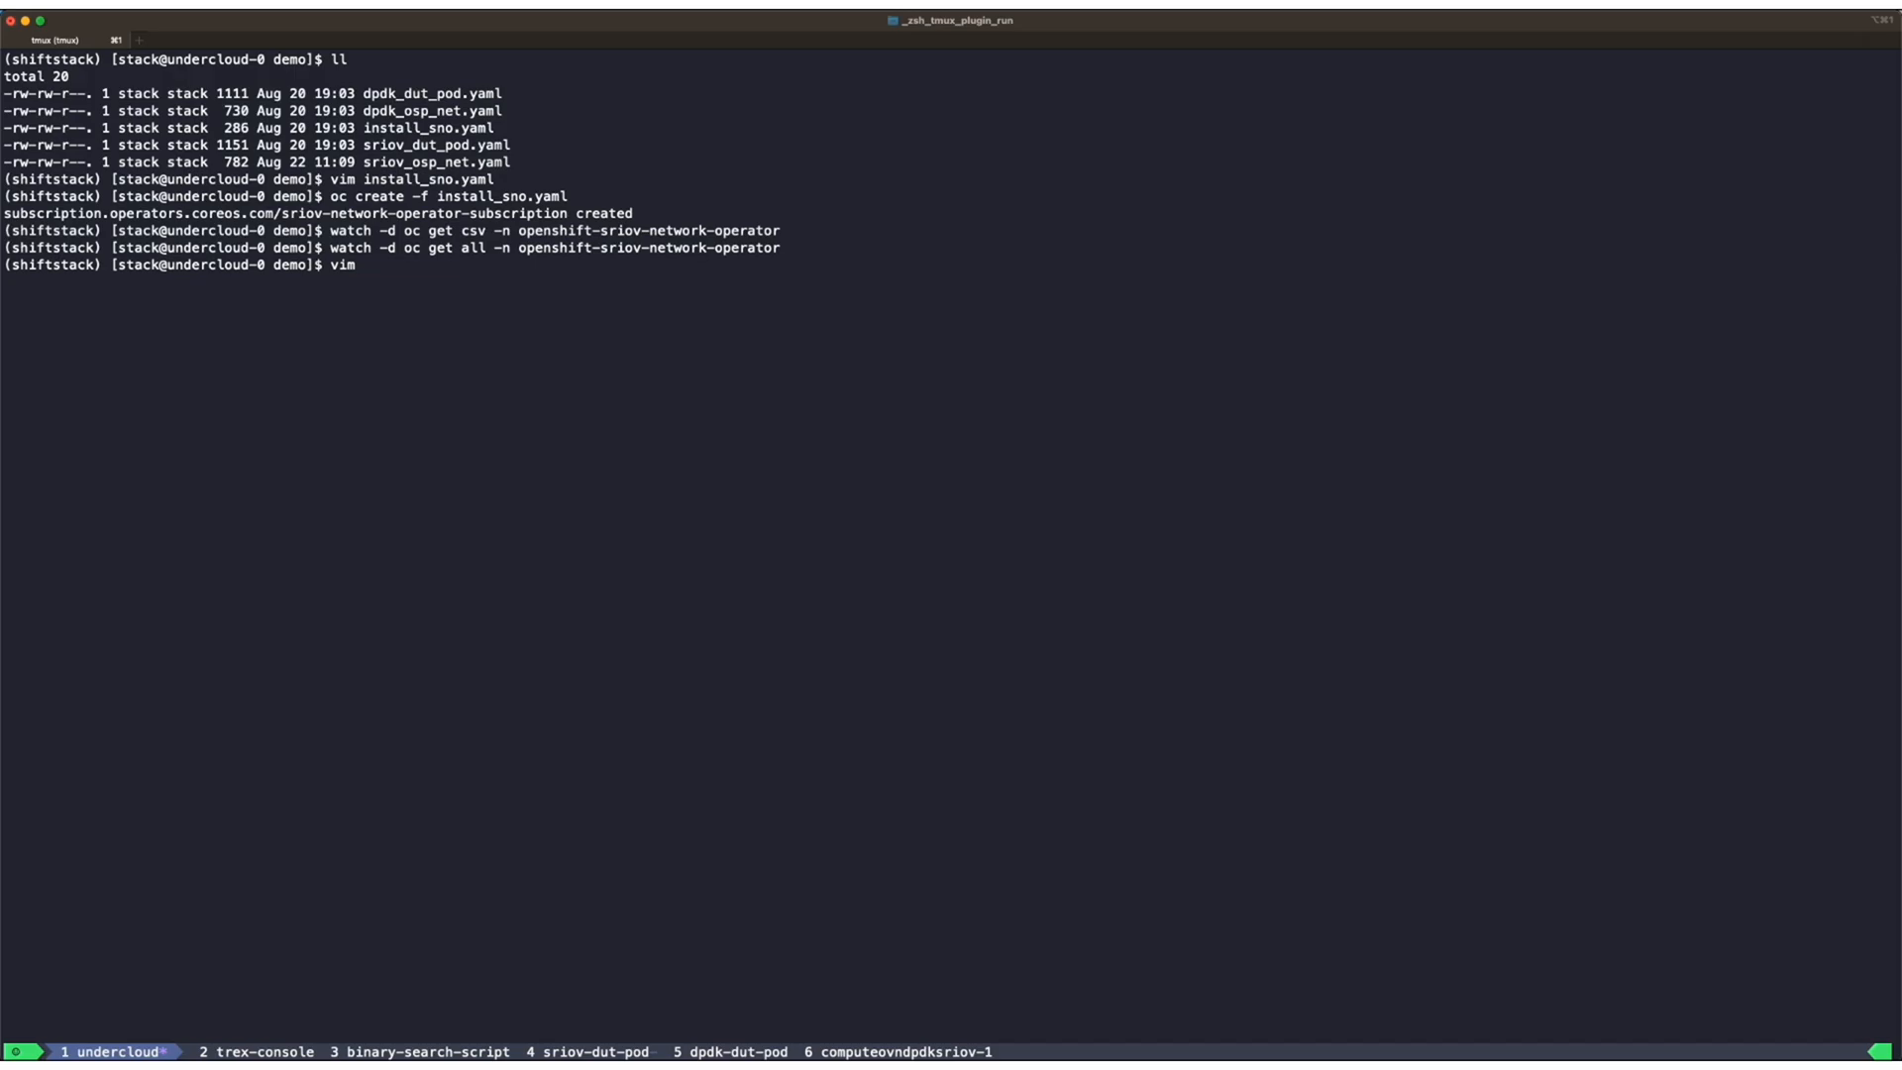
- Create the sriov9, sriov10, dpdk9 and dpdk10 policies from sriov_osp_net.yaml and dpdk_osp_net.yaml
type("sriov_o")
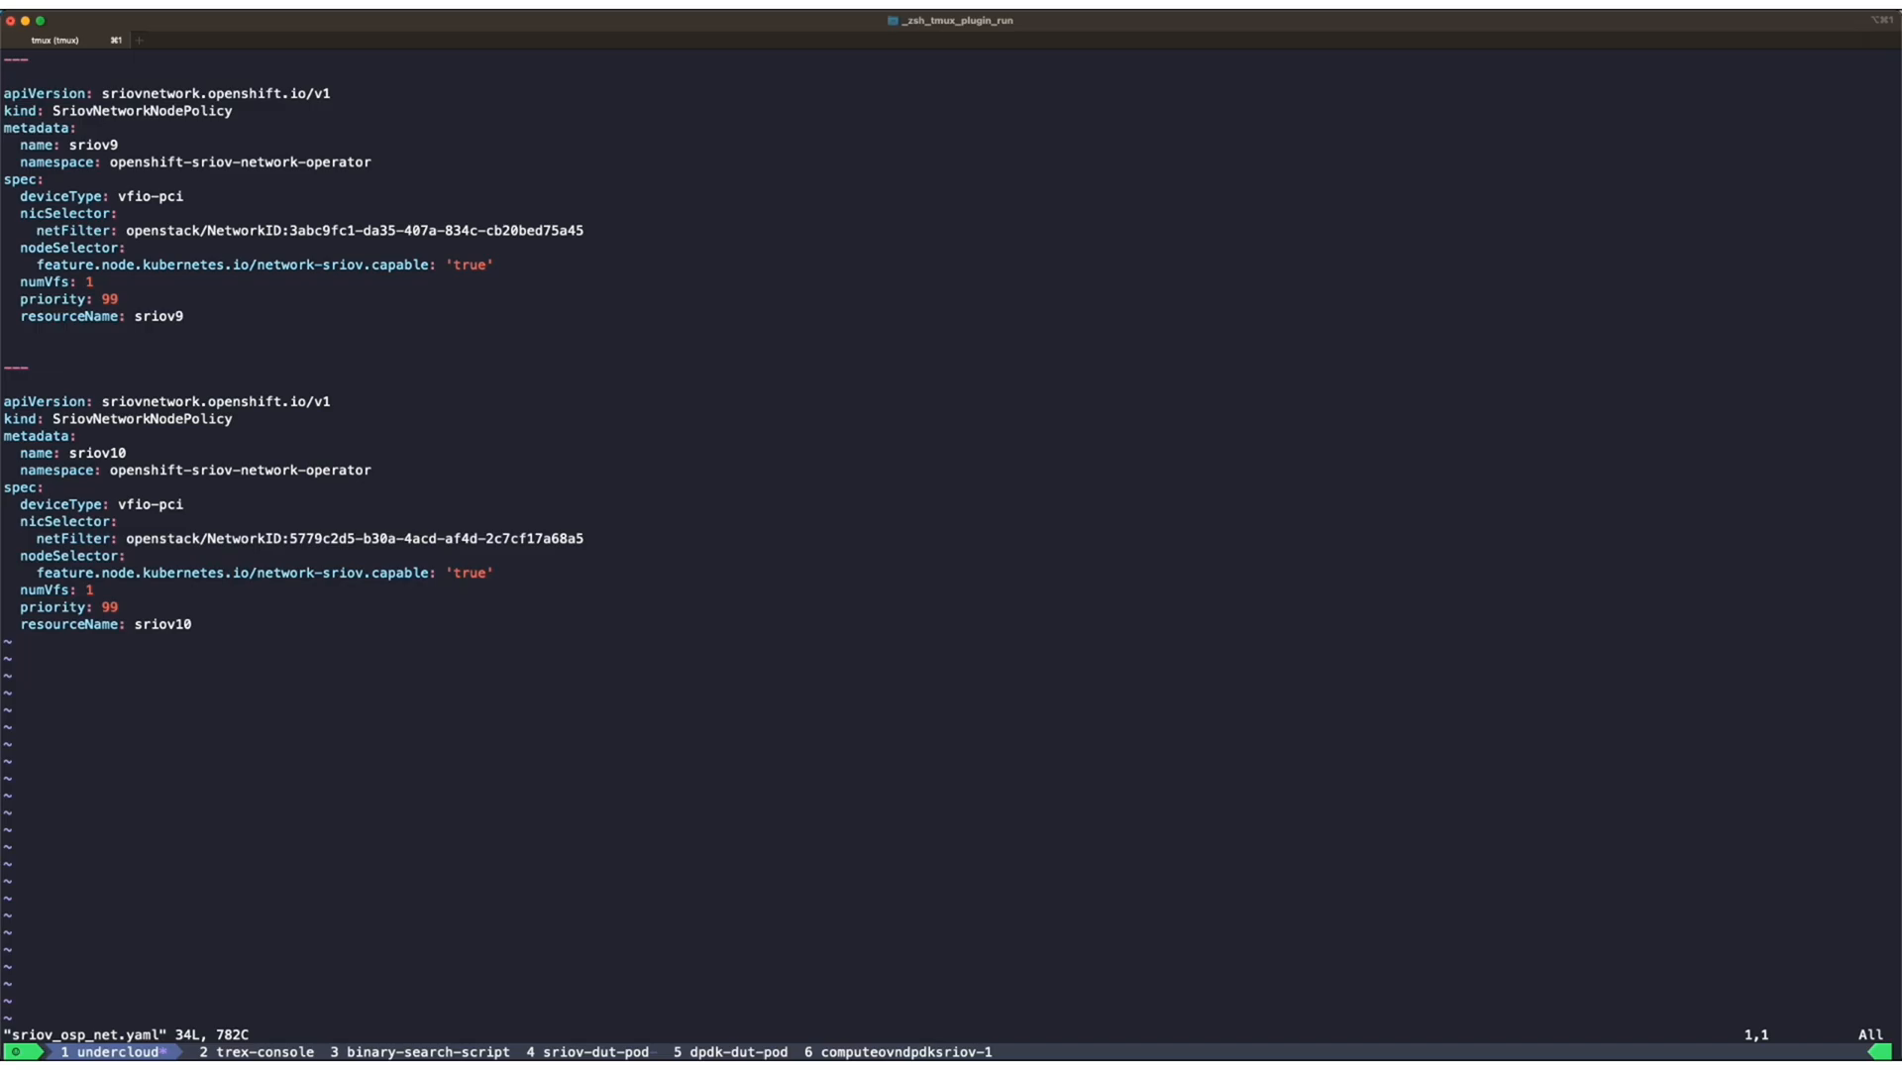
type(":q")
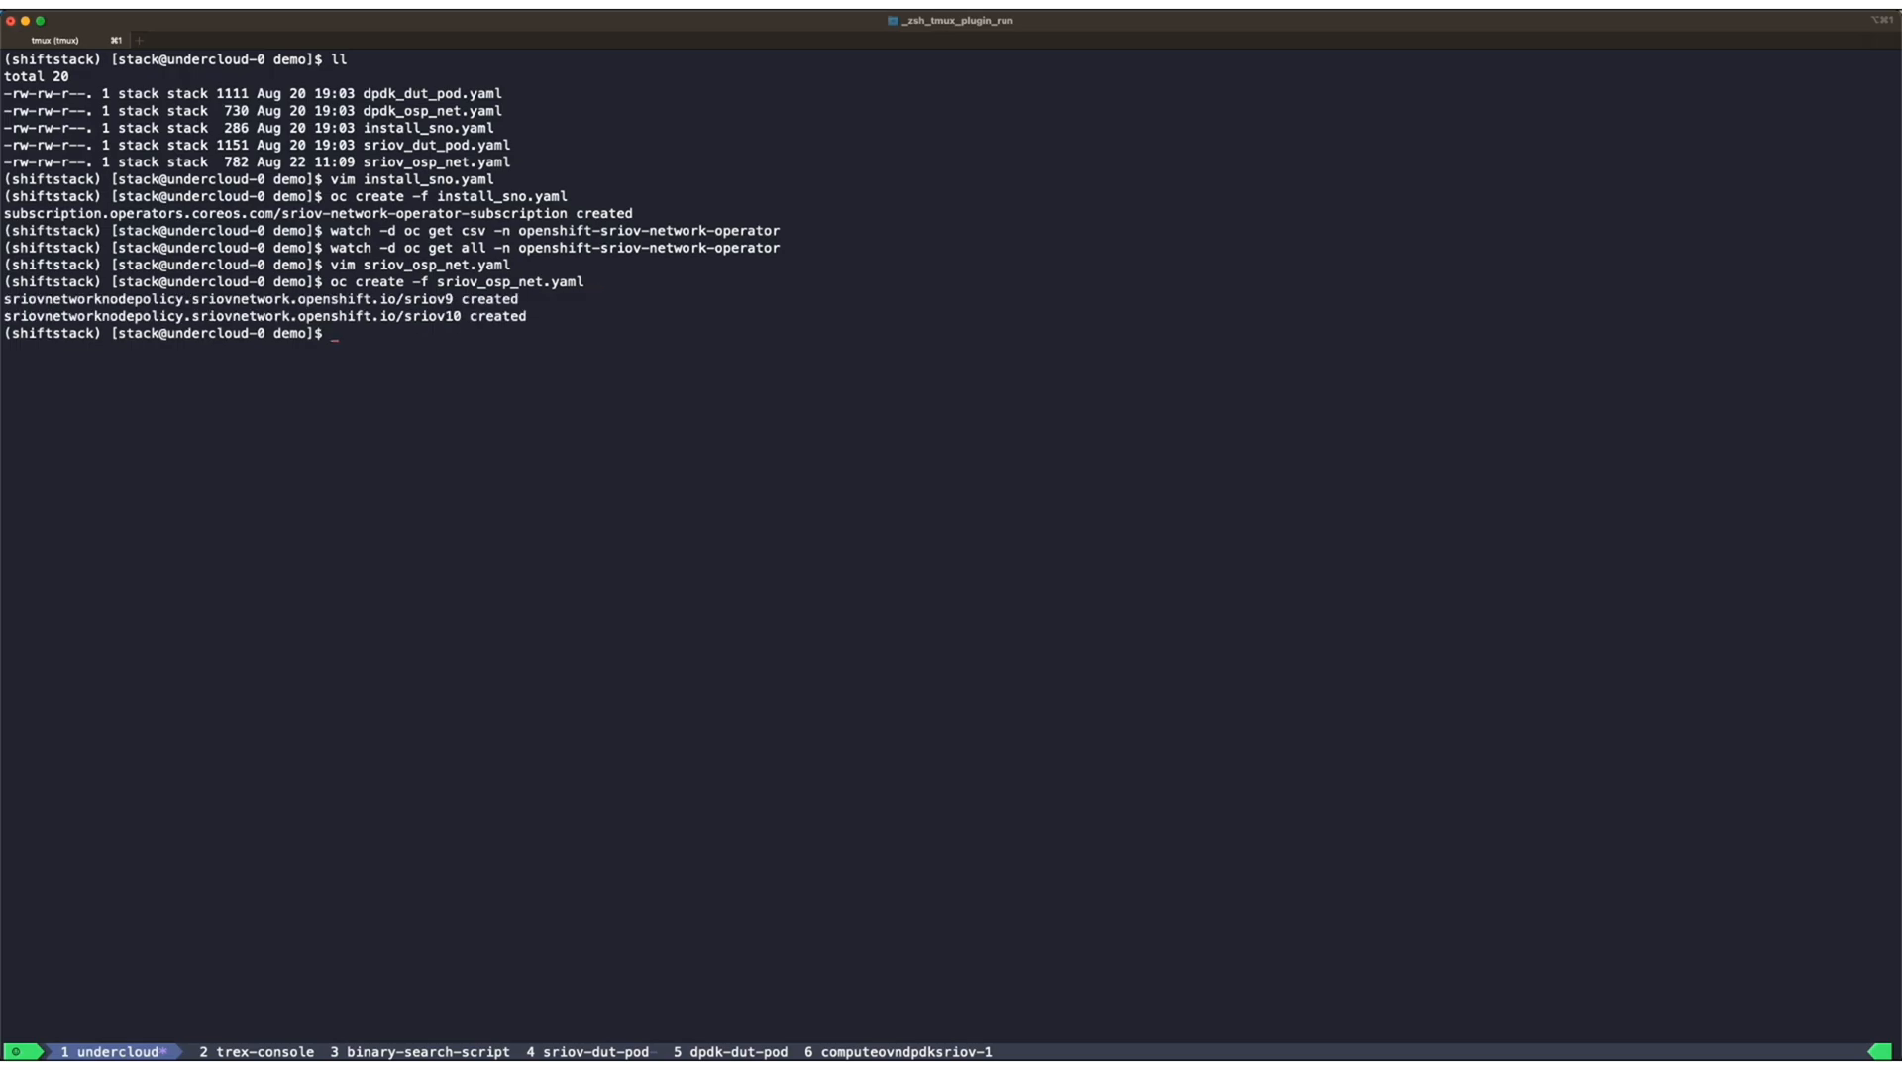
type("oc create -f sriov_osp_net.yaml")
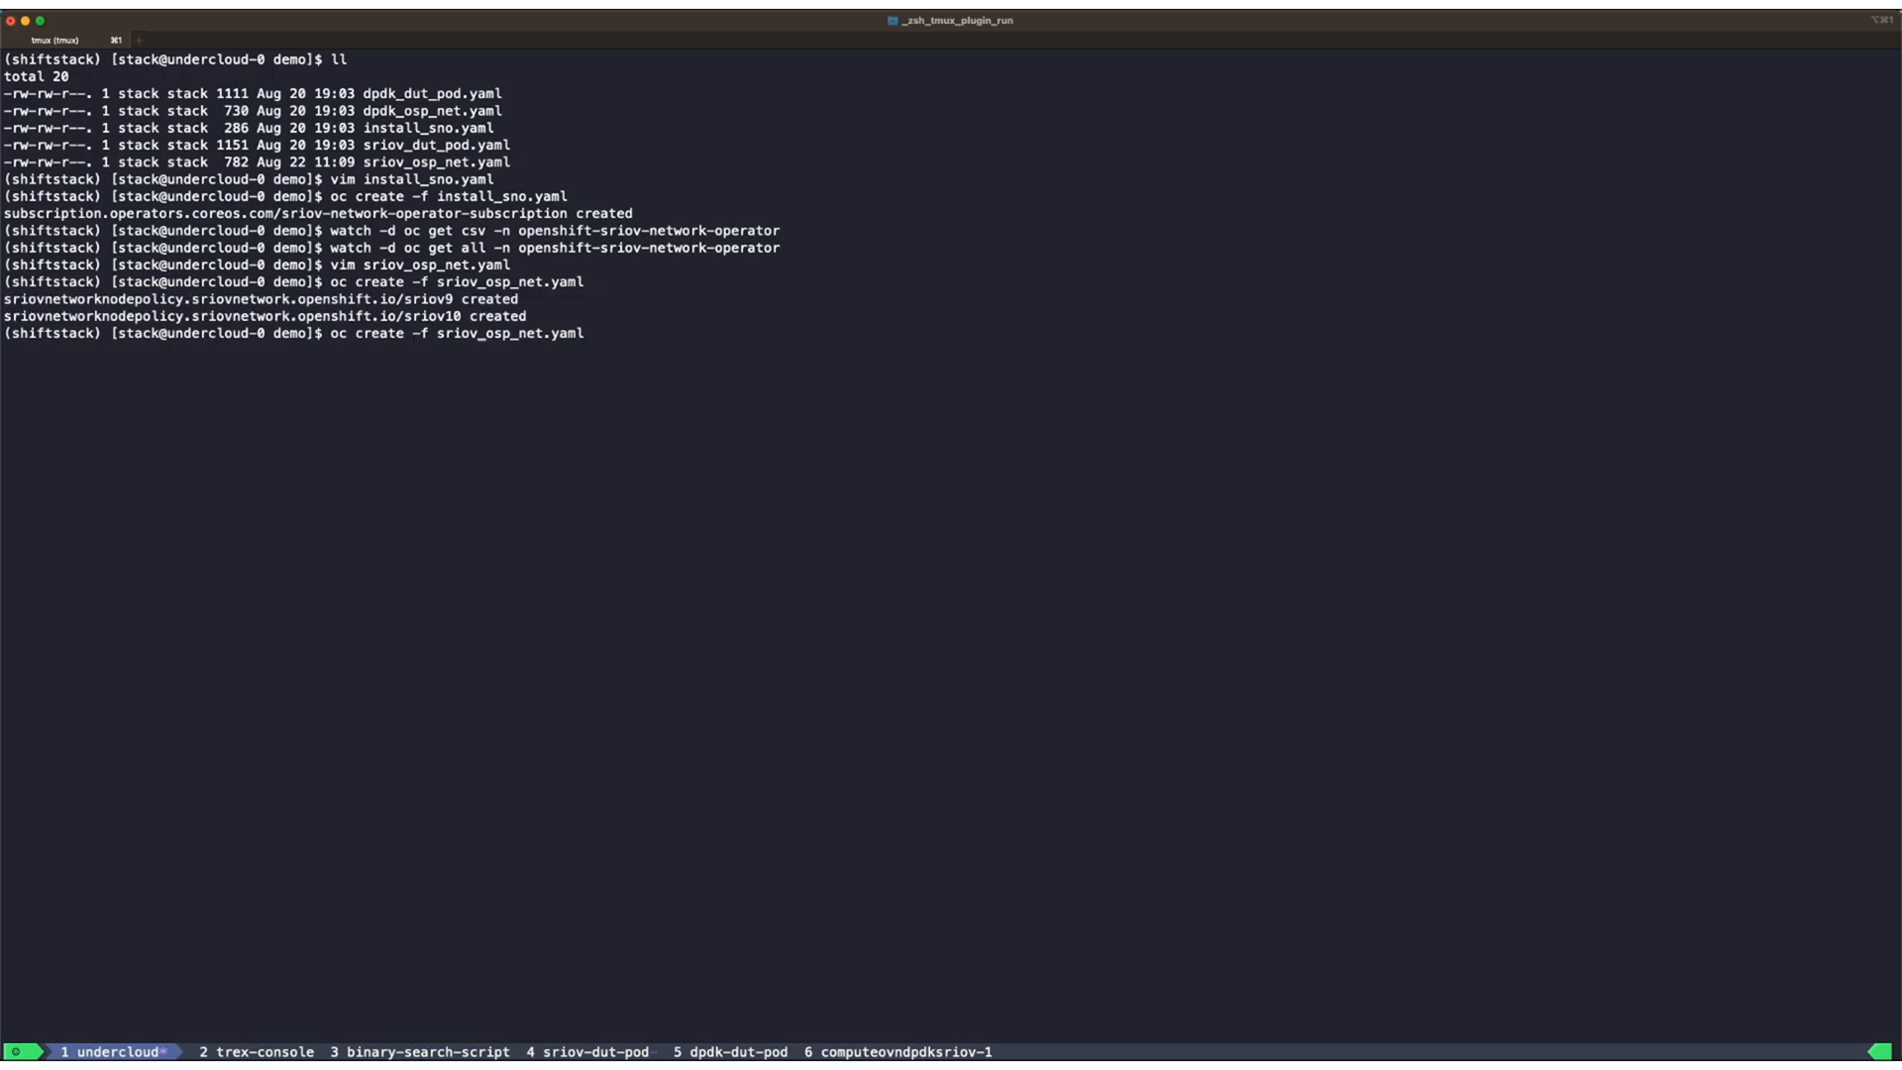
key("Backspace")
type("dpdk")
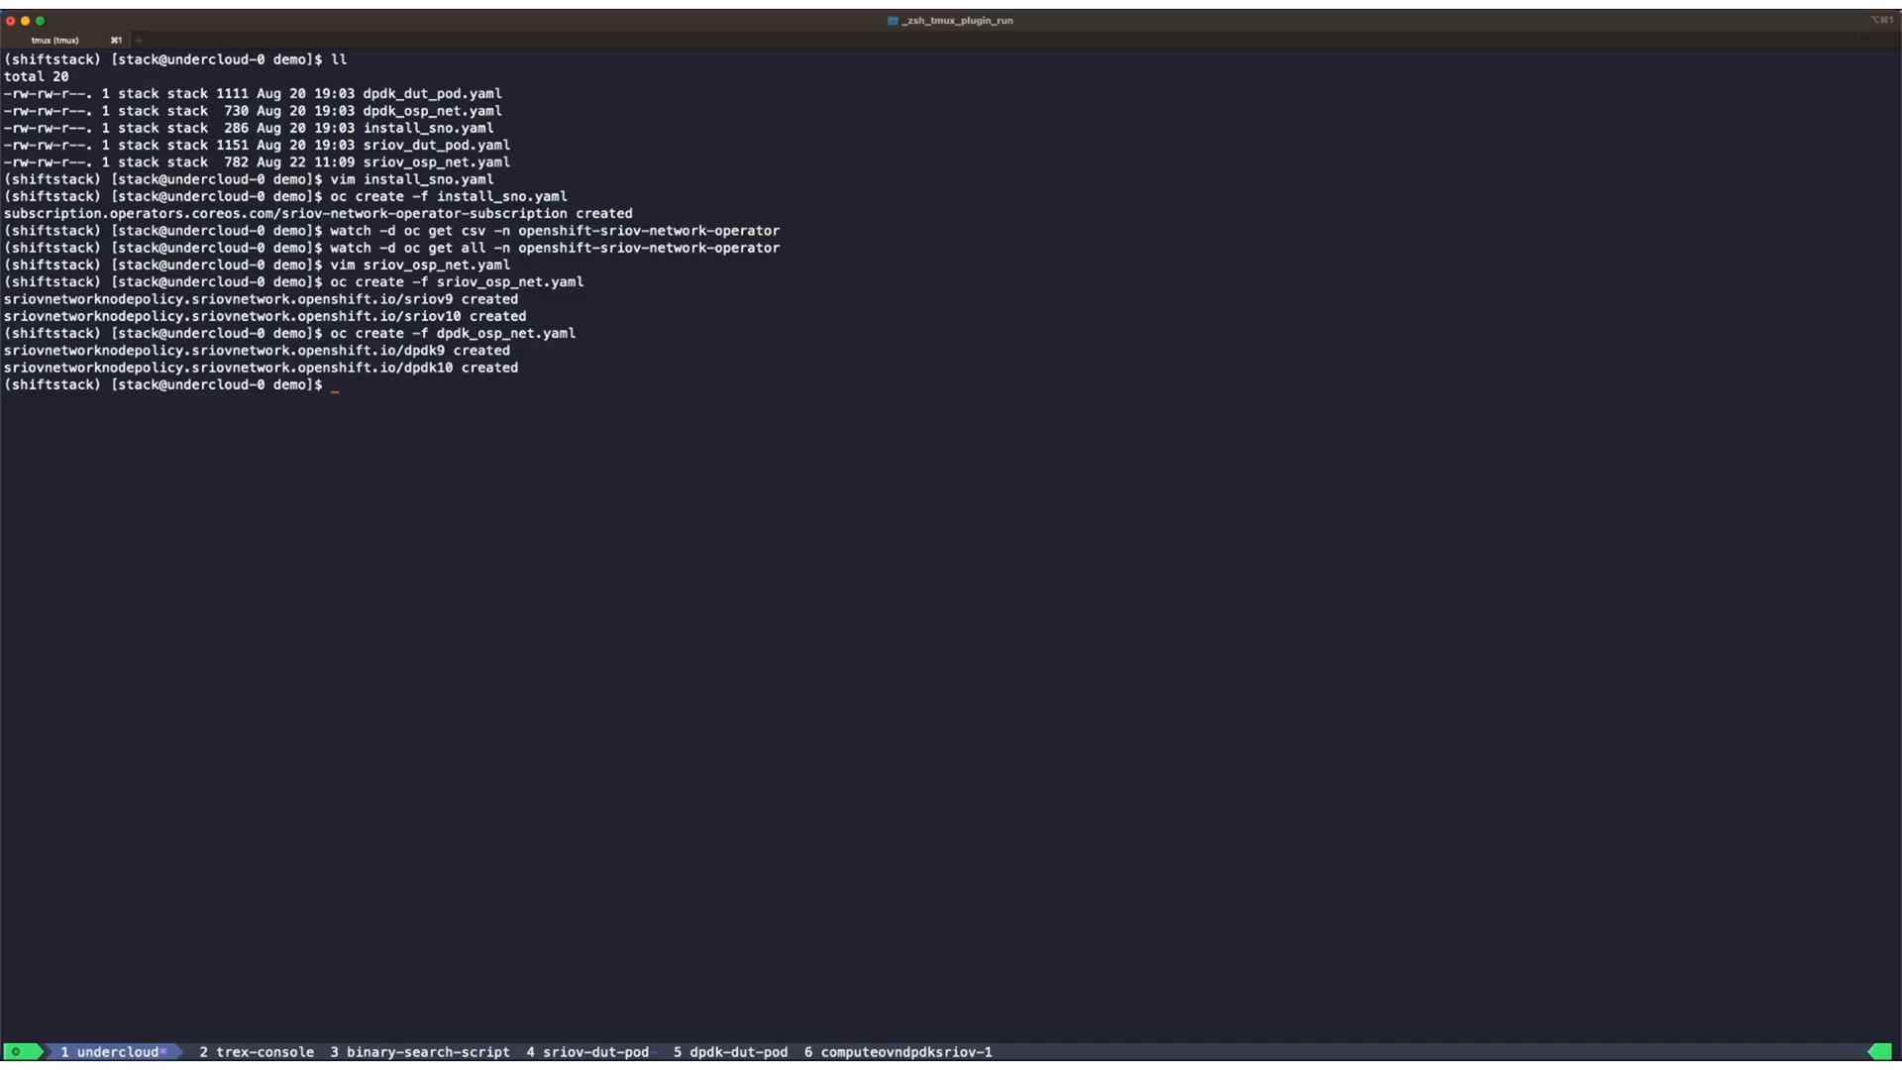
key("ctrl+r")
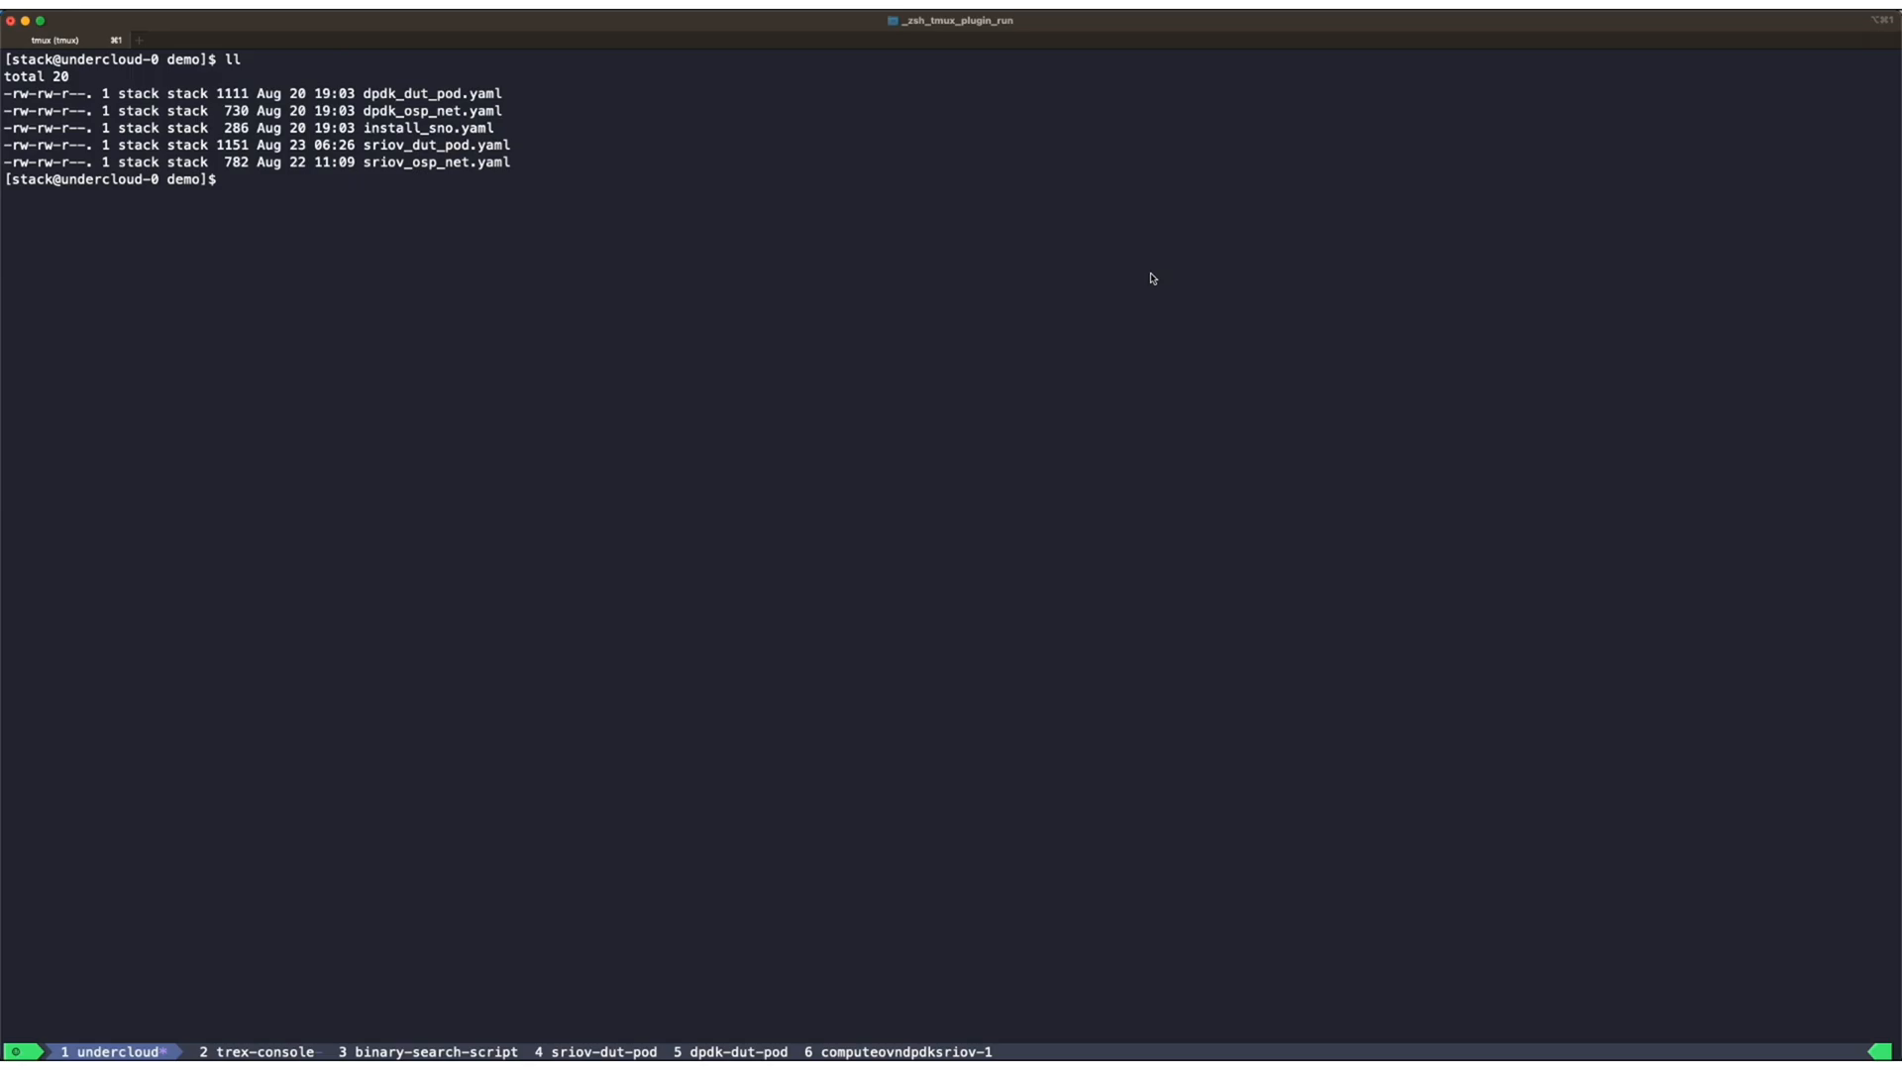
- Recall the vim command to open and review sriov_dut_pod.yaml
key("ctrl+r")
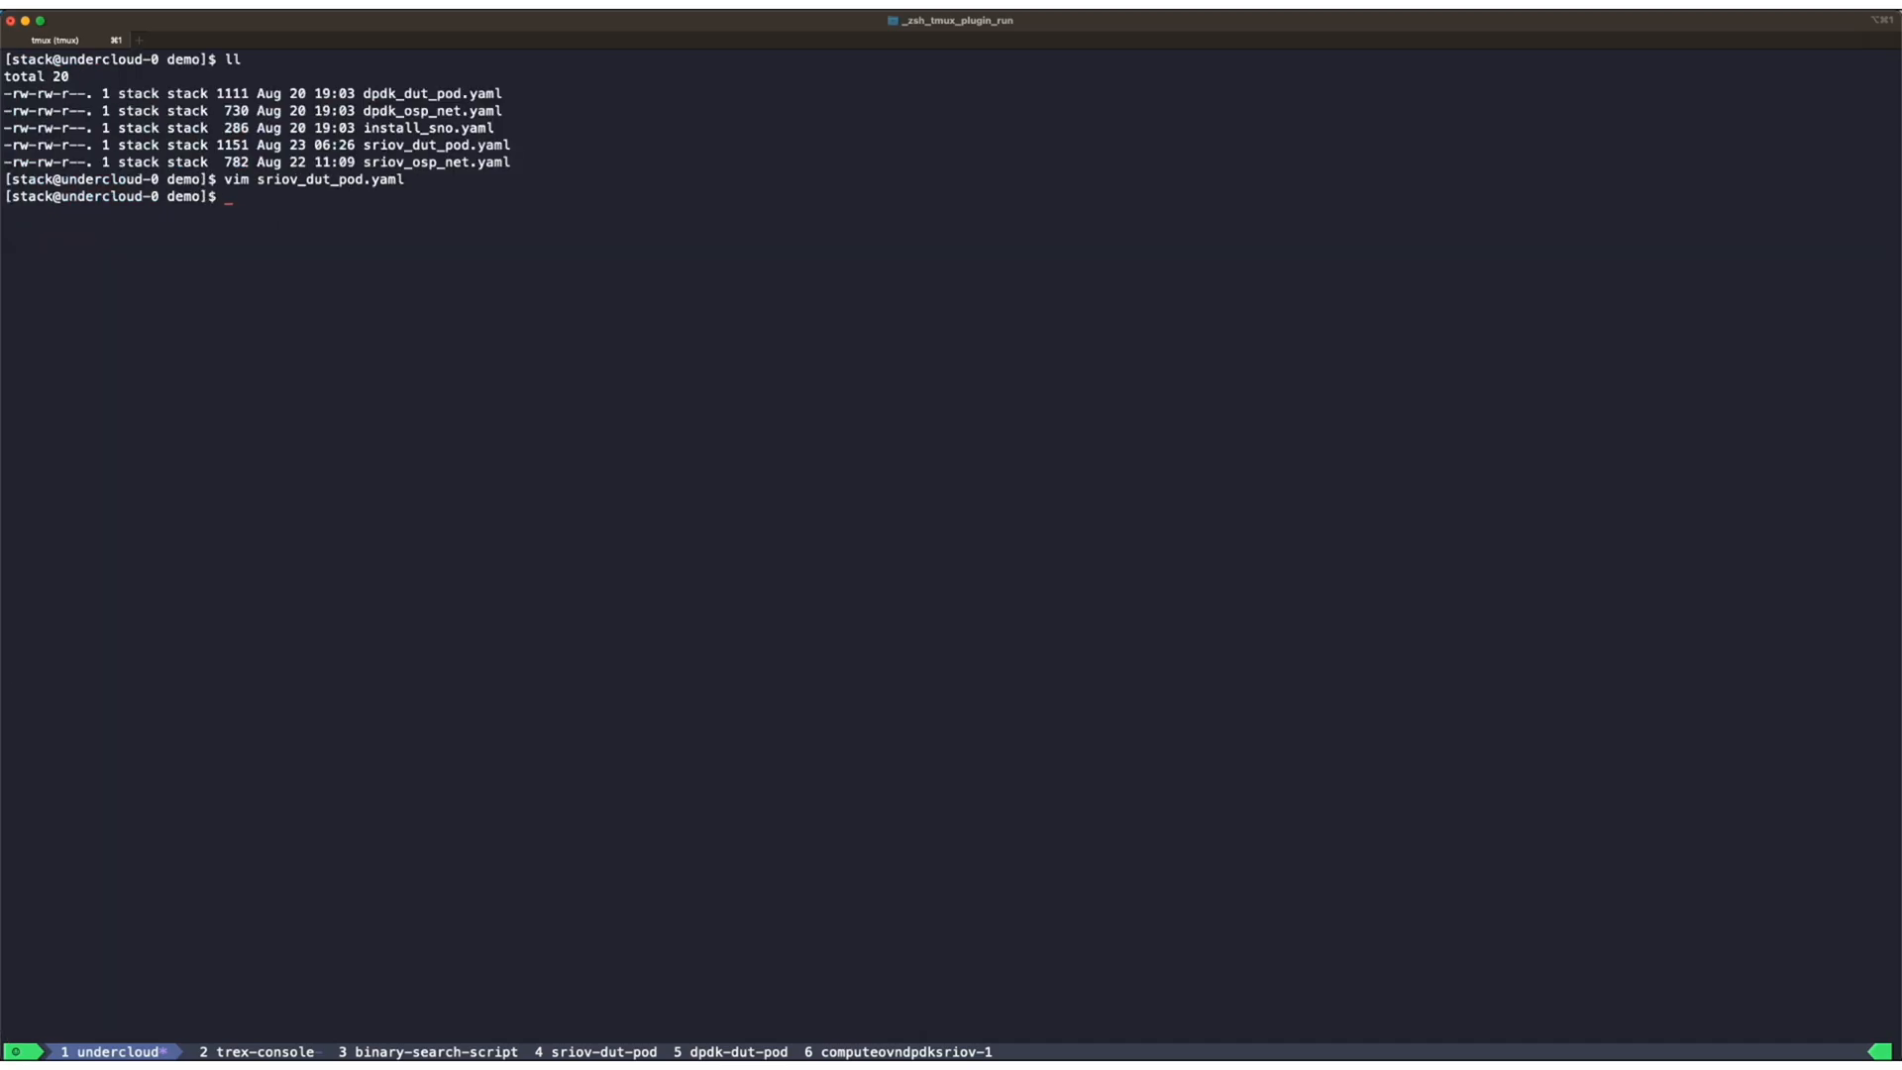
- Create the sriov-testpmd pod from sriov_dut_pod.yaml and check it is Running 1/1
type("oc cre")
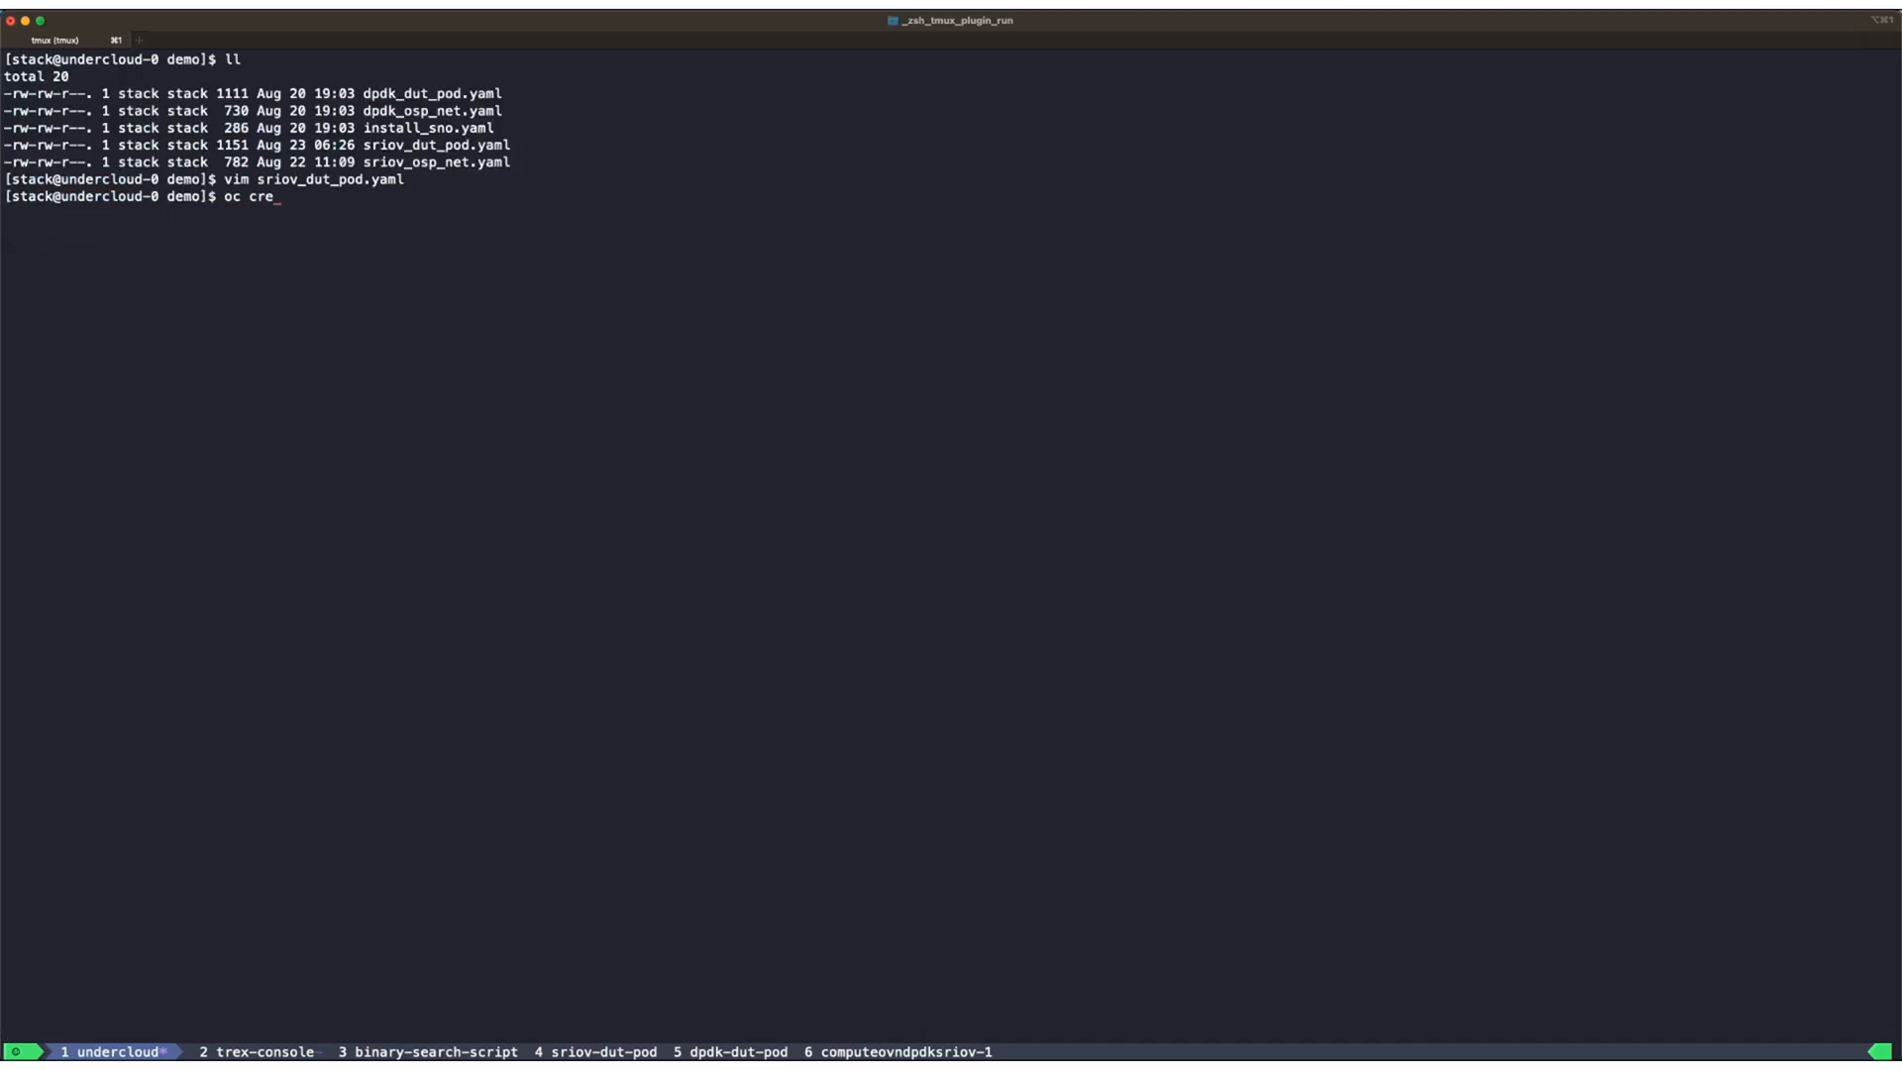
type("ate -")
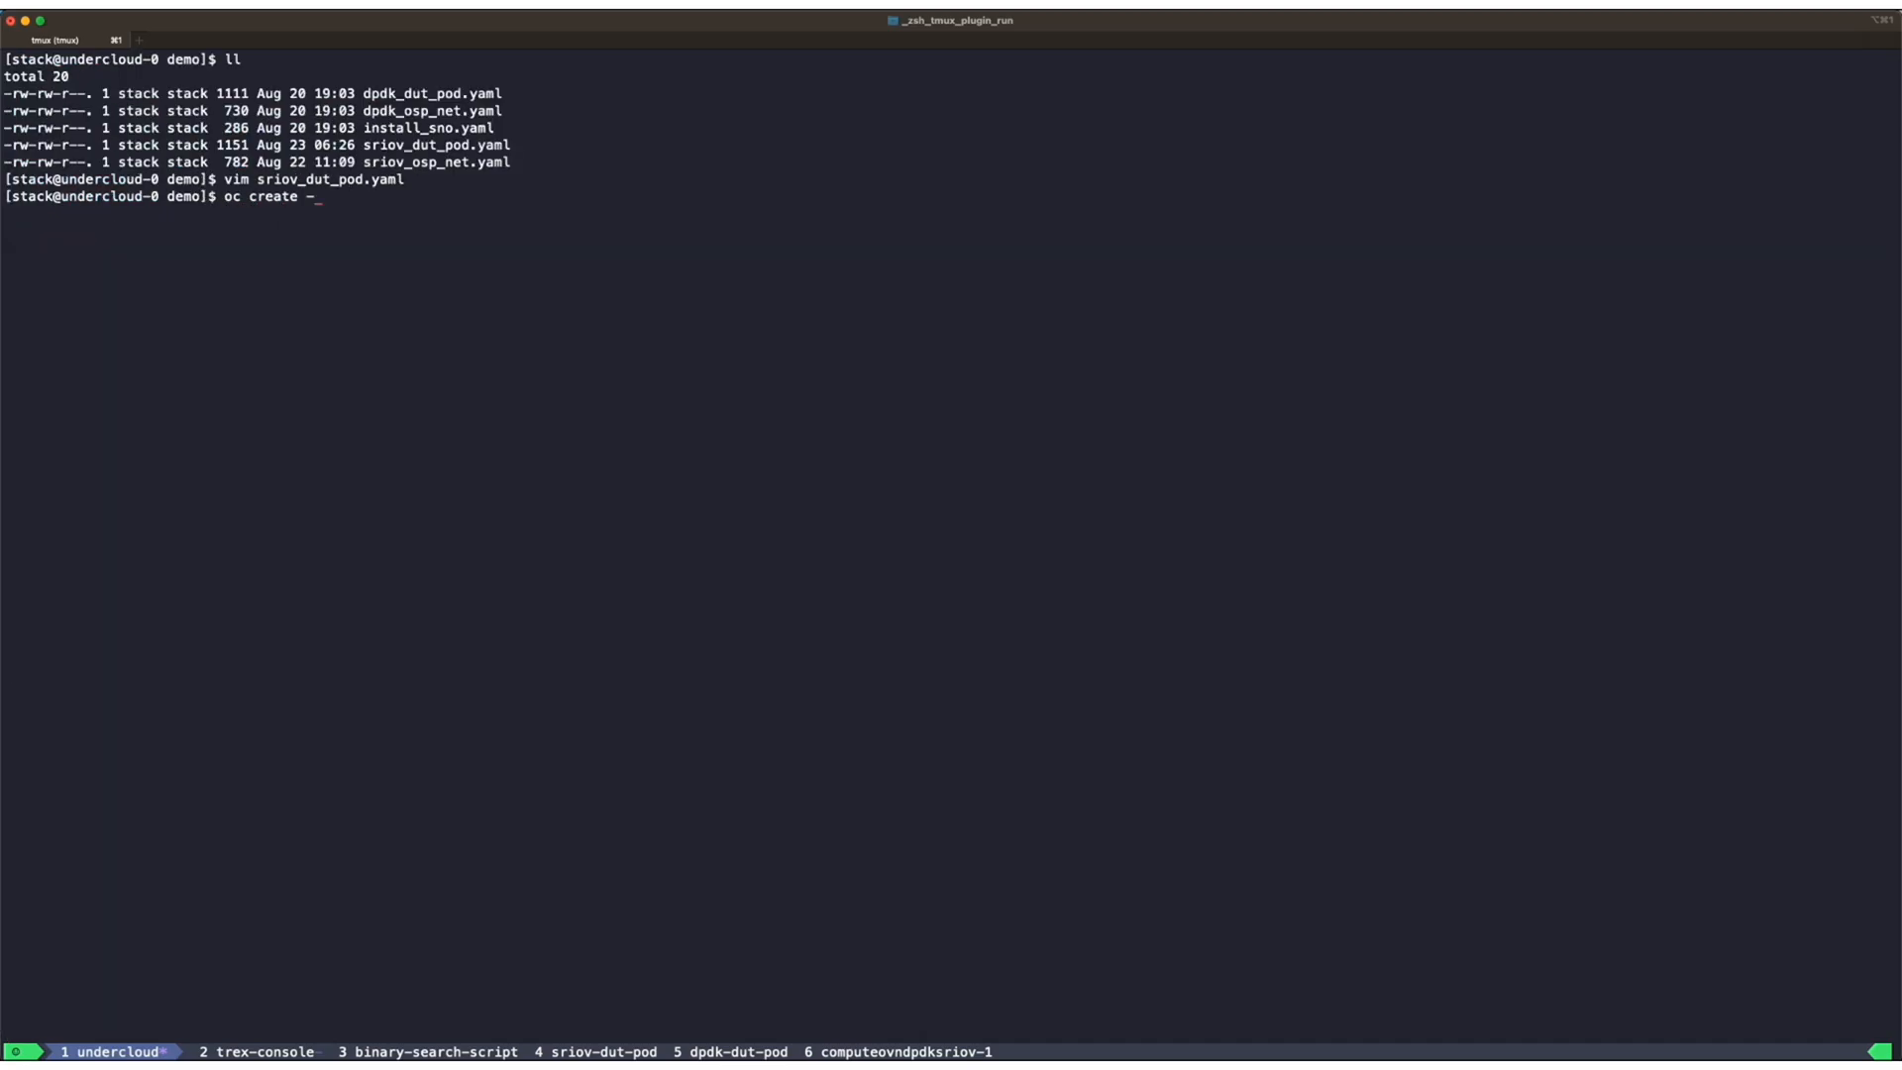
type("f sriov_")
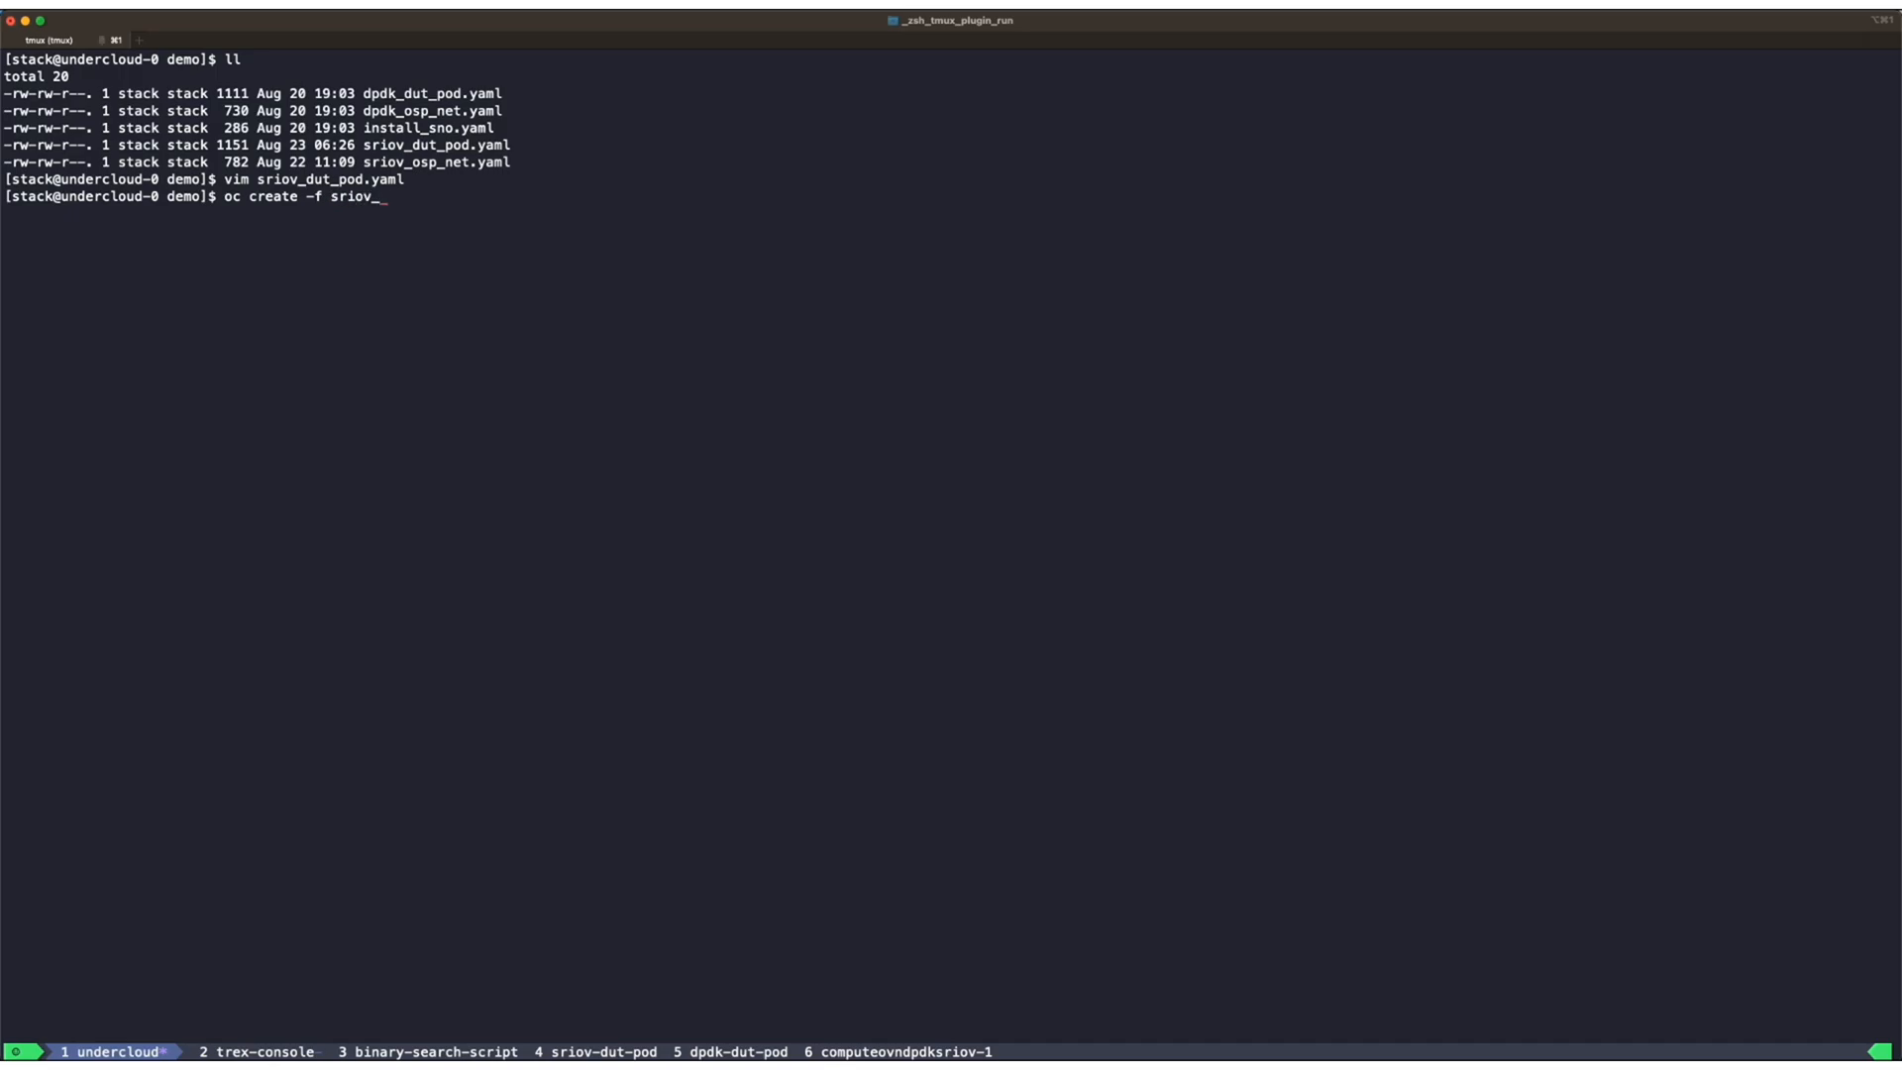
key("Enter")
type("oc")
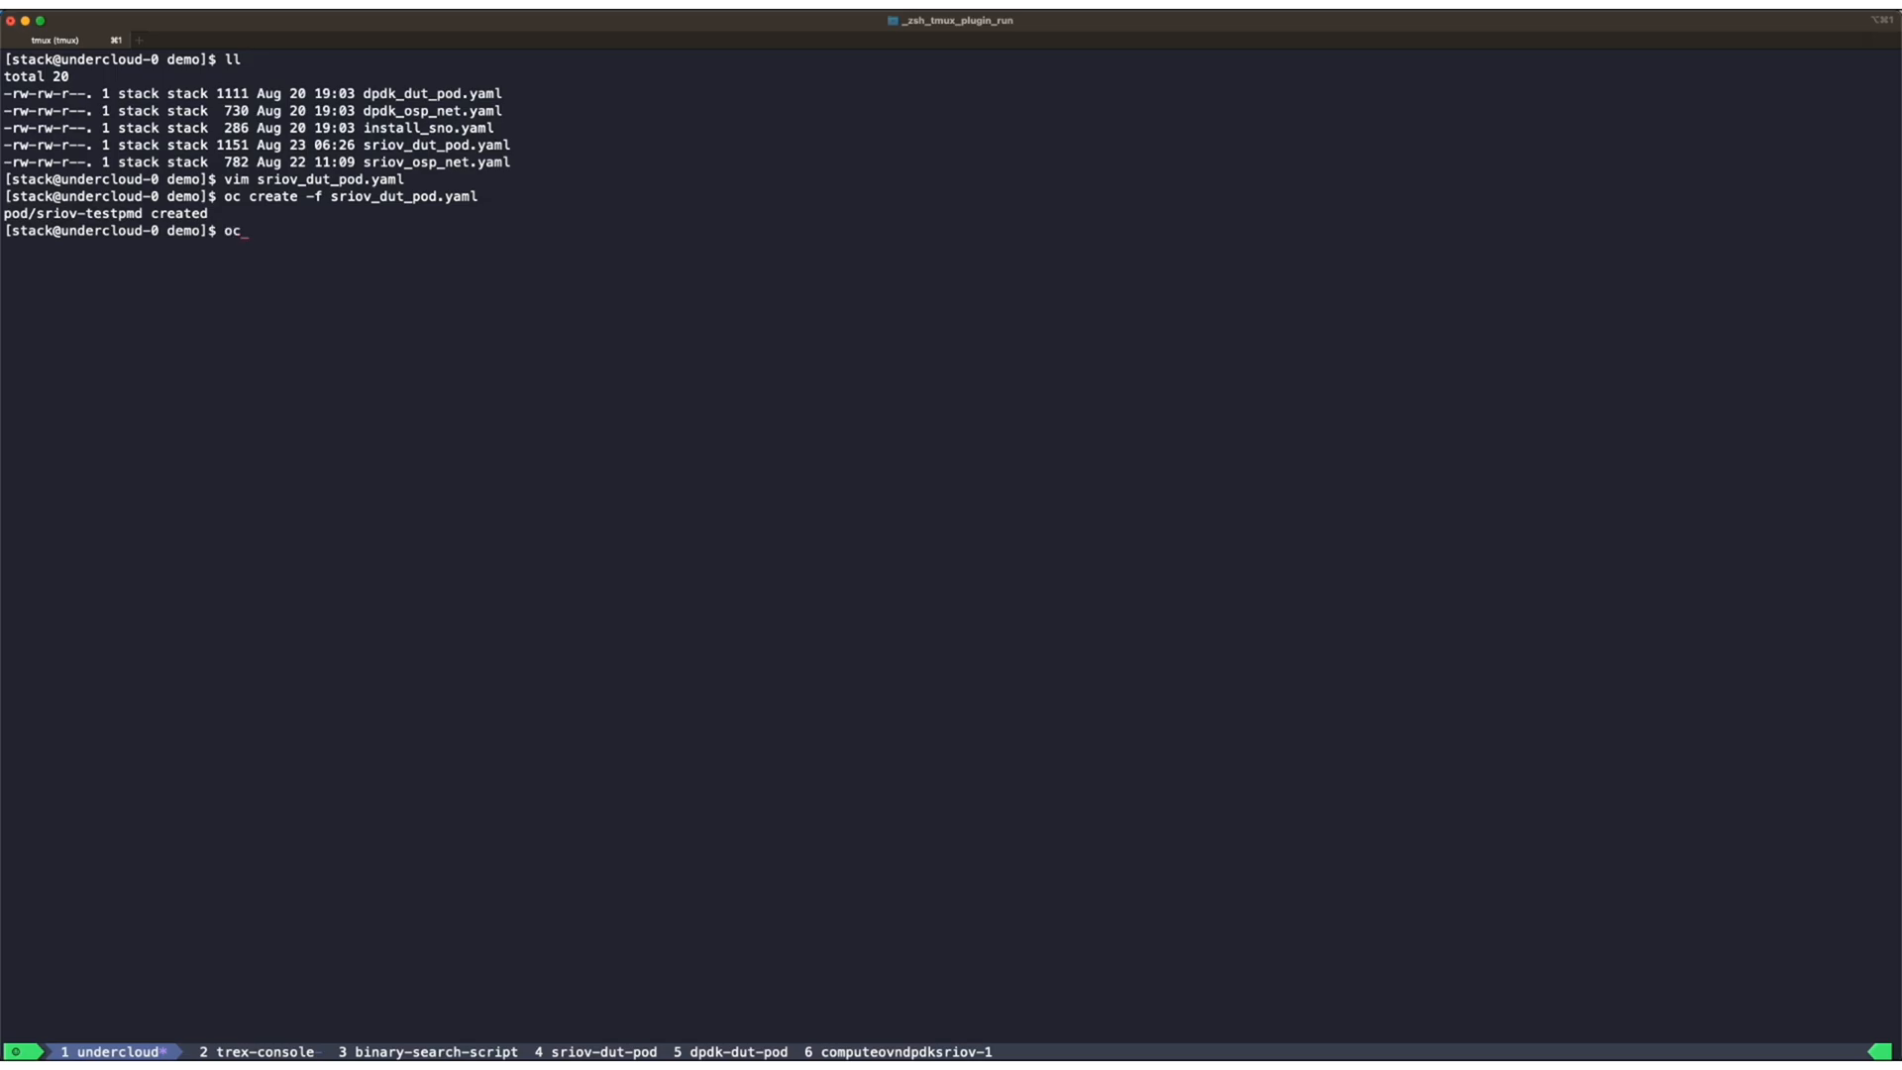
type("ge tp")
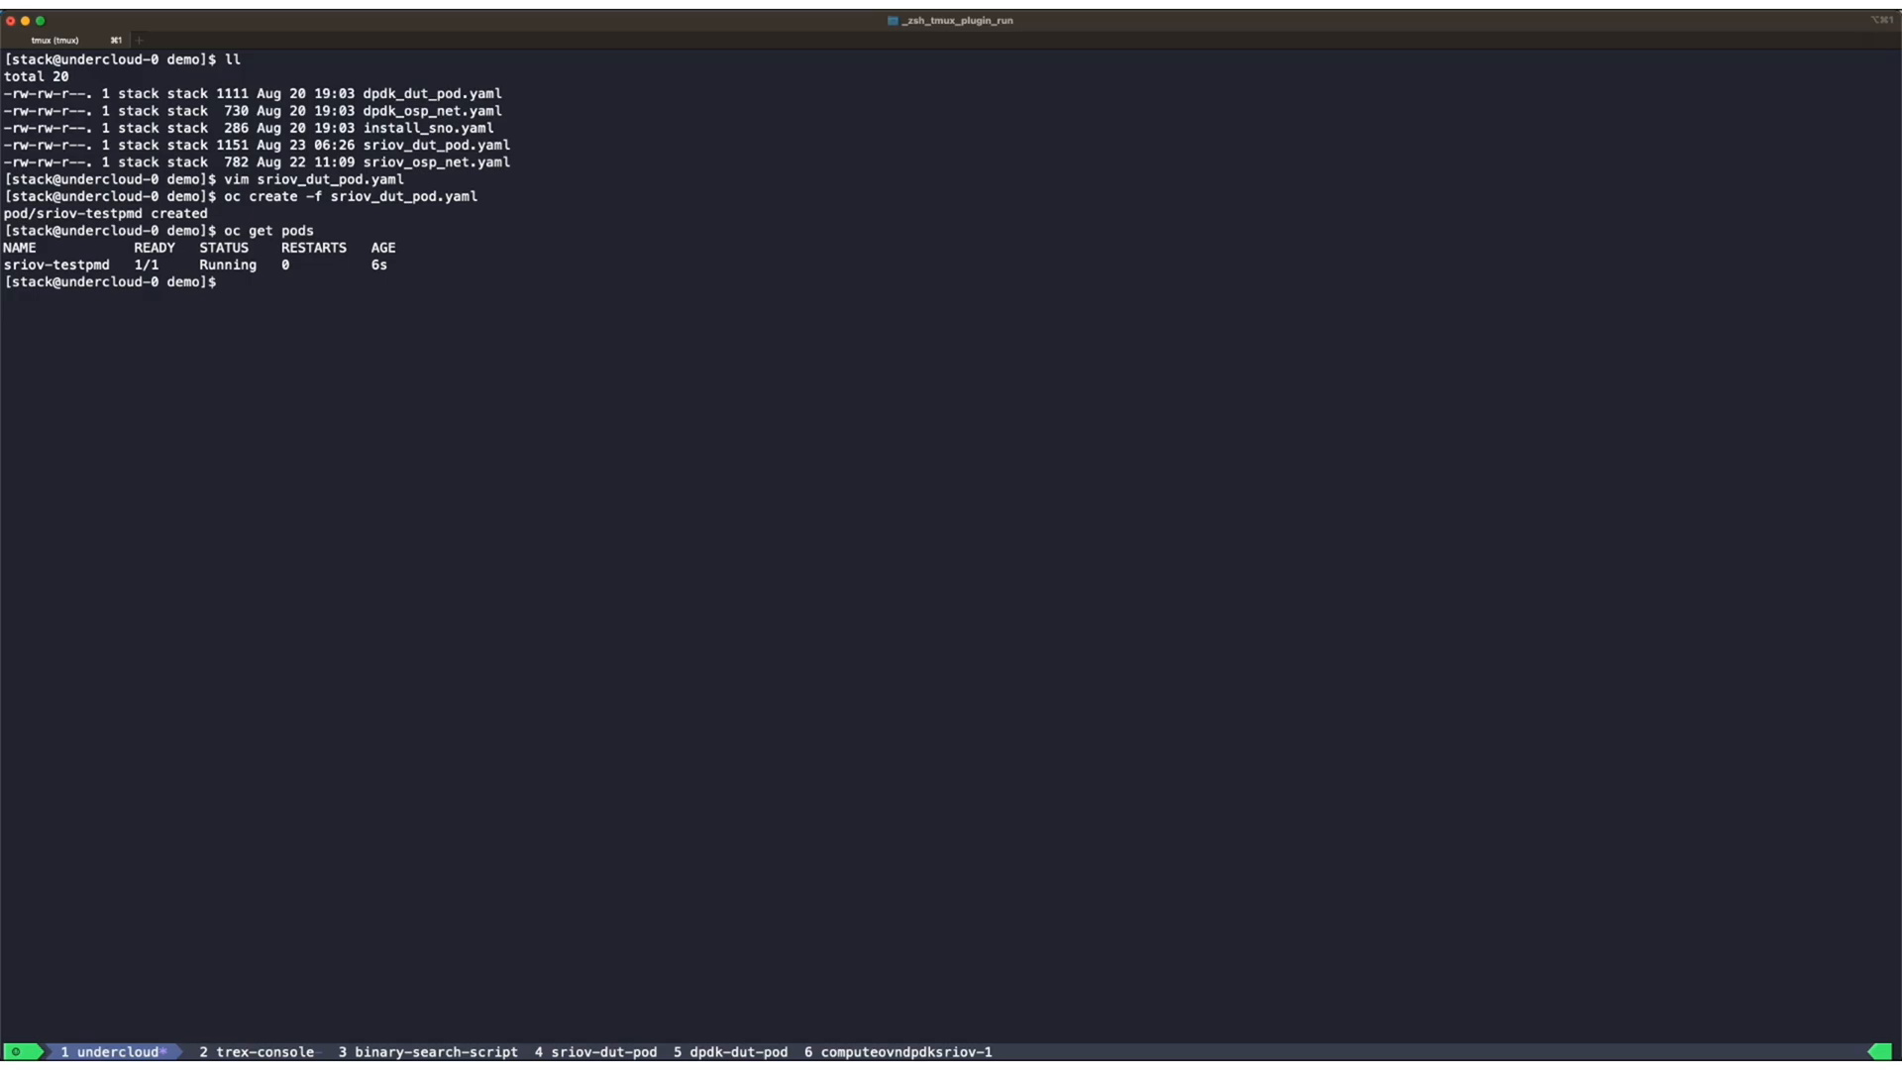
mouse_move(1107, 606)
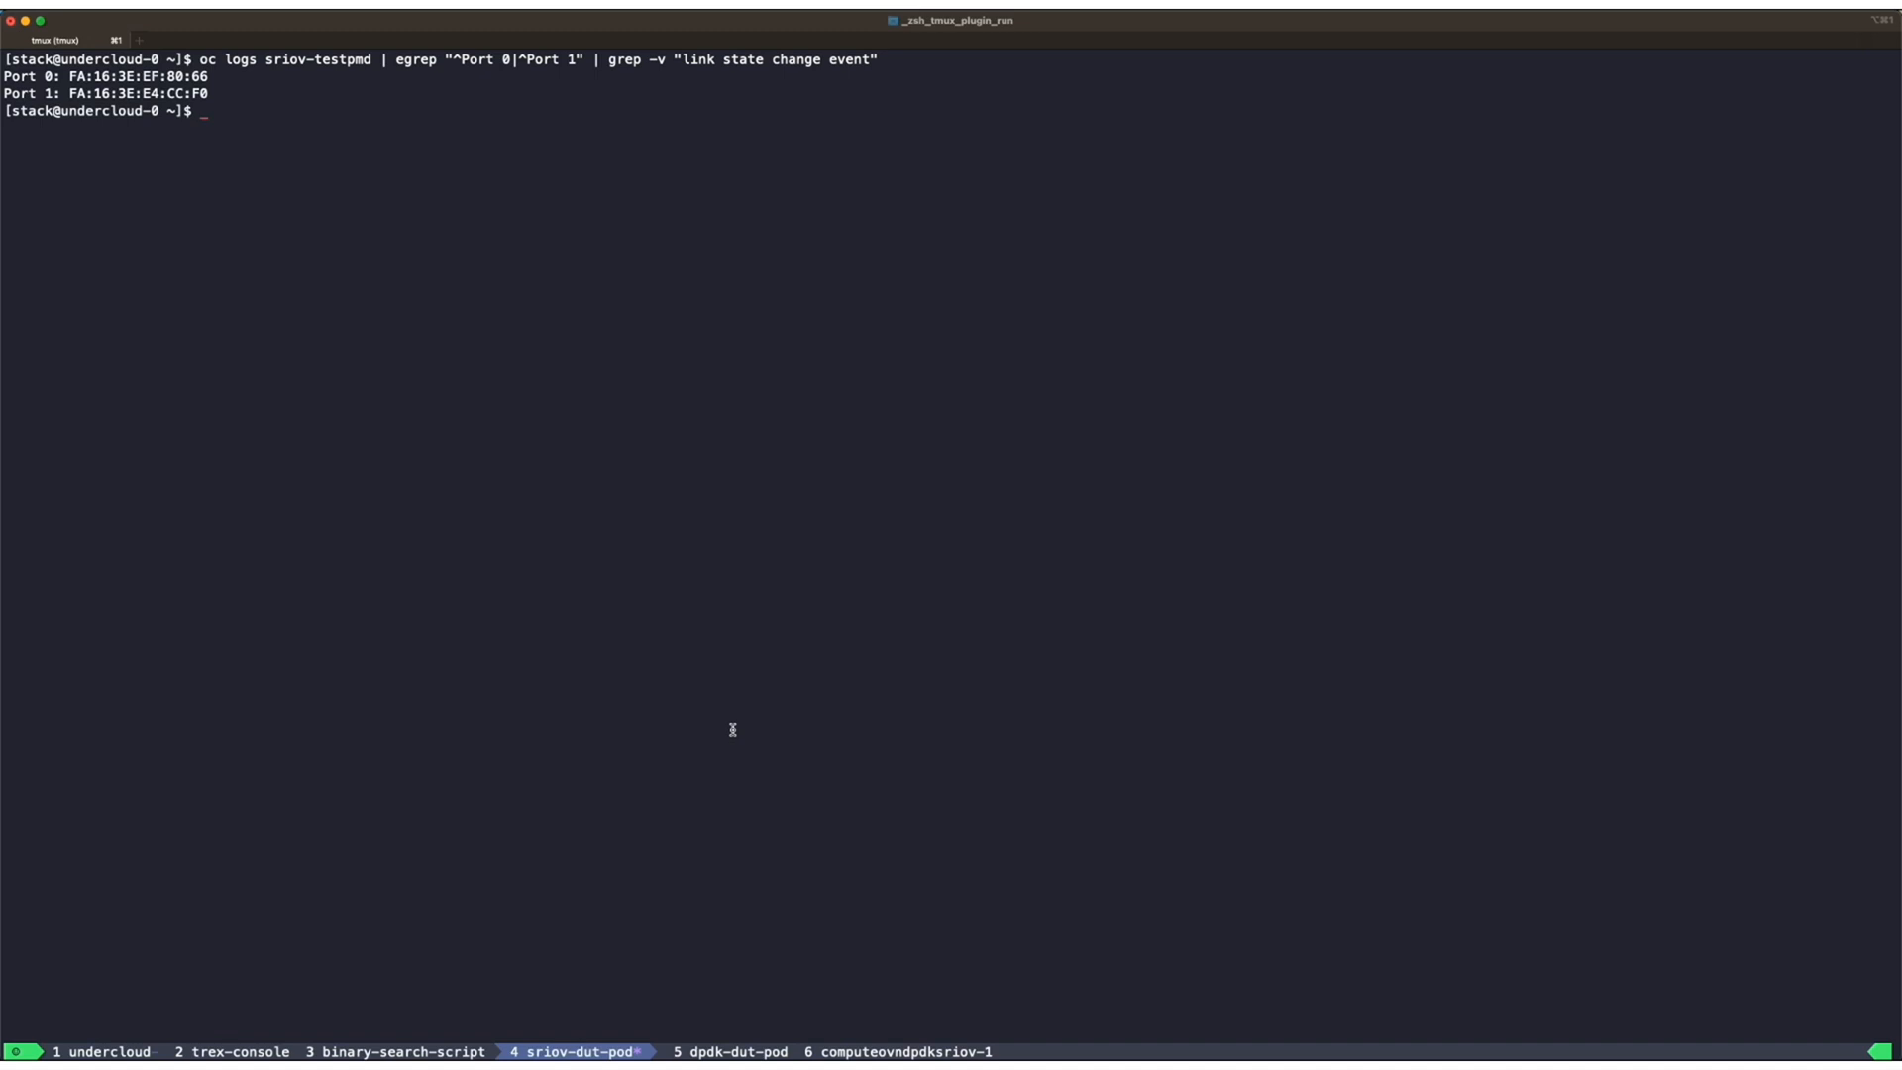
- Launch the 12 Mpps binary-search to MACs FA:16:3E:EF:80:66 and FA:16:3E:E4:CC:F0
left_click(400, 1050)
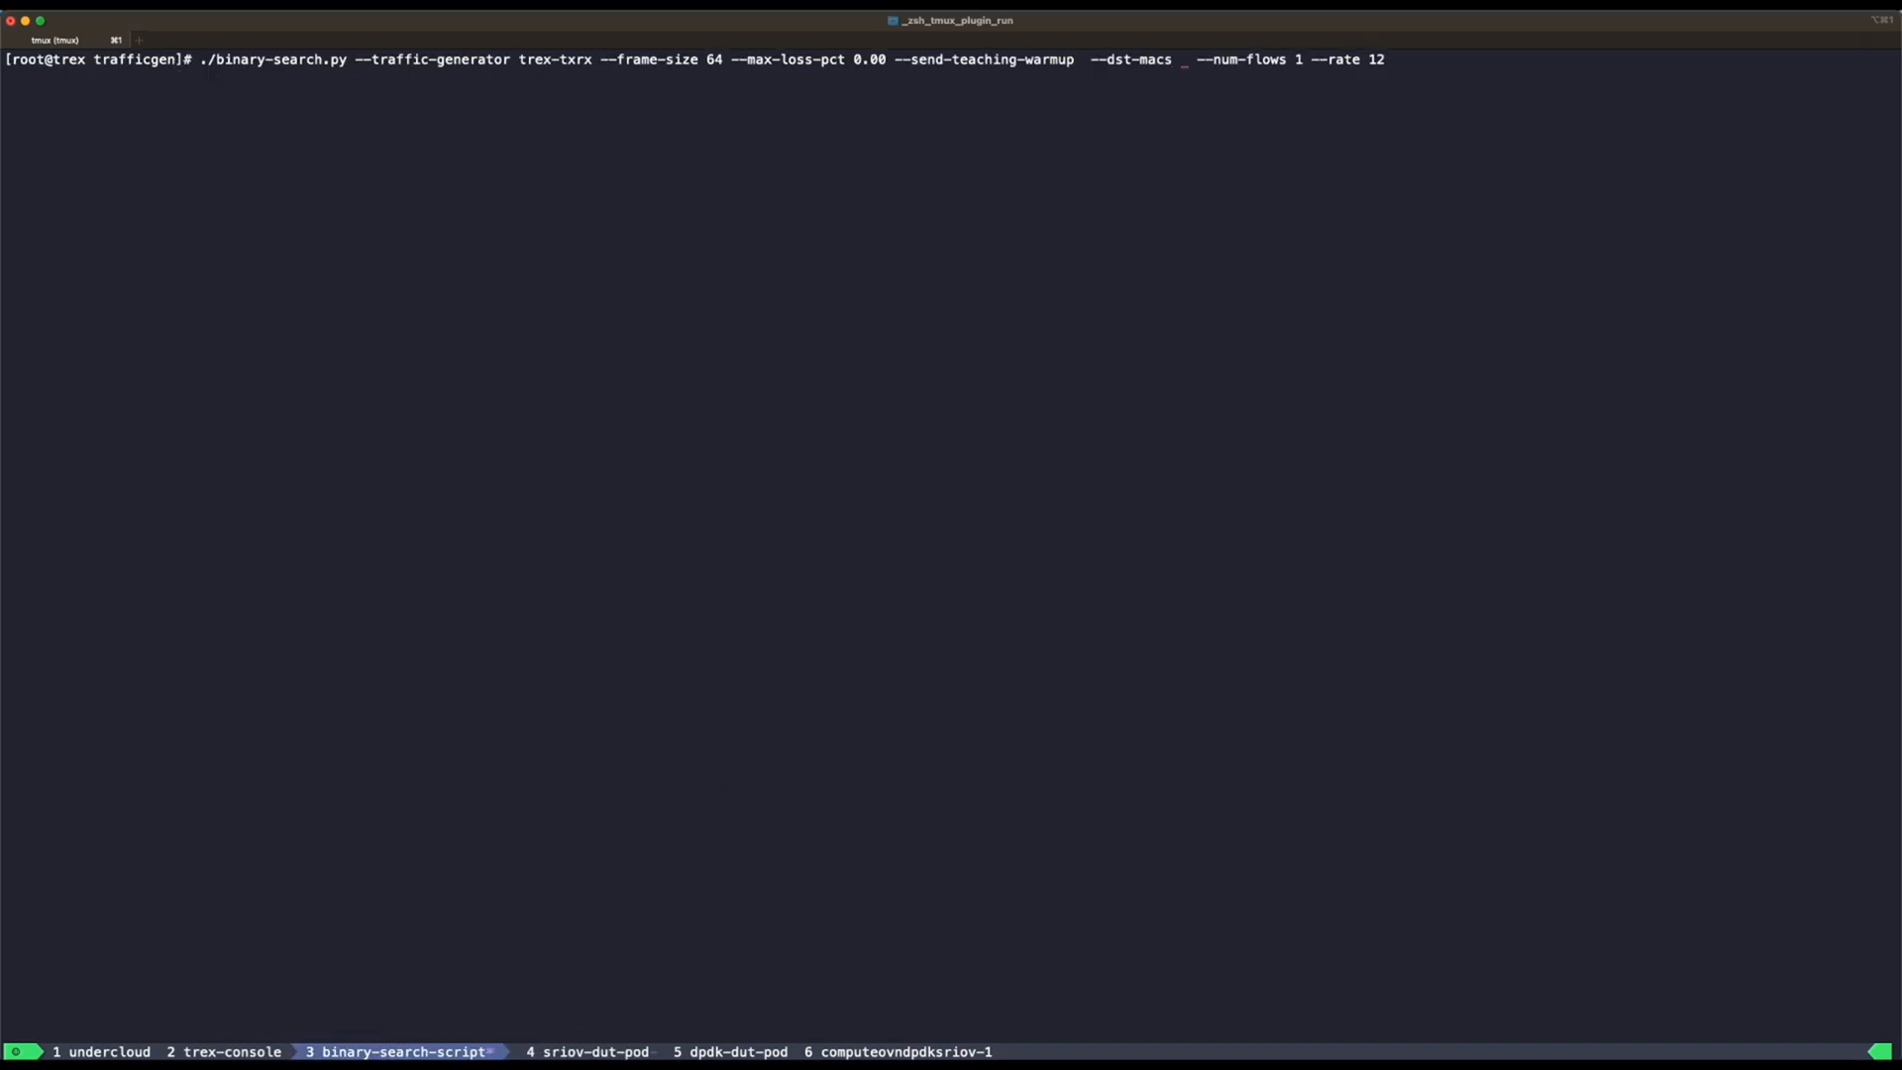
type("FA:16:3E:EF:80:66,")
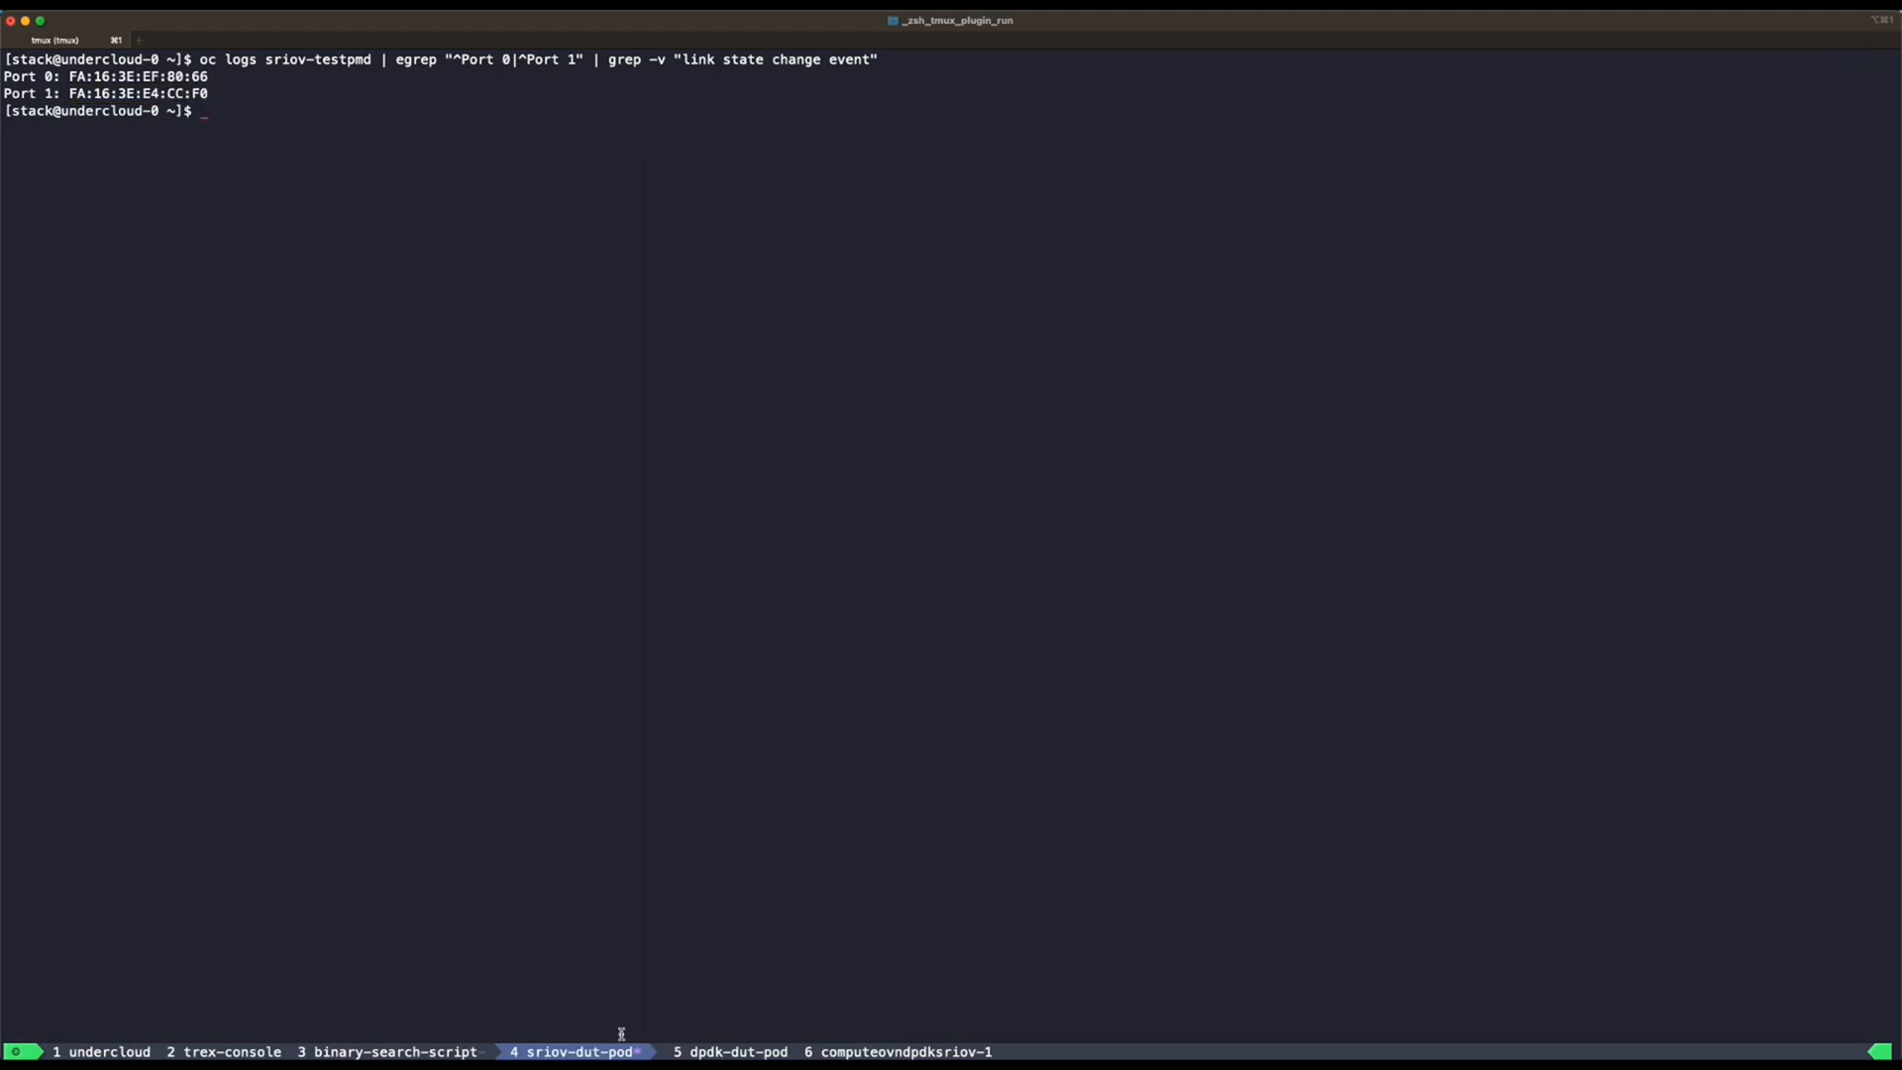
left_click(392, 1052)
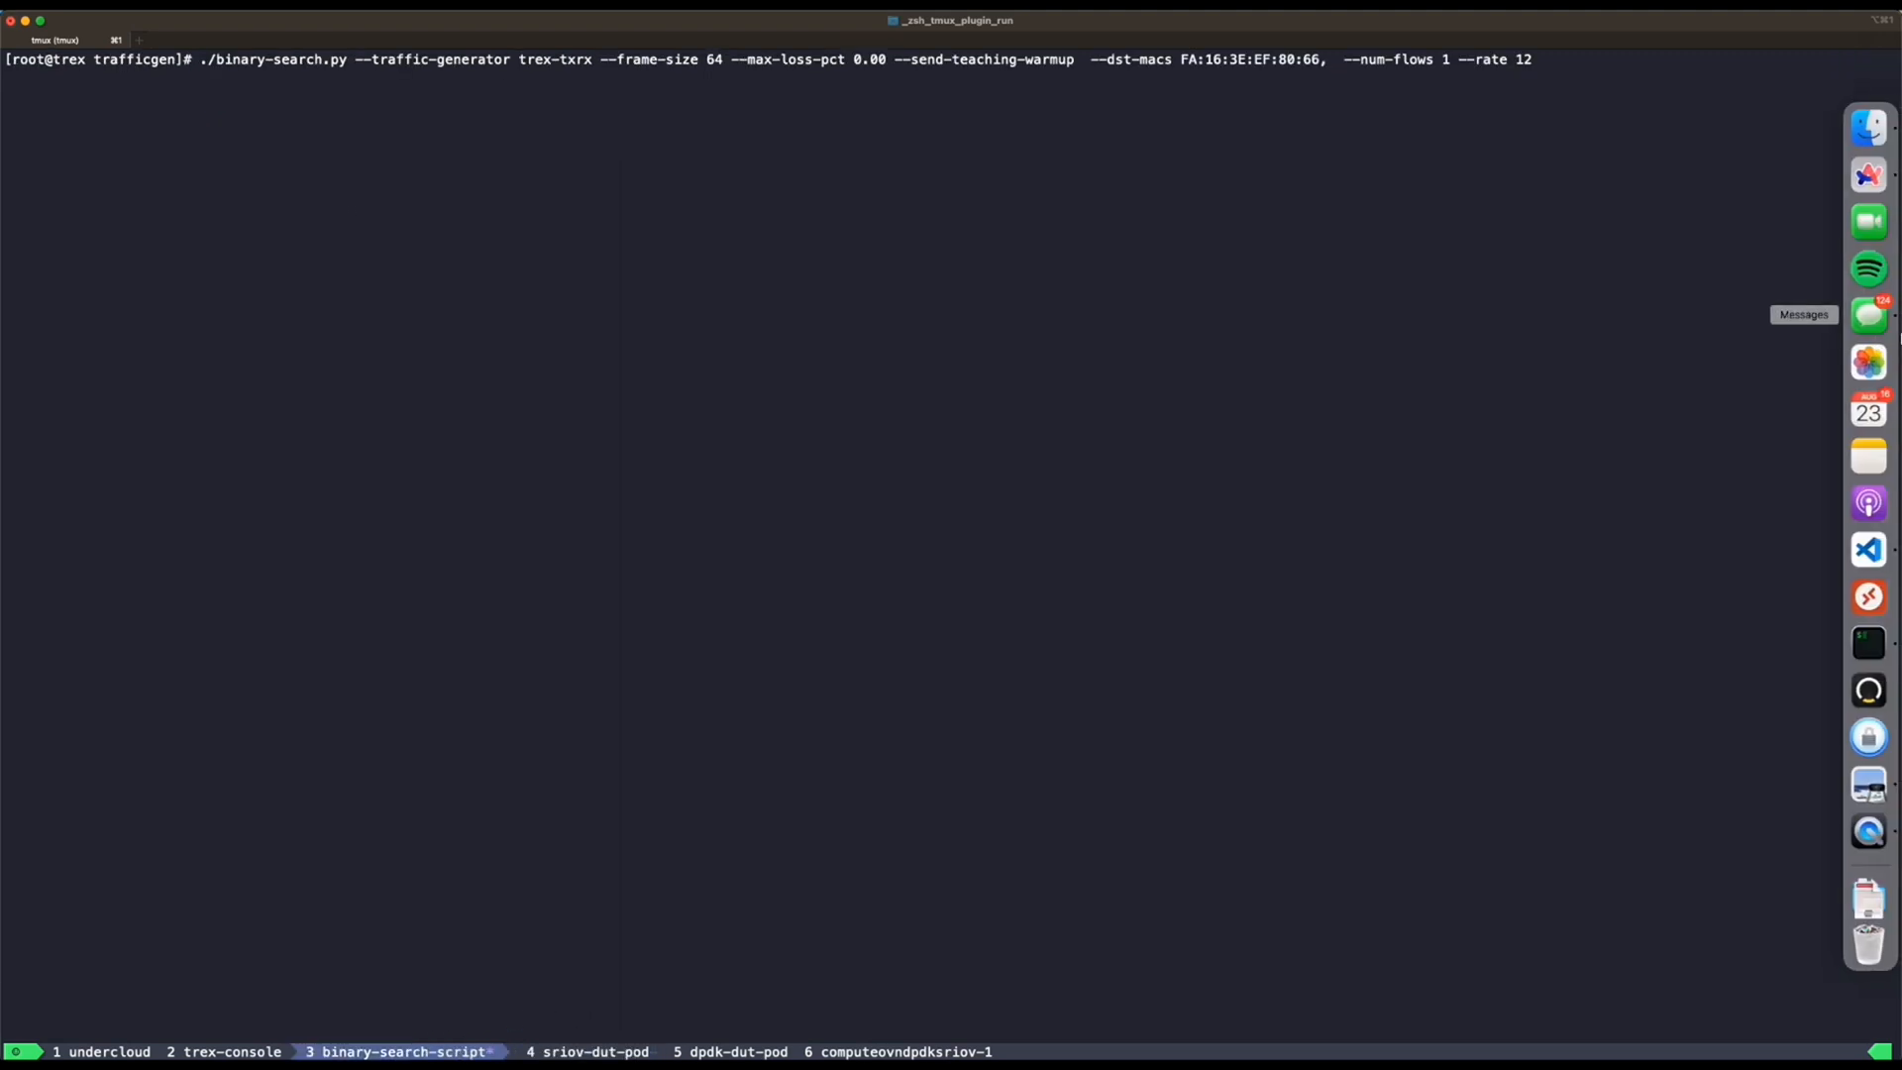
type(",FA:16:3E:E4:CC:F0")
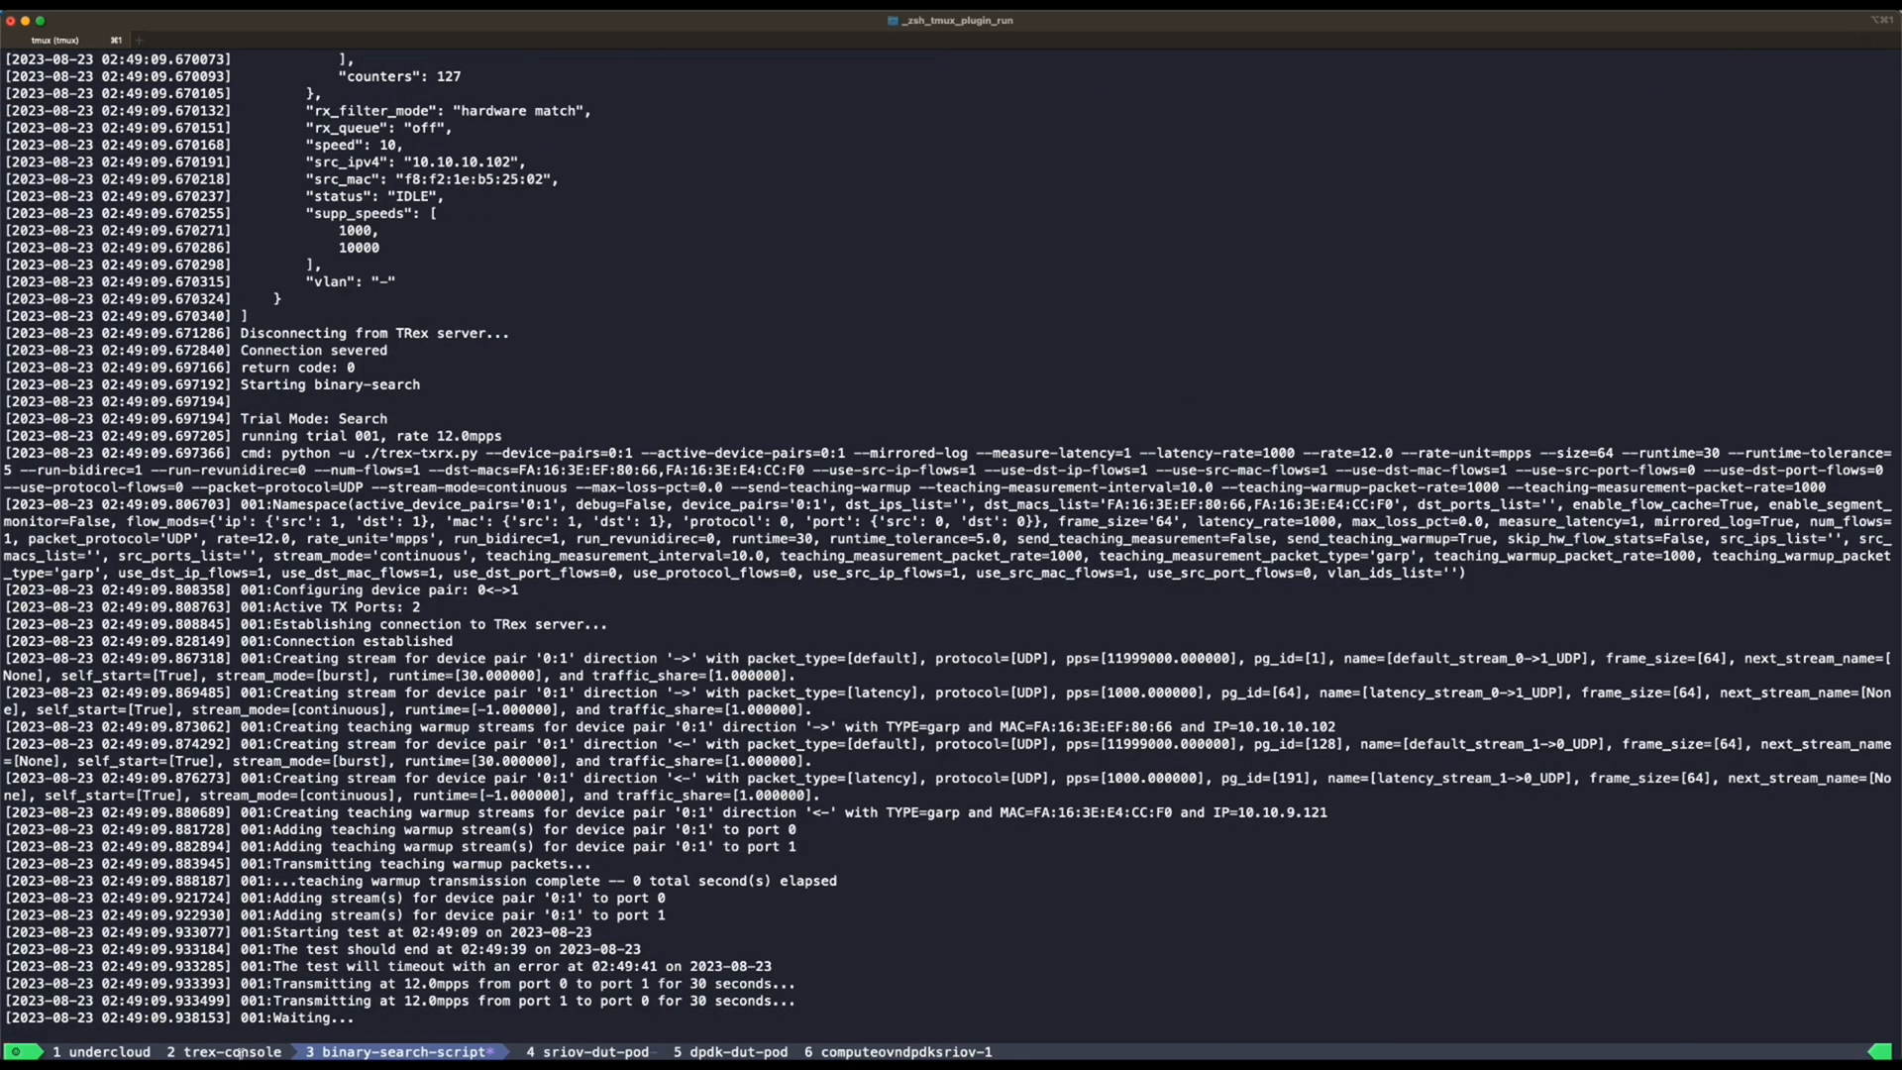
left_click(220, 1052)
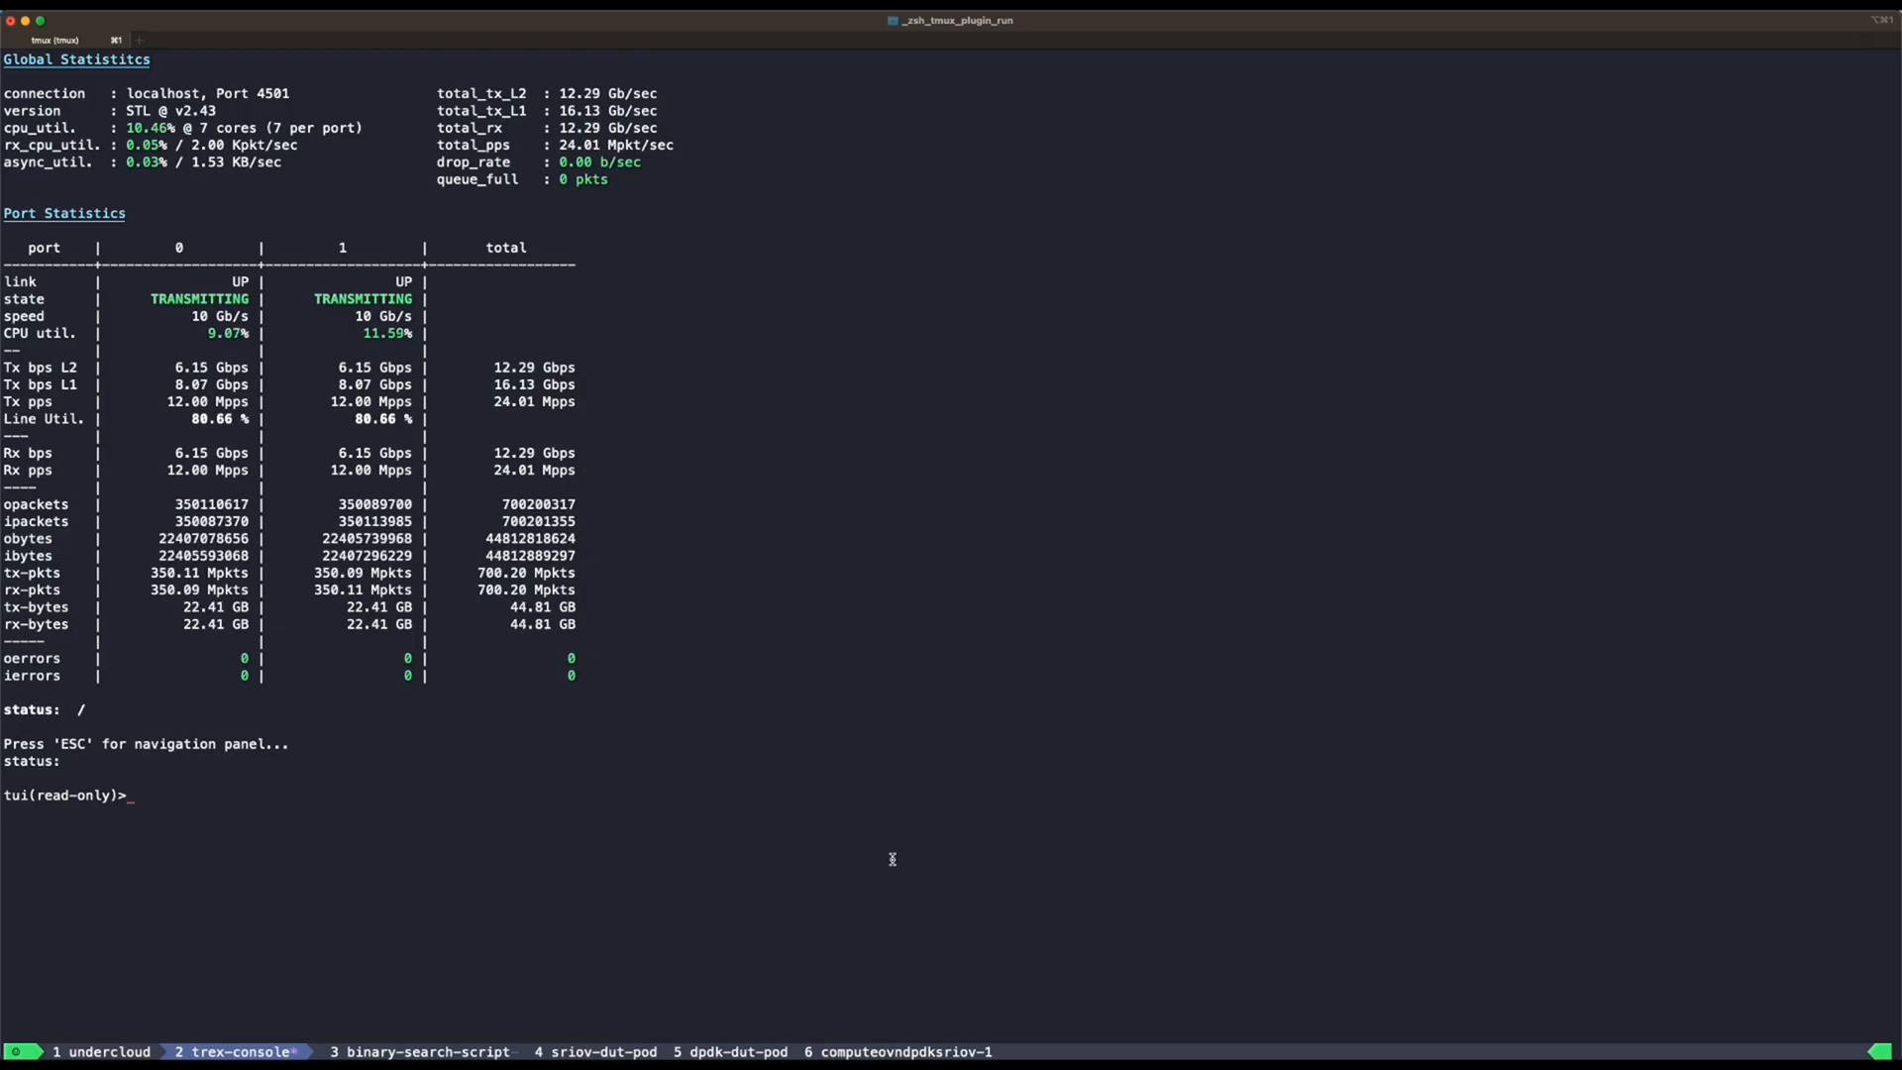
- Switch to the sriov-dut-pod window and recall the oc logs sriov-testpmd command
left_click(582, 1052)
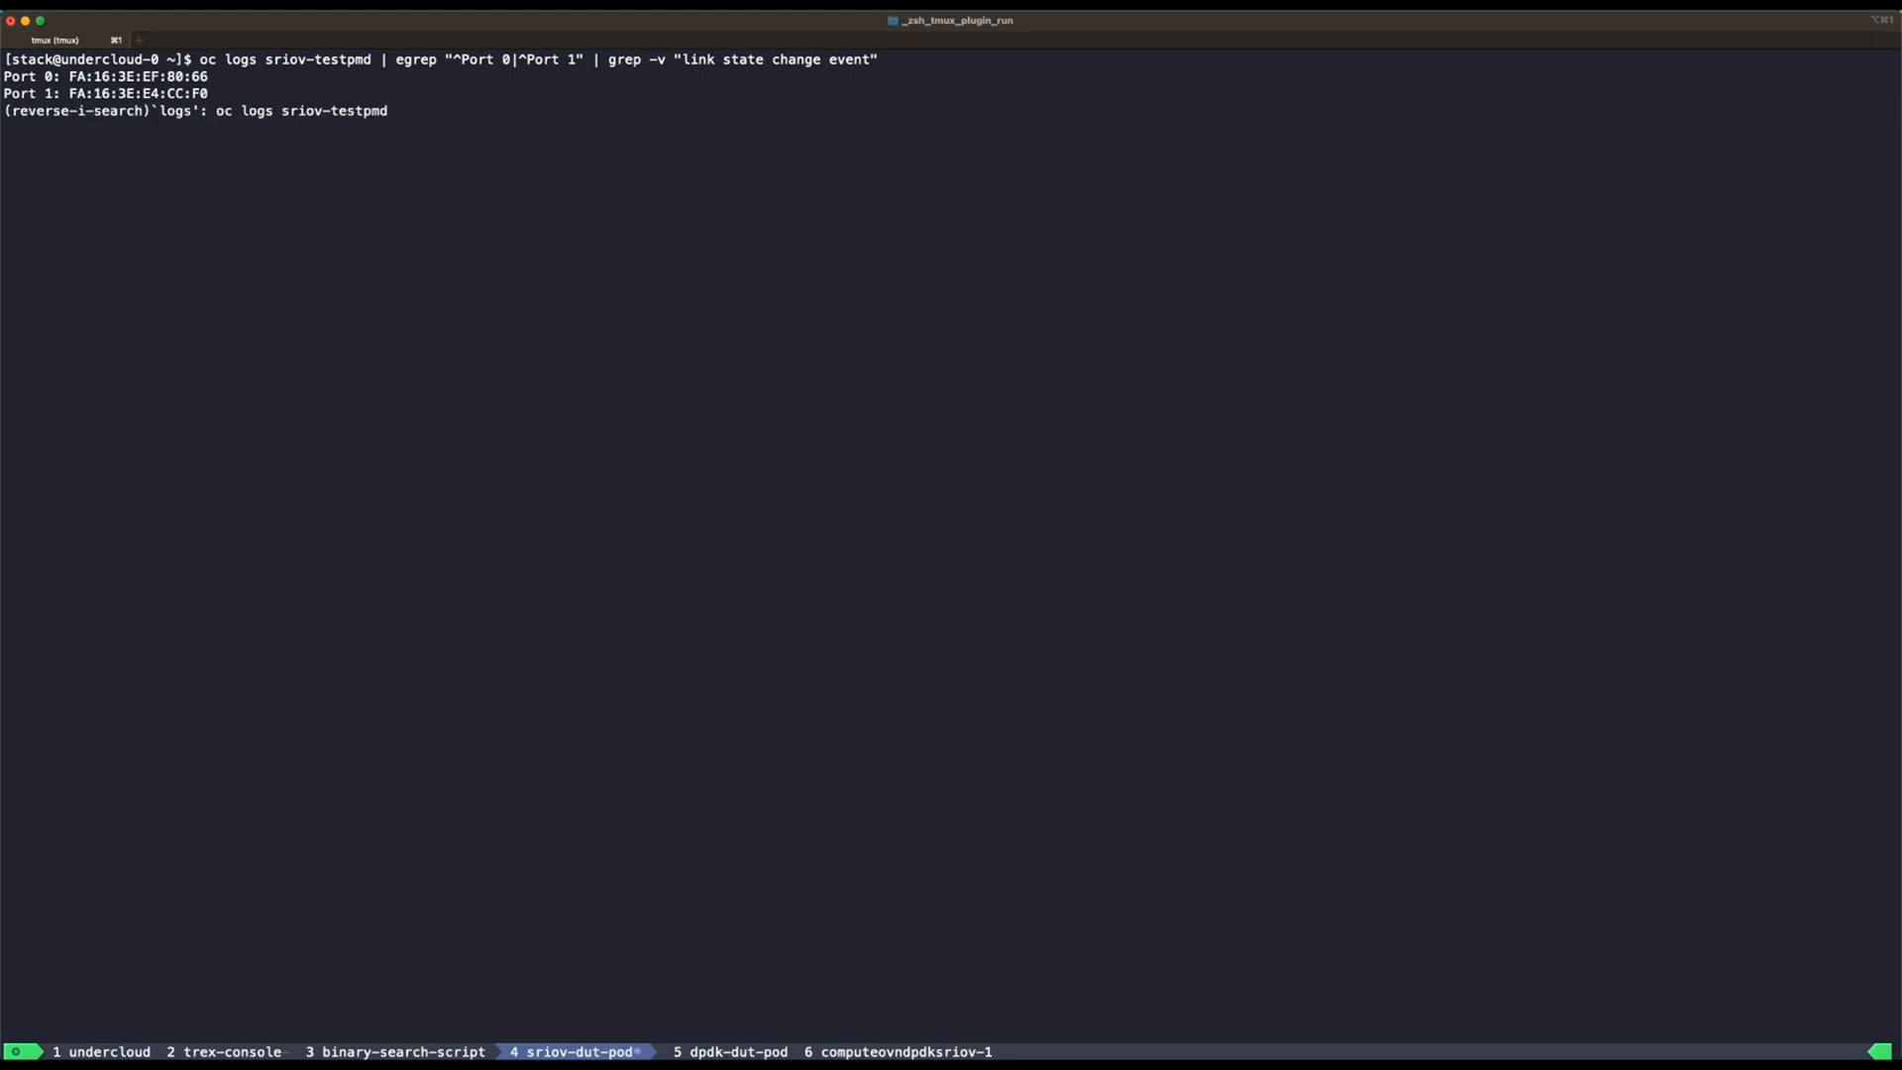
- Rerun oc logs sriov-testpmd filtered for the Port 0 and Port 1 MAC addresses
key("Enter")
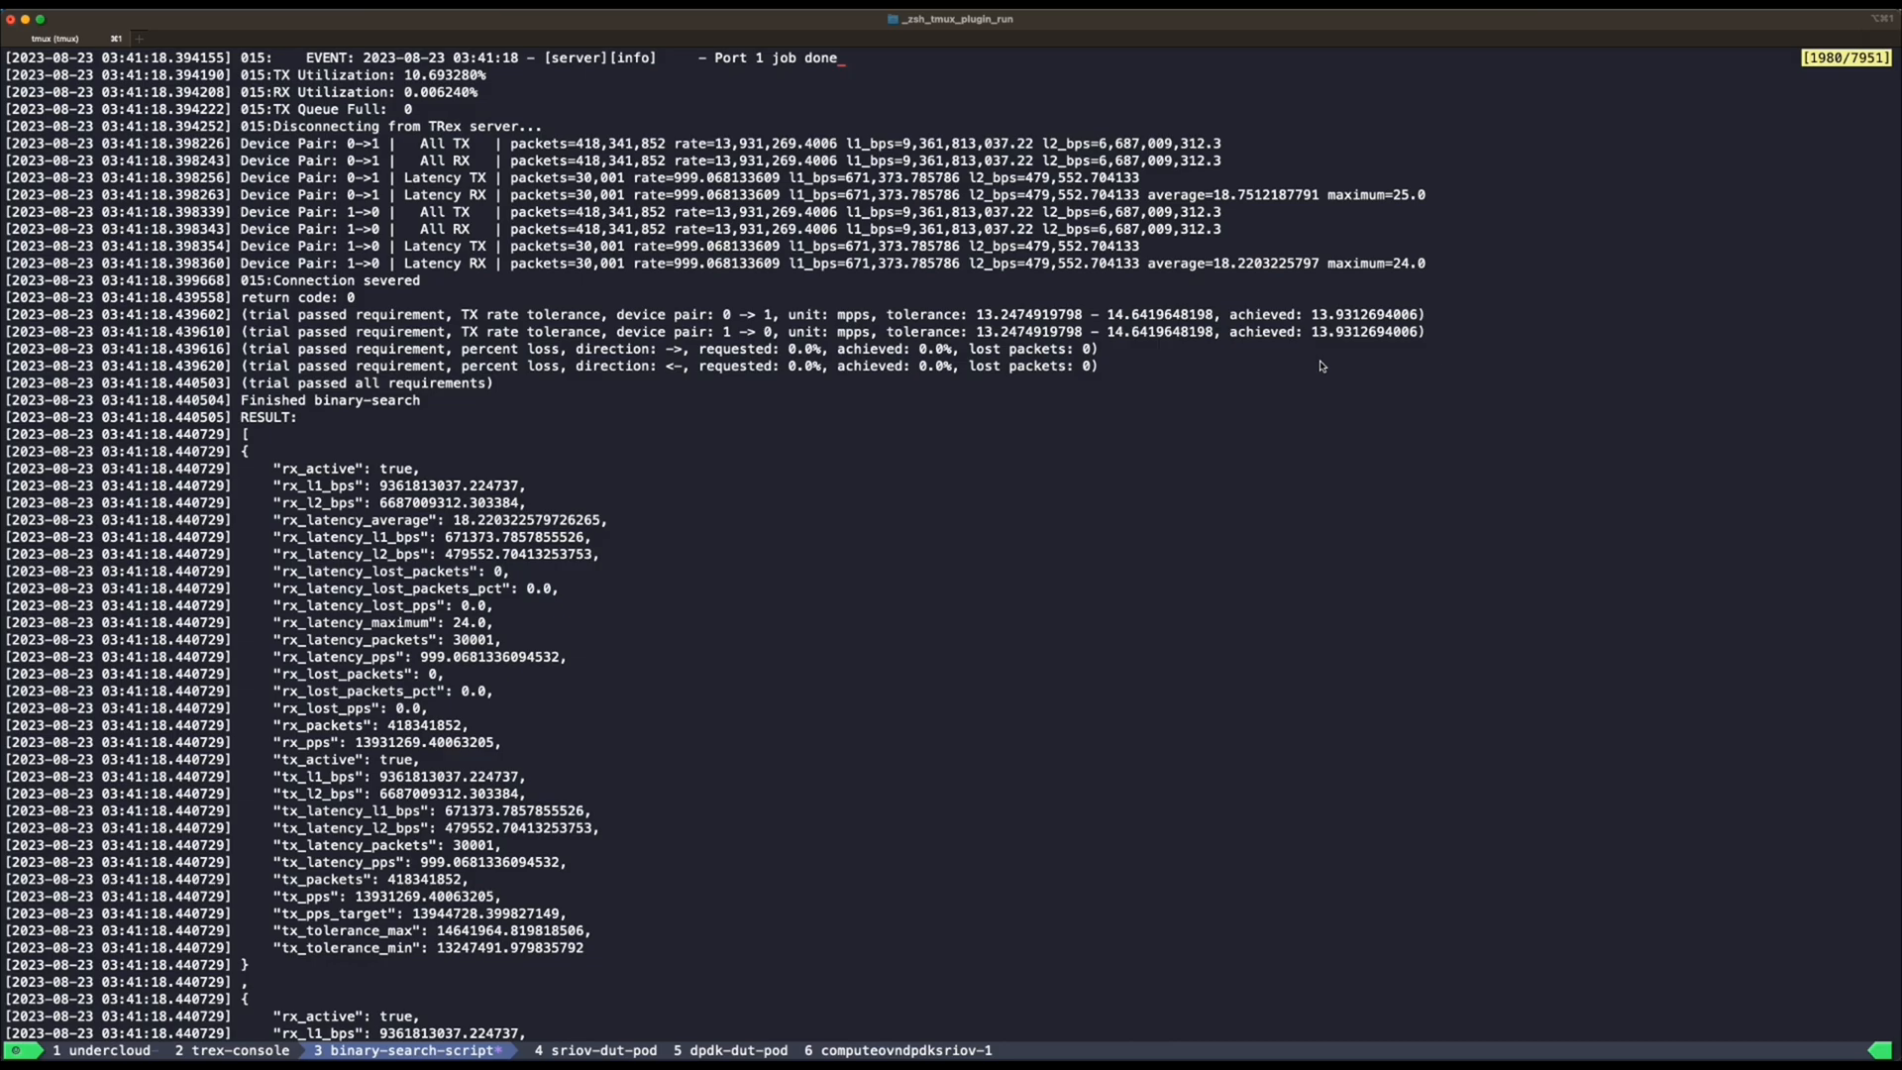
mouse_move(918, 411)
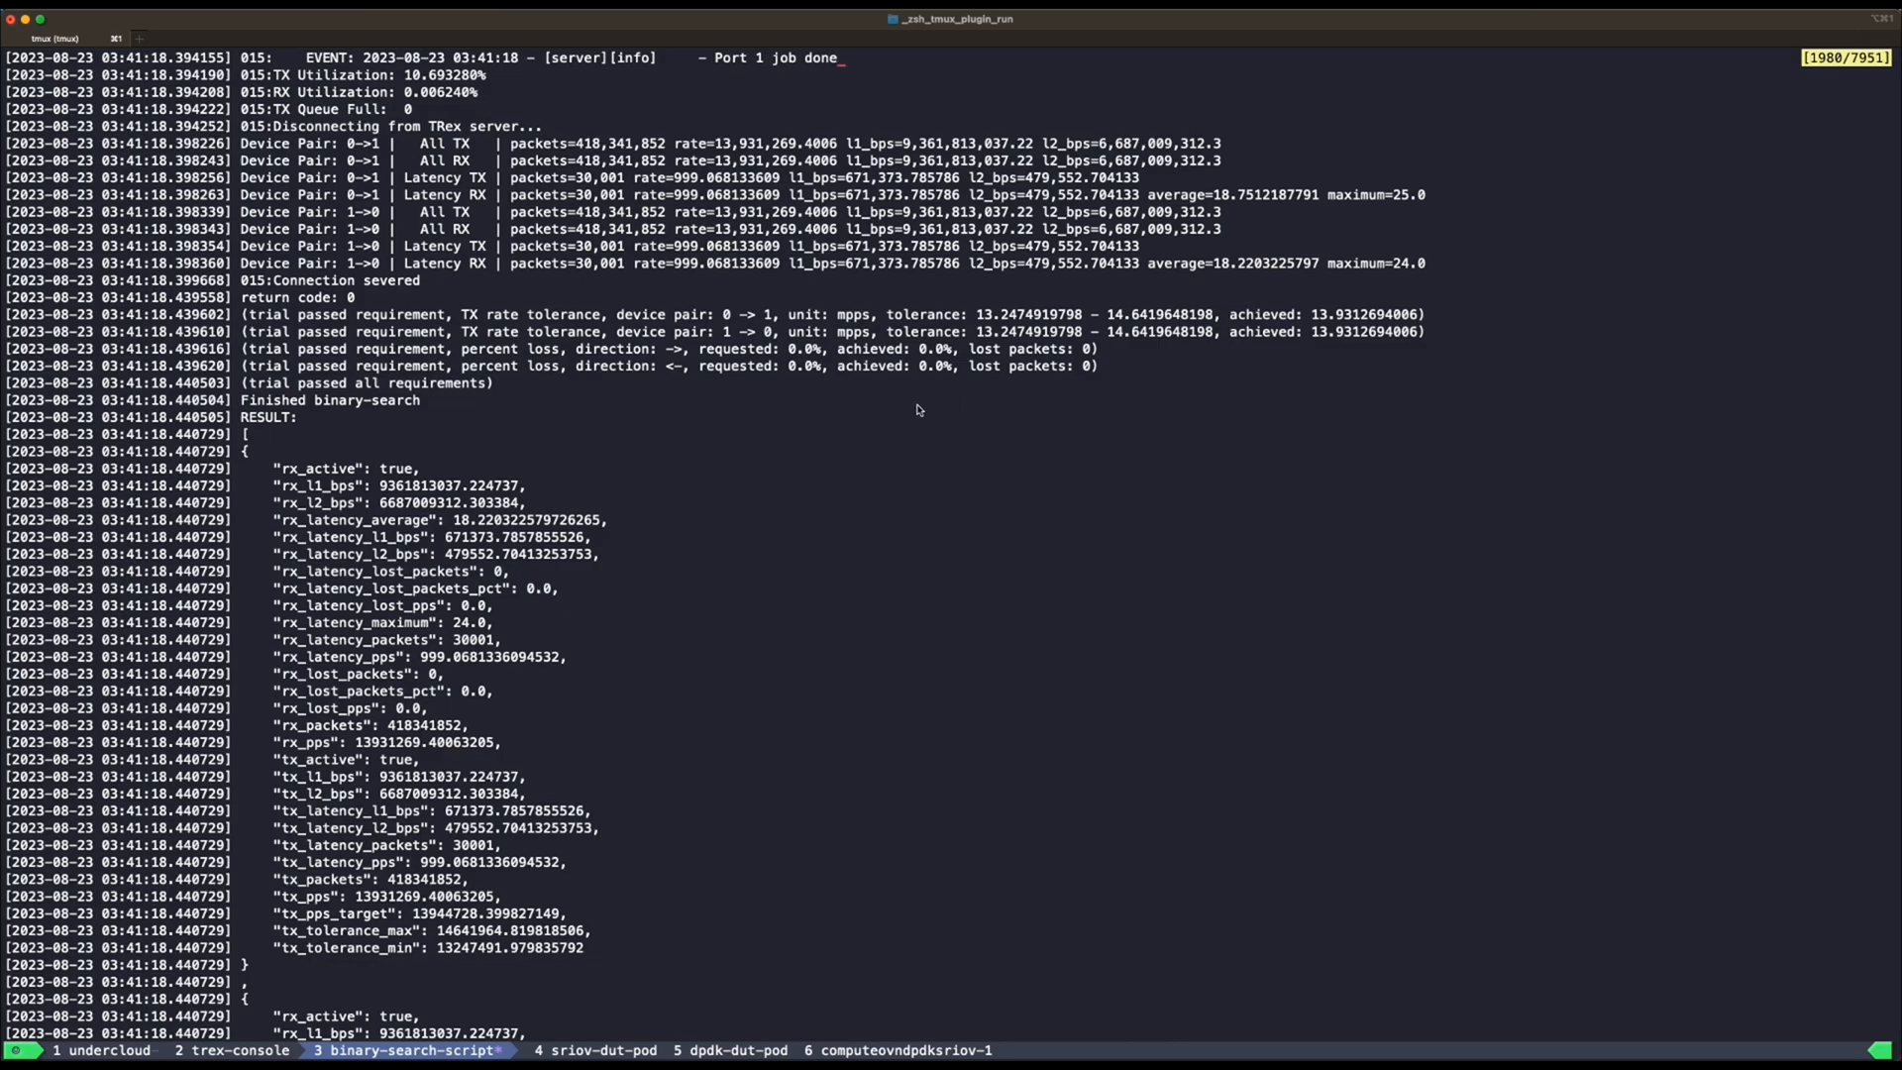
- Create the dpdk-testpmd pod from dpdk_dut_pod.yaml and view its port MACs in the pod window
left_click(99, 1050)
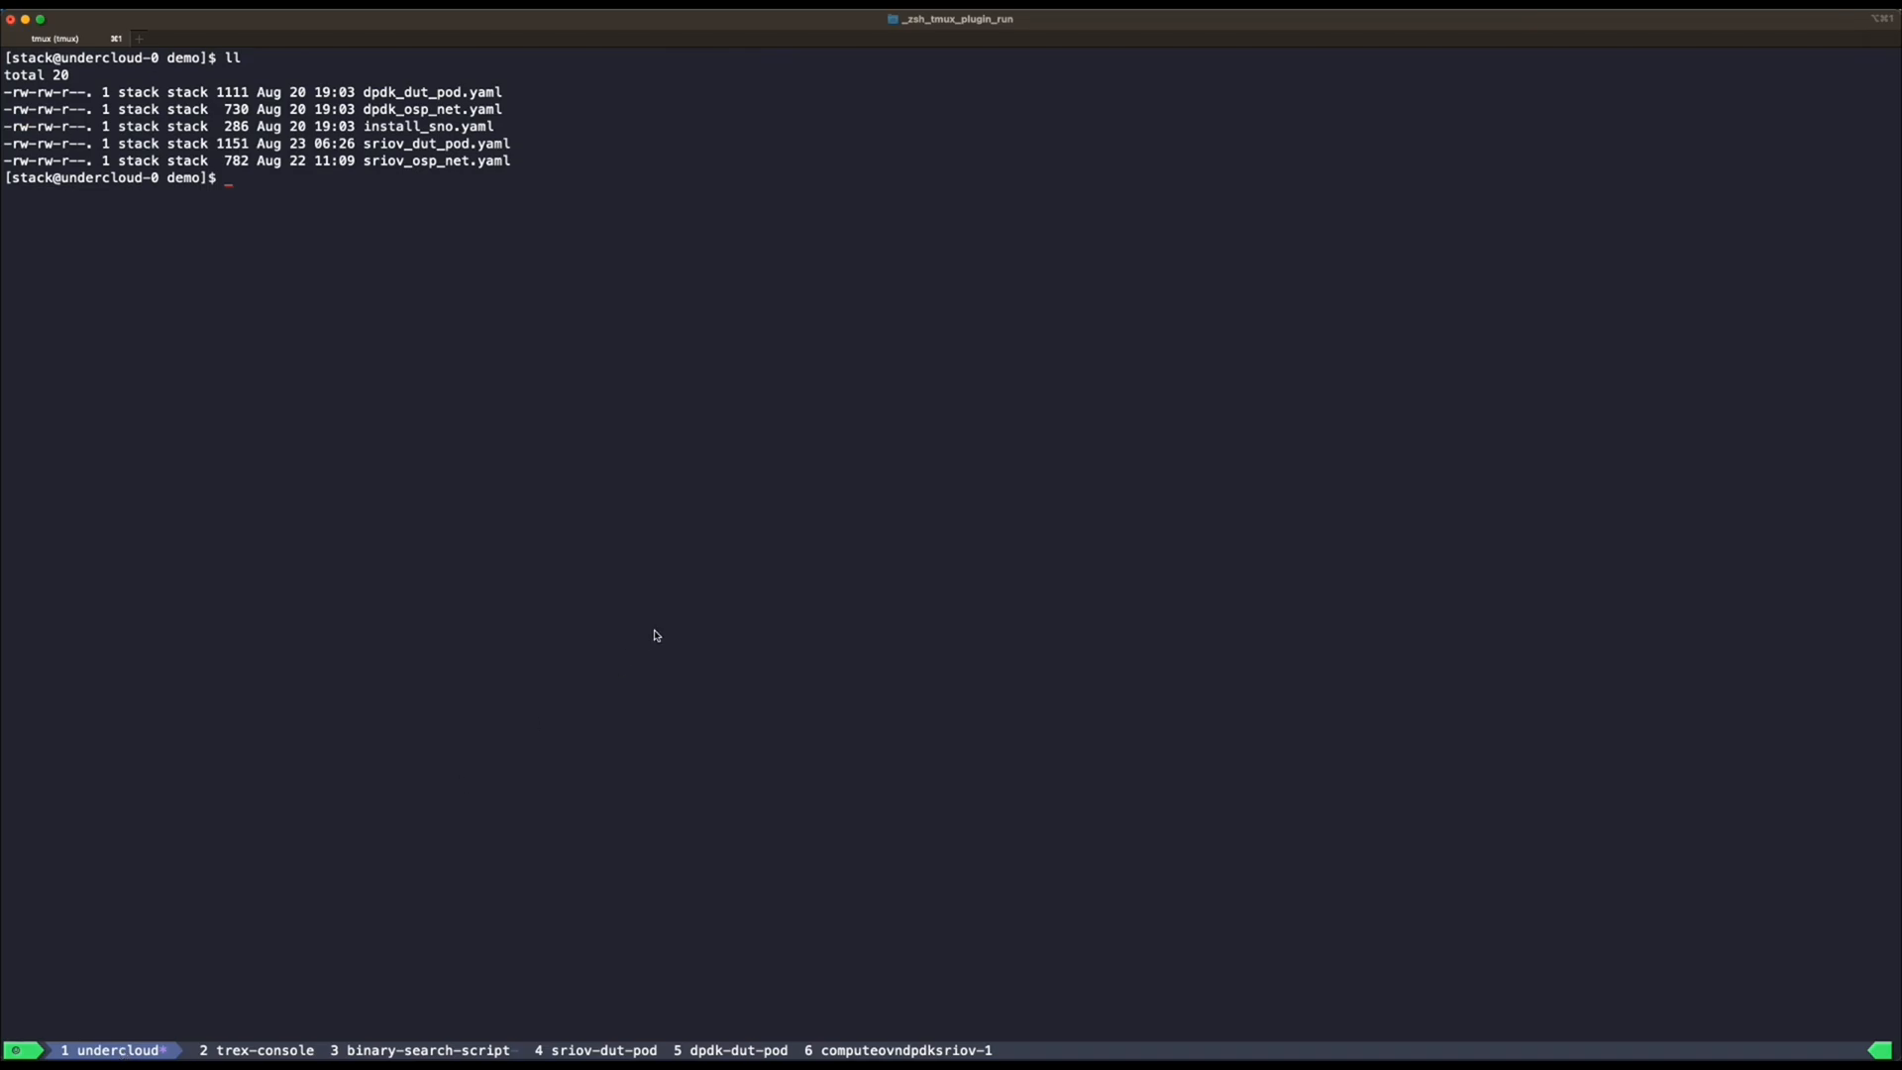
type("oc")
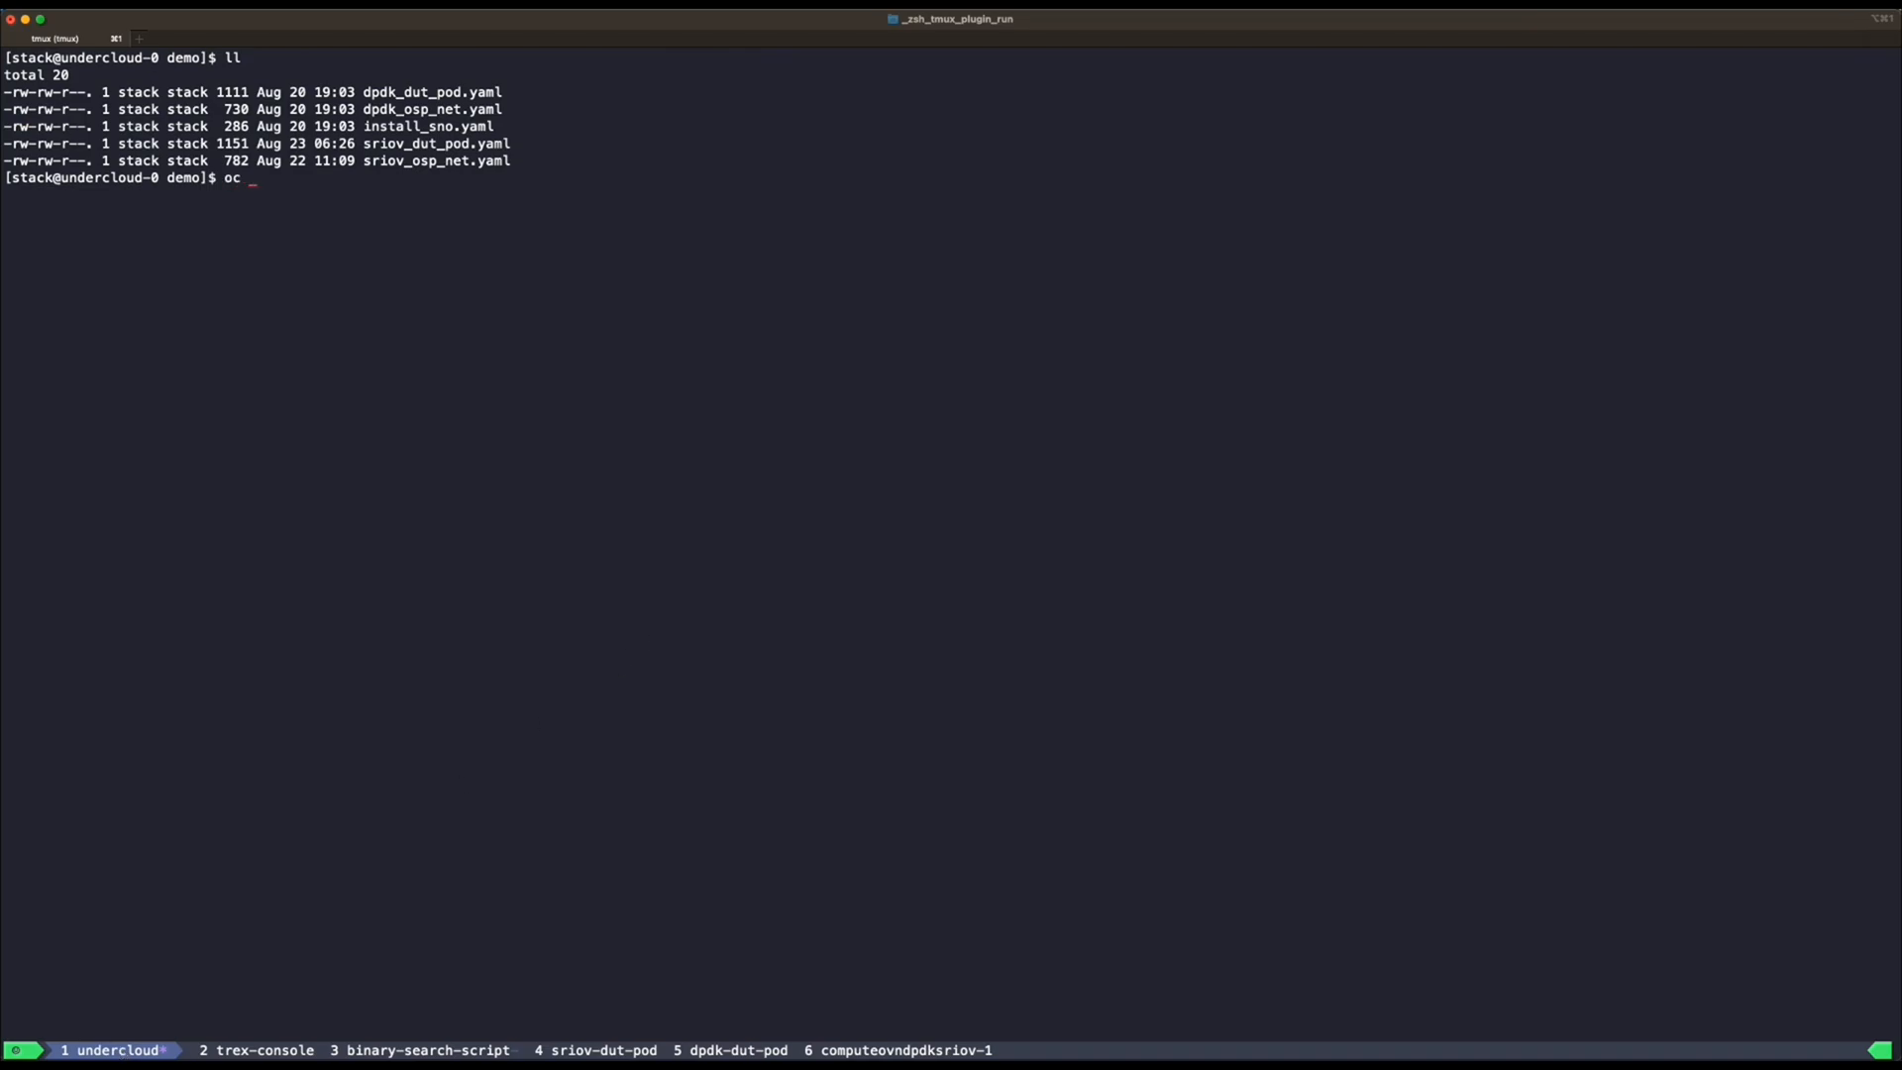
type("create")
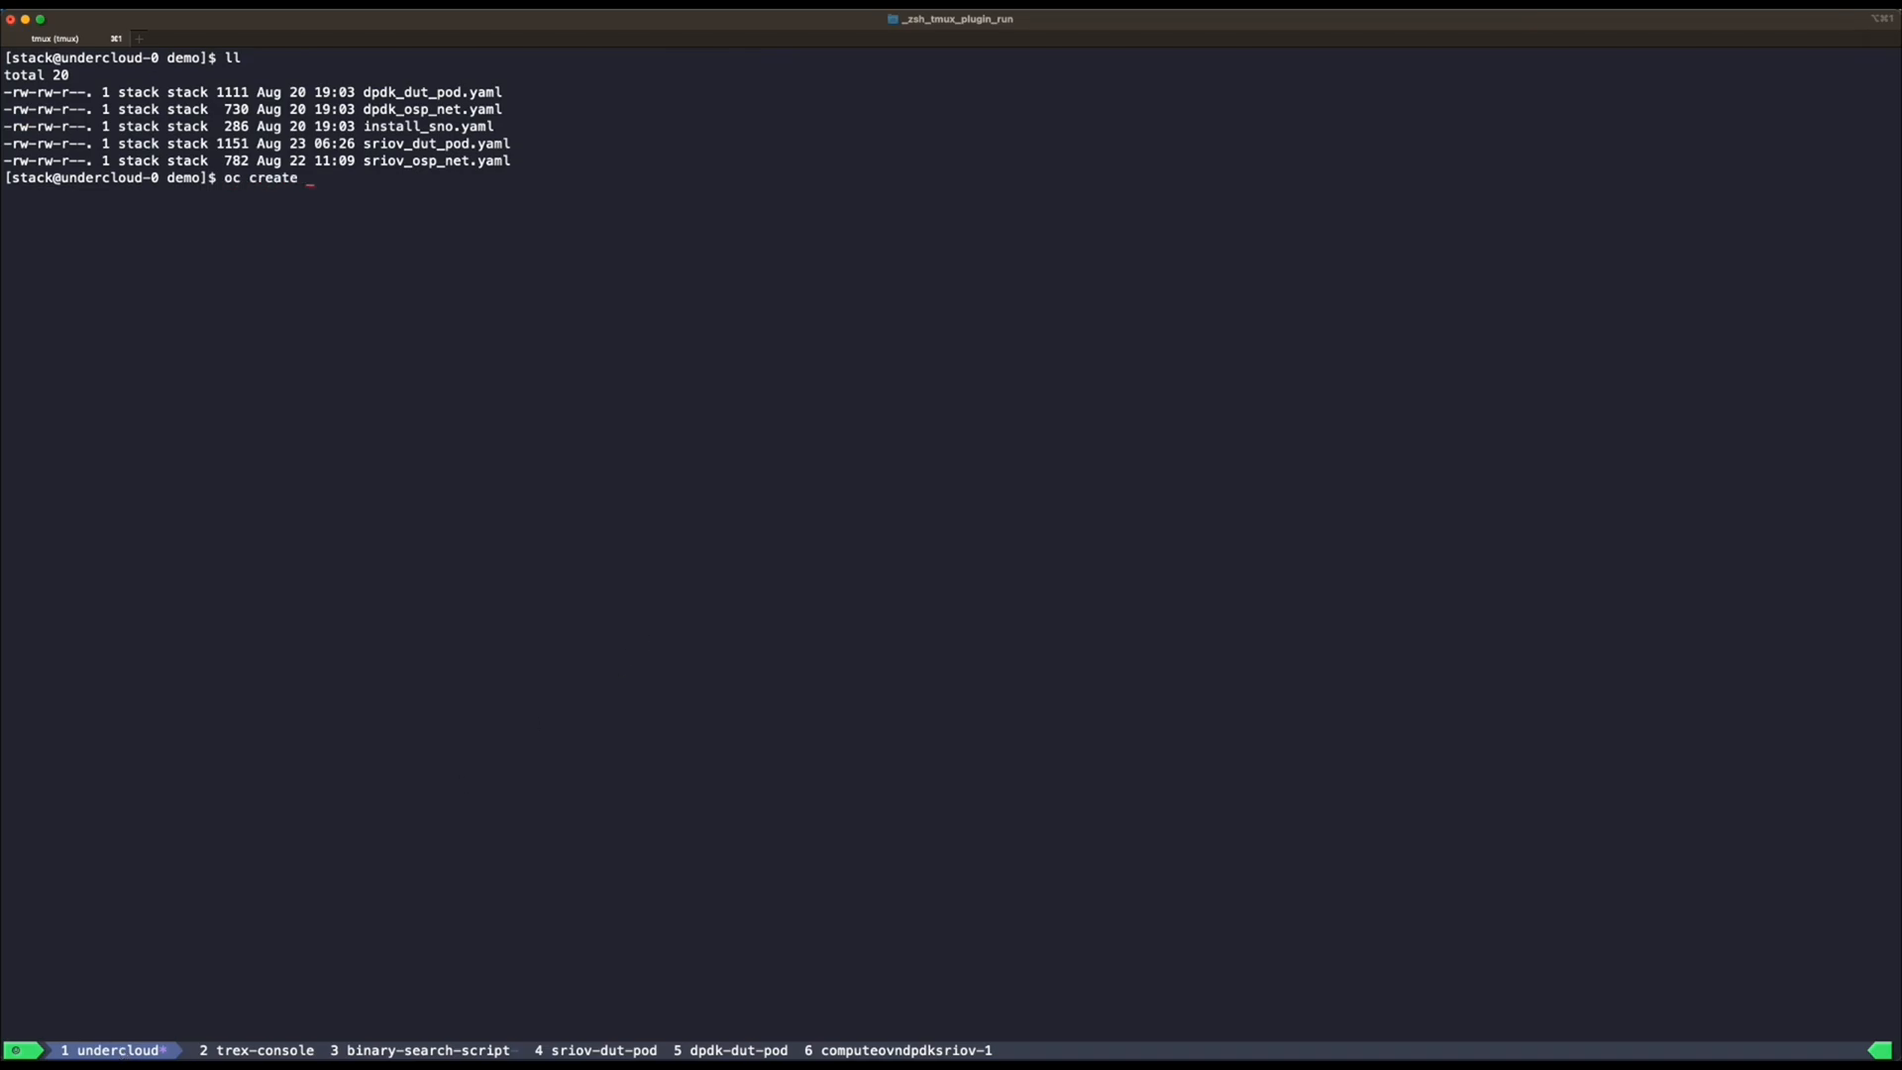
type("-f")
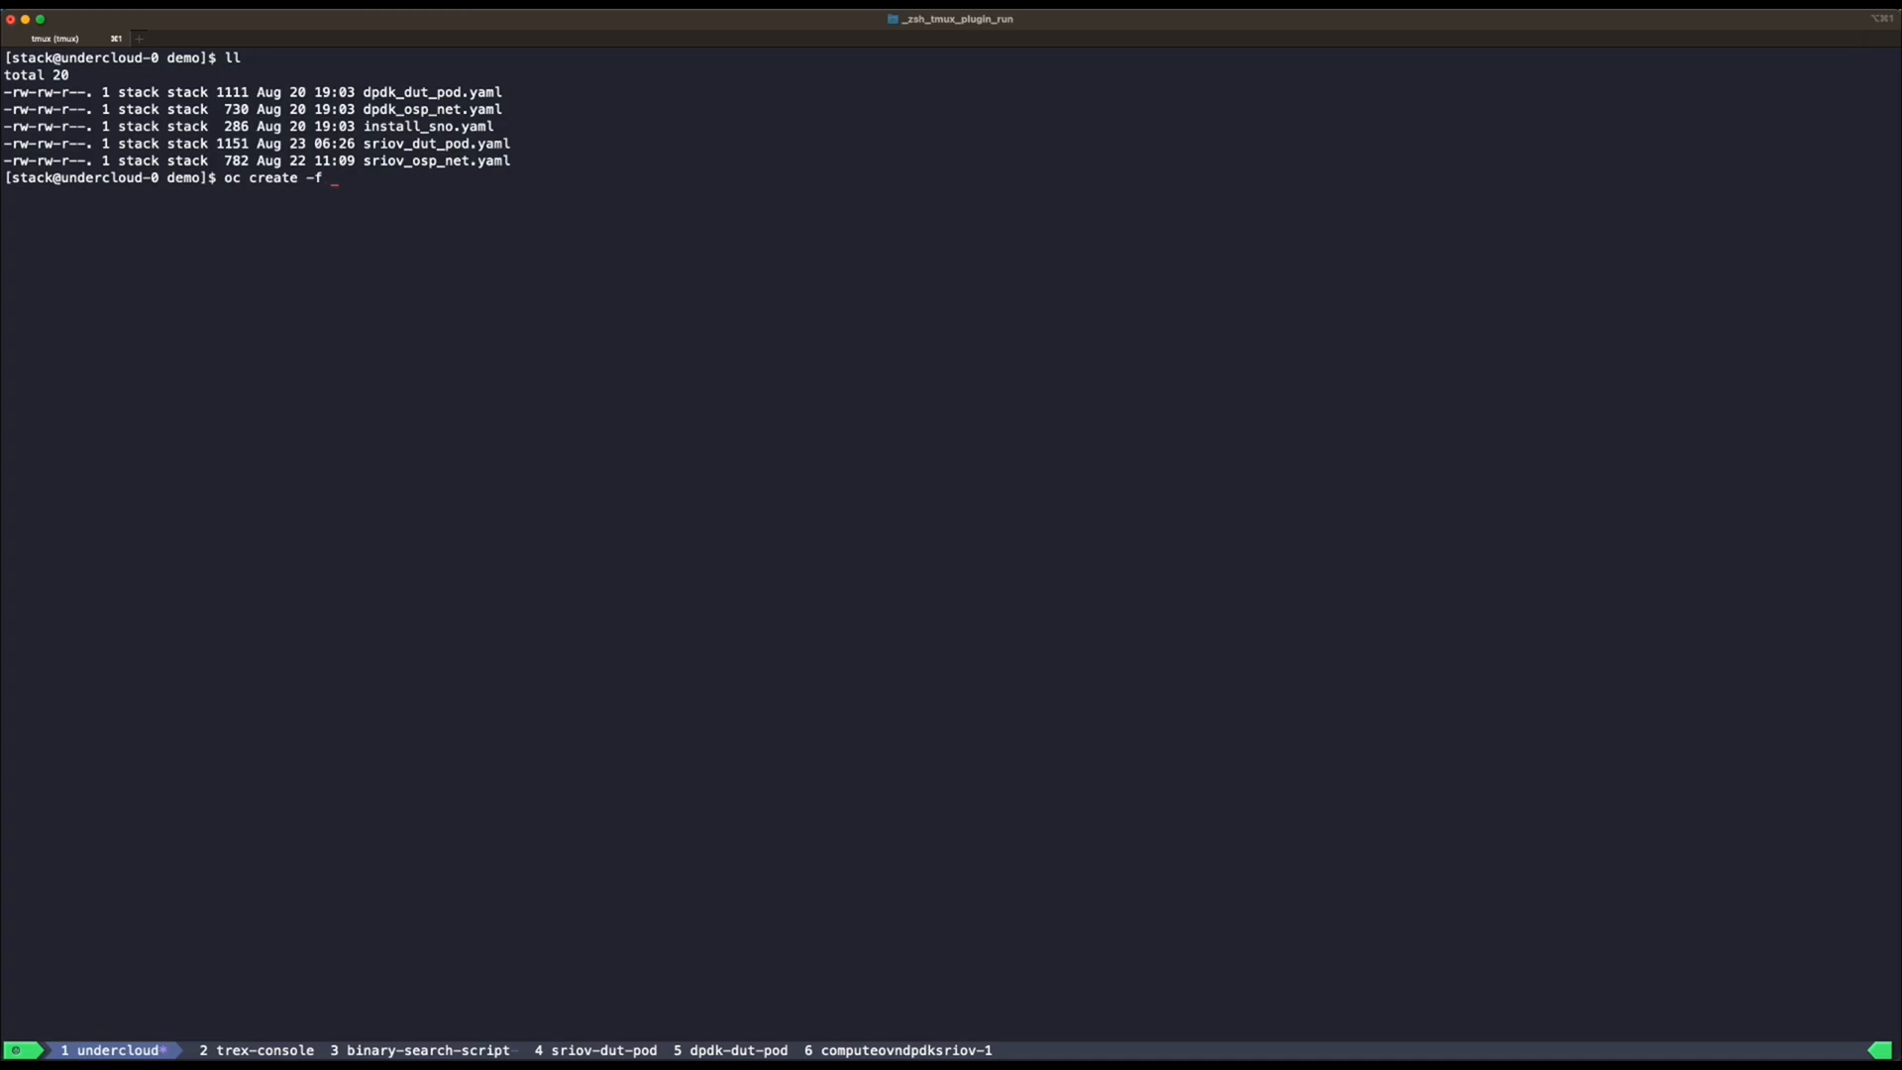
type("dpdk")
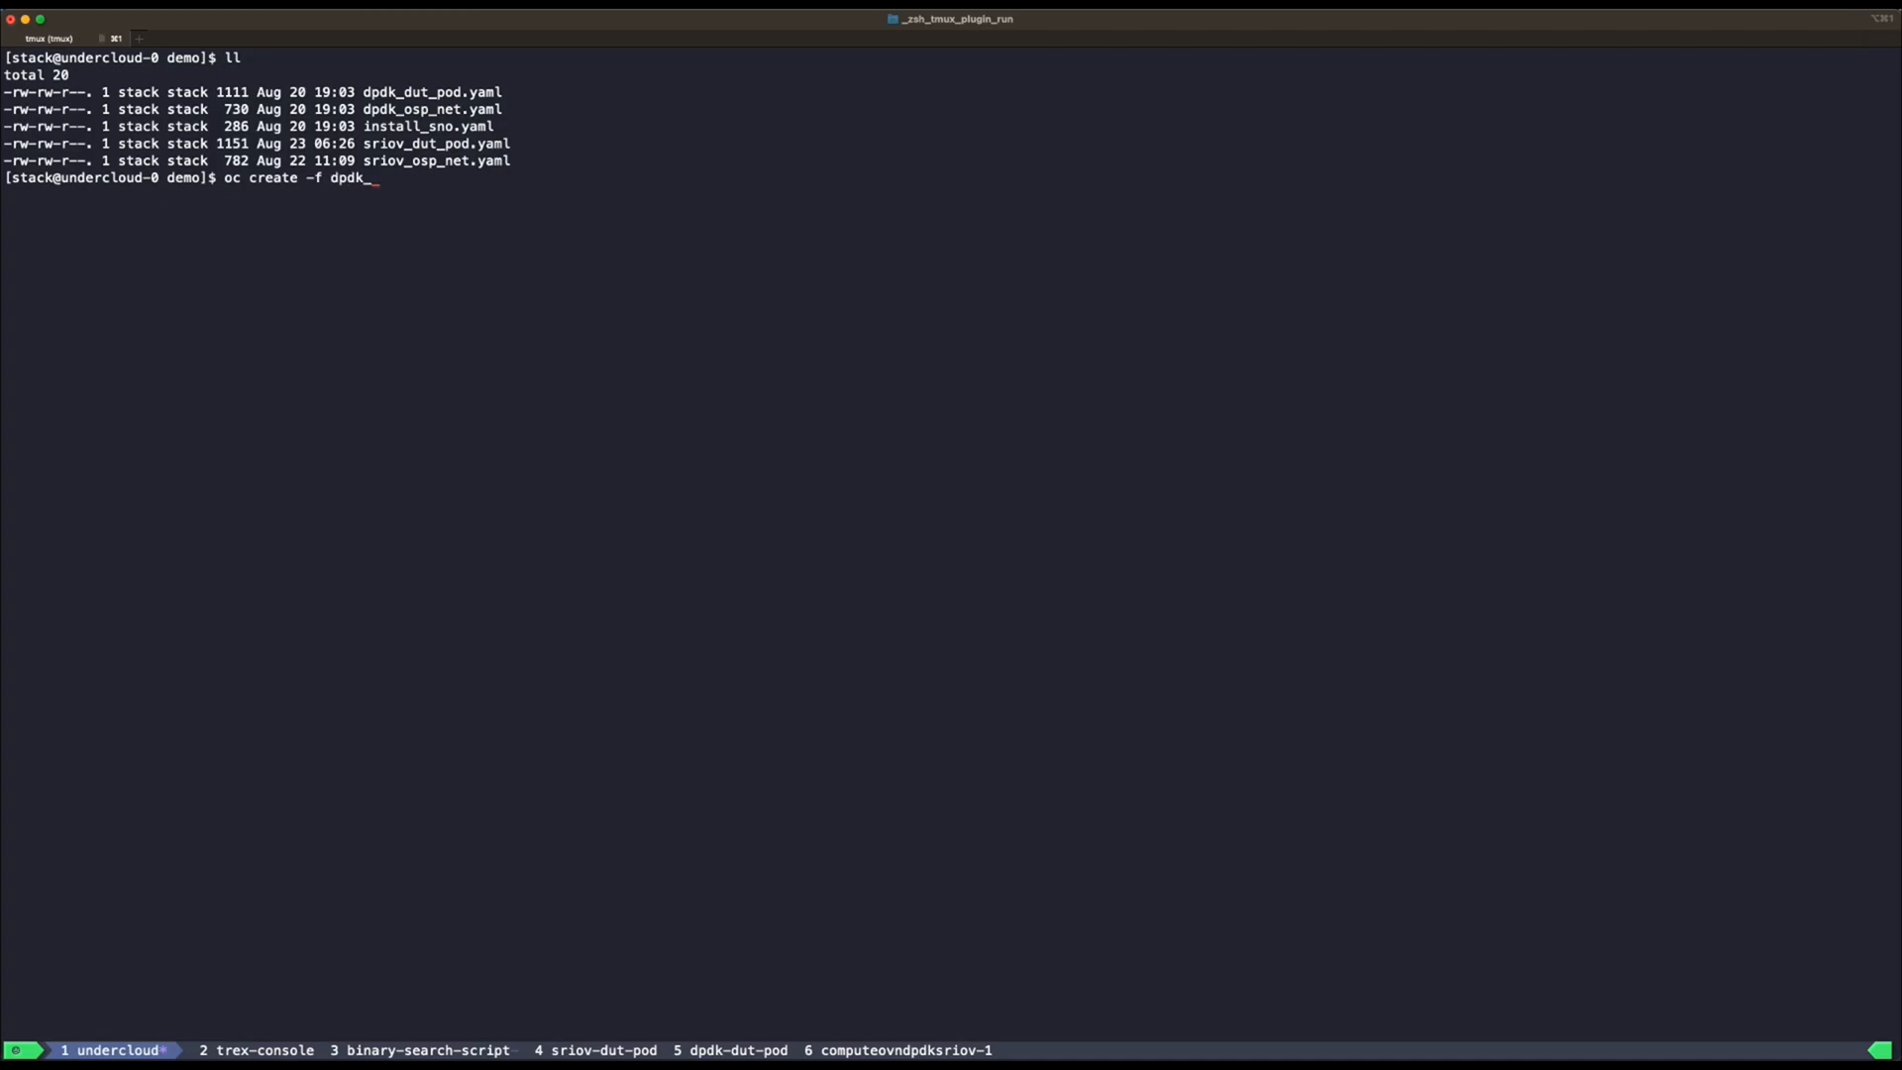
key("Enter")
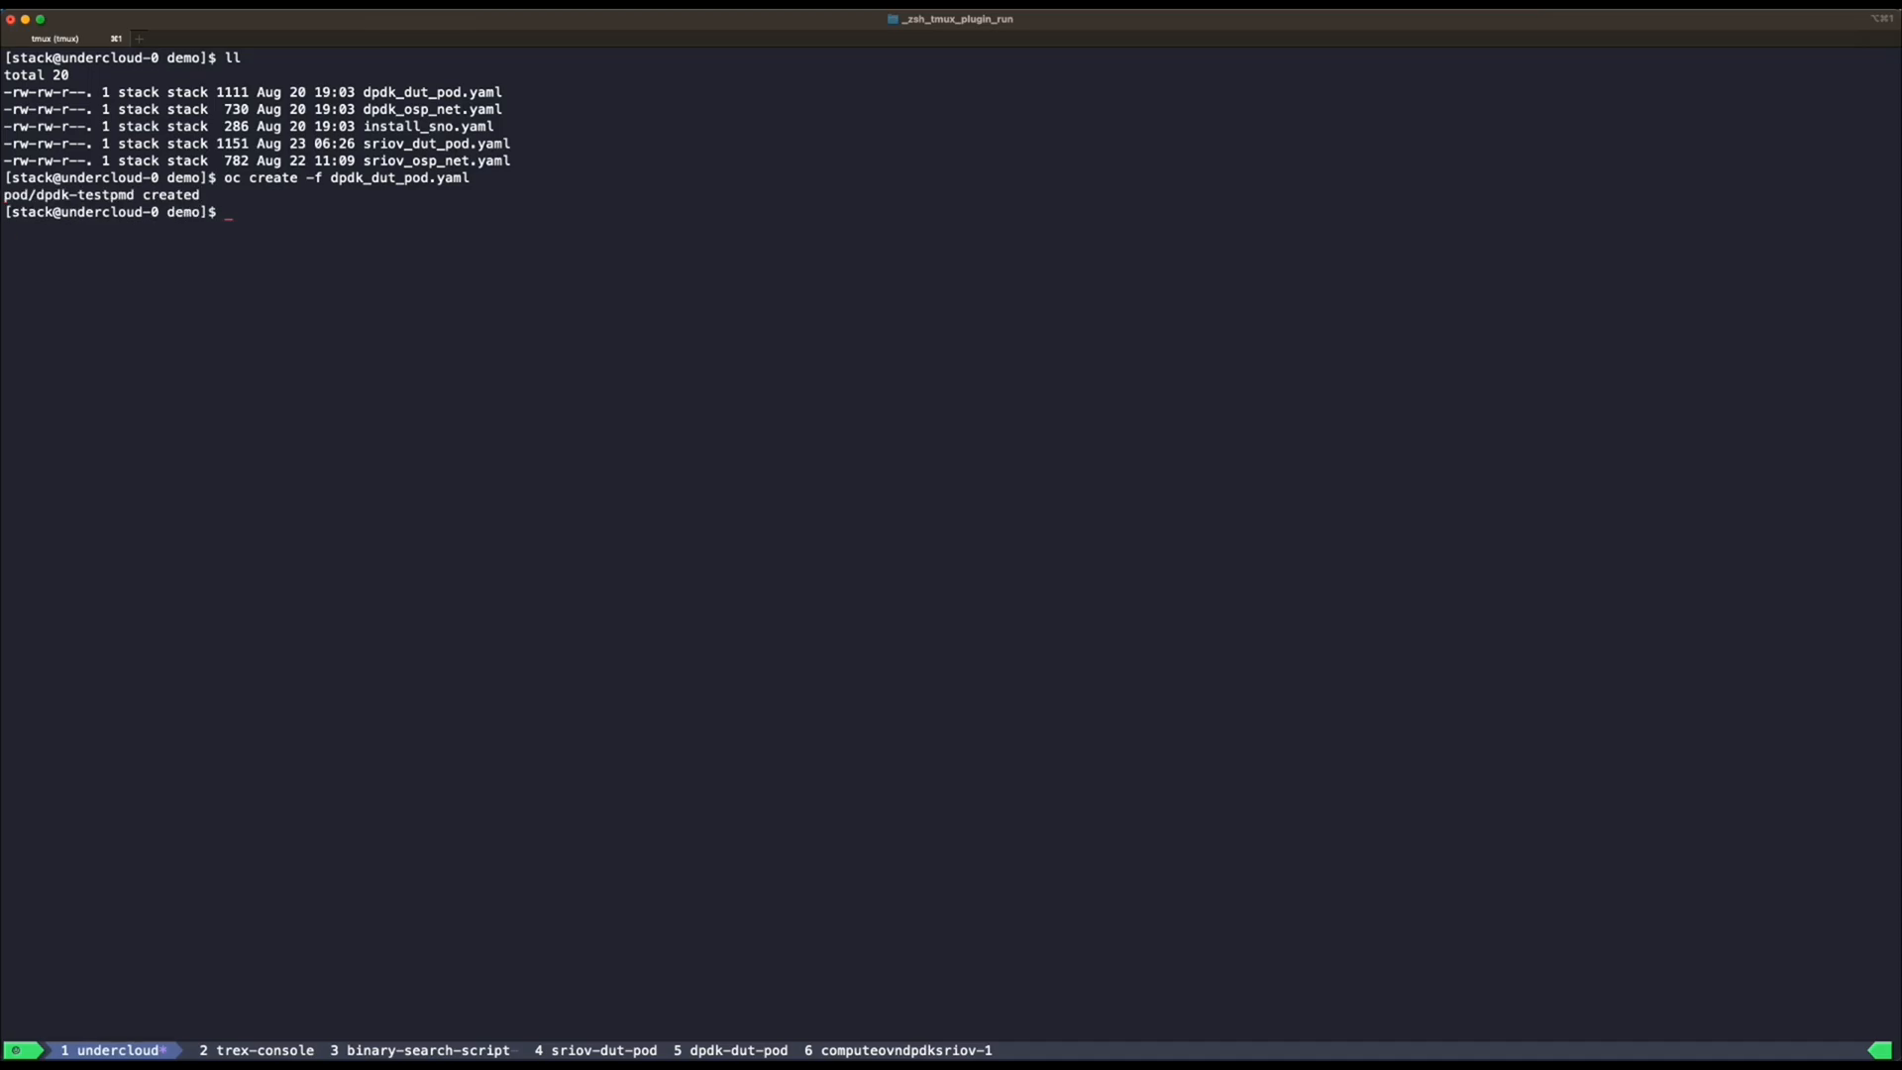
mouse_move(641, 752)
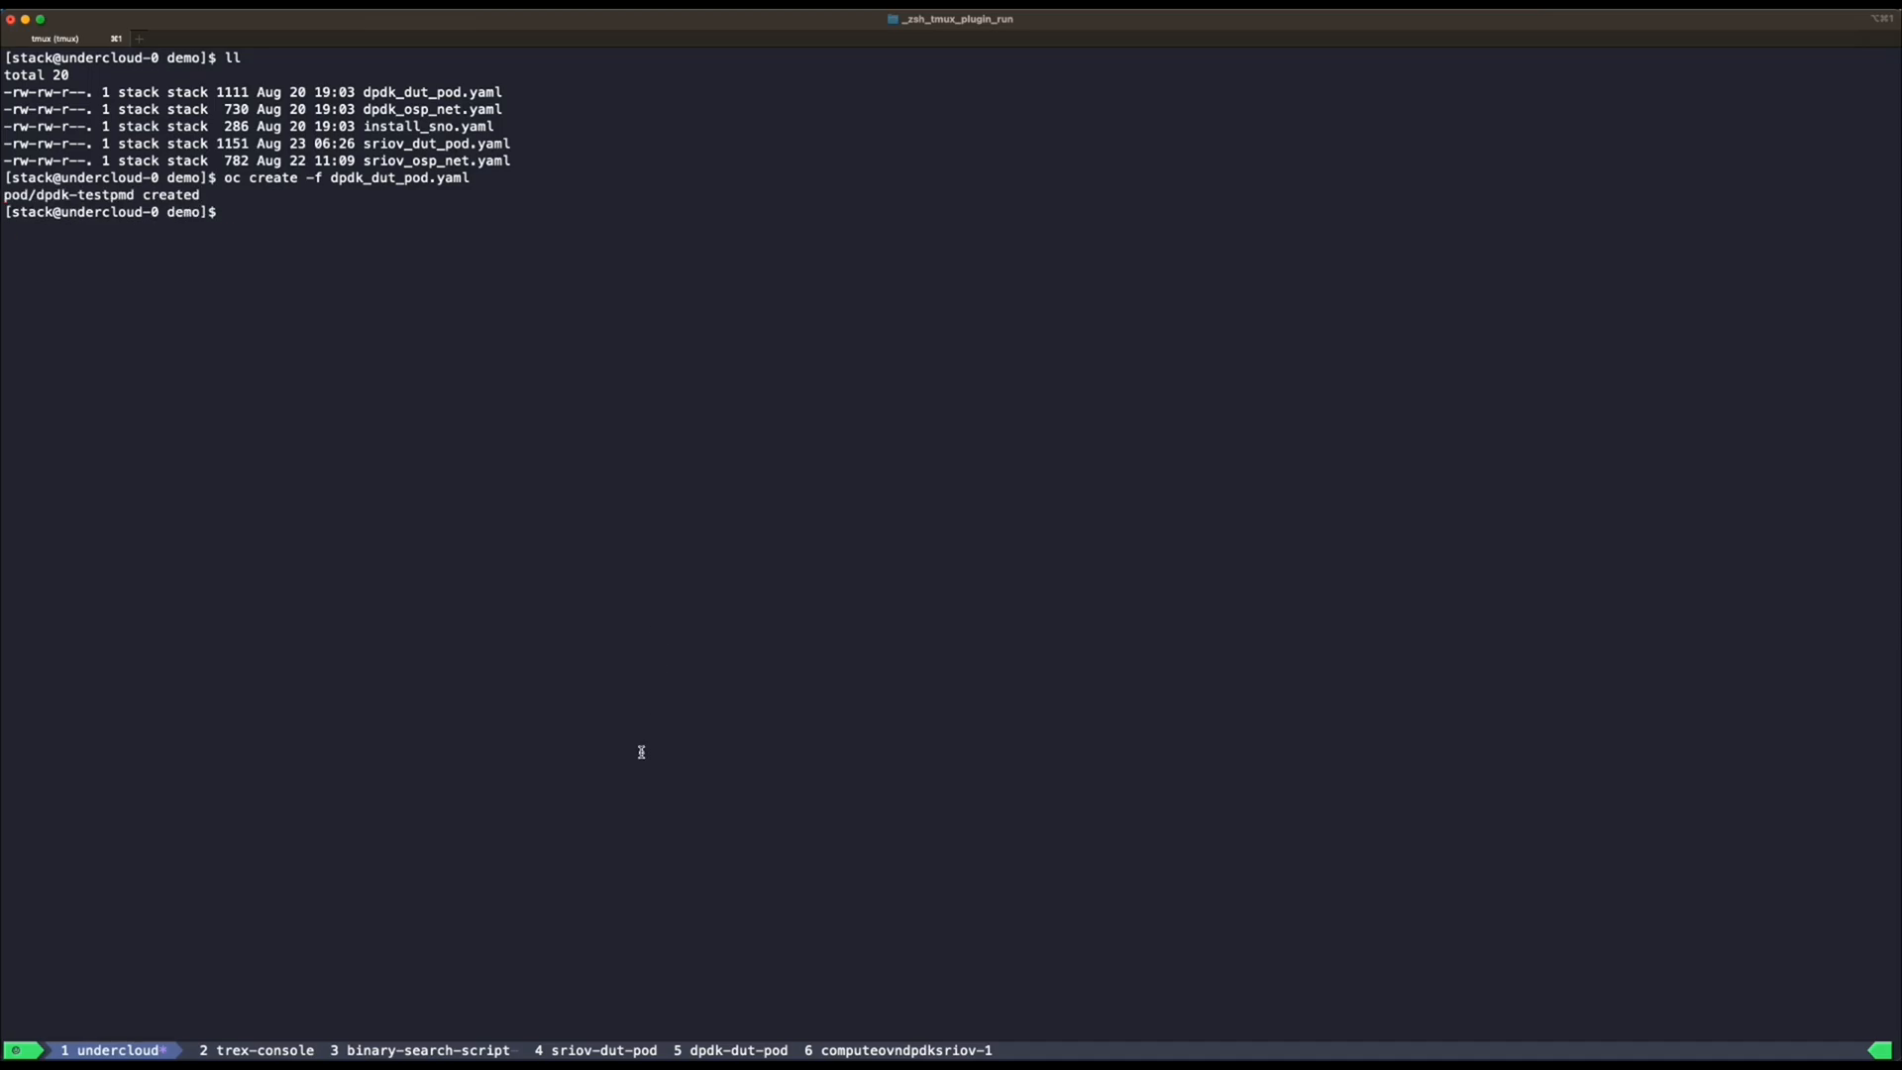
mouse_move(762, 1048)
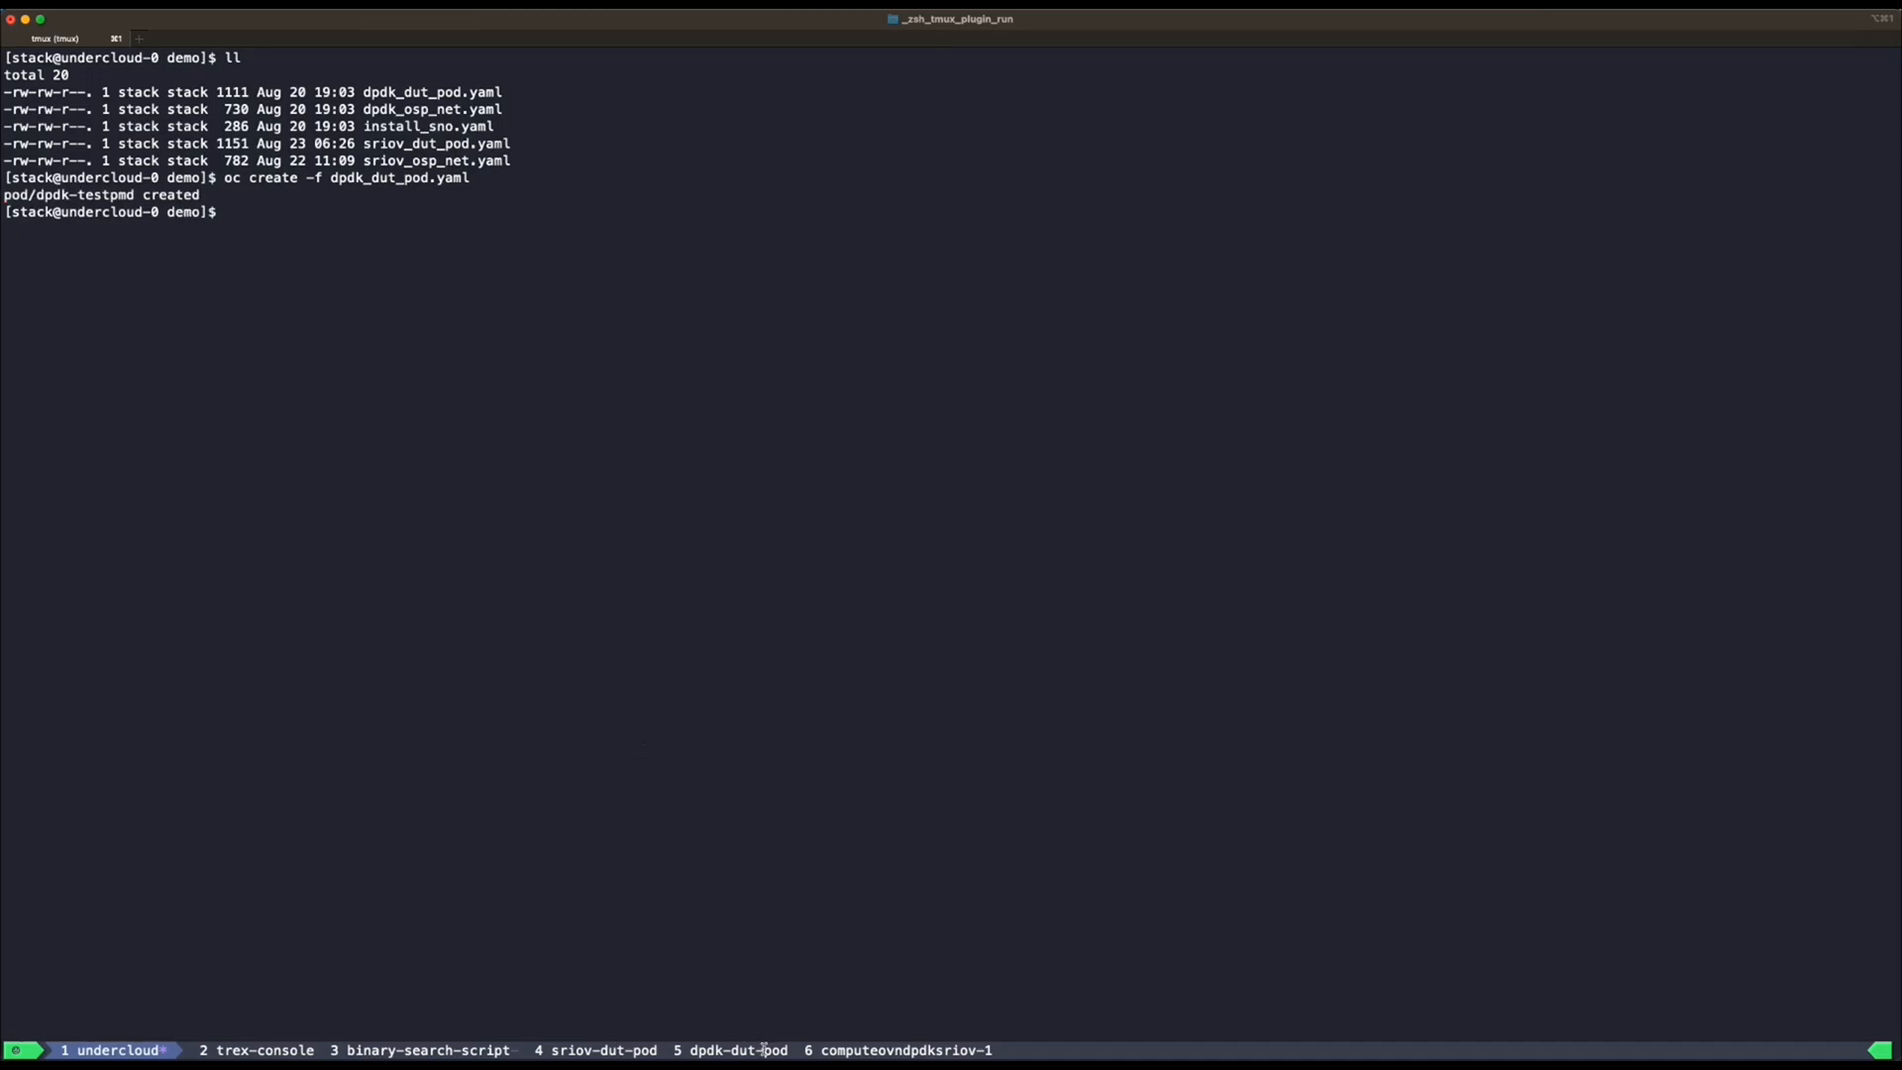
left_click(723, 1050)
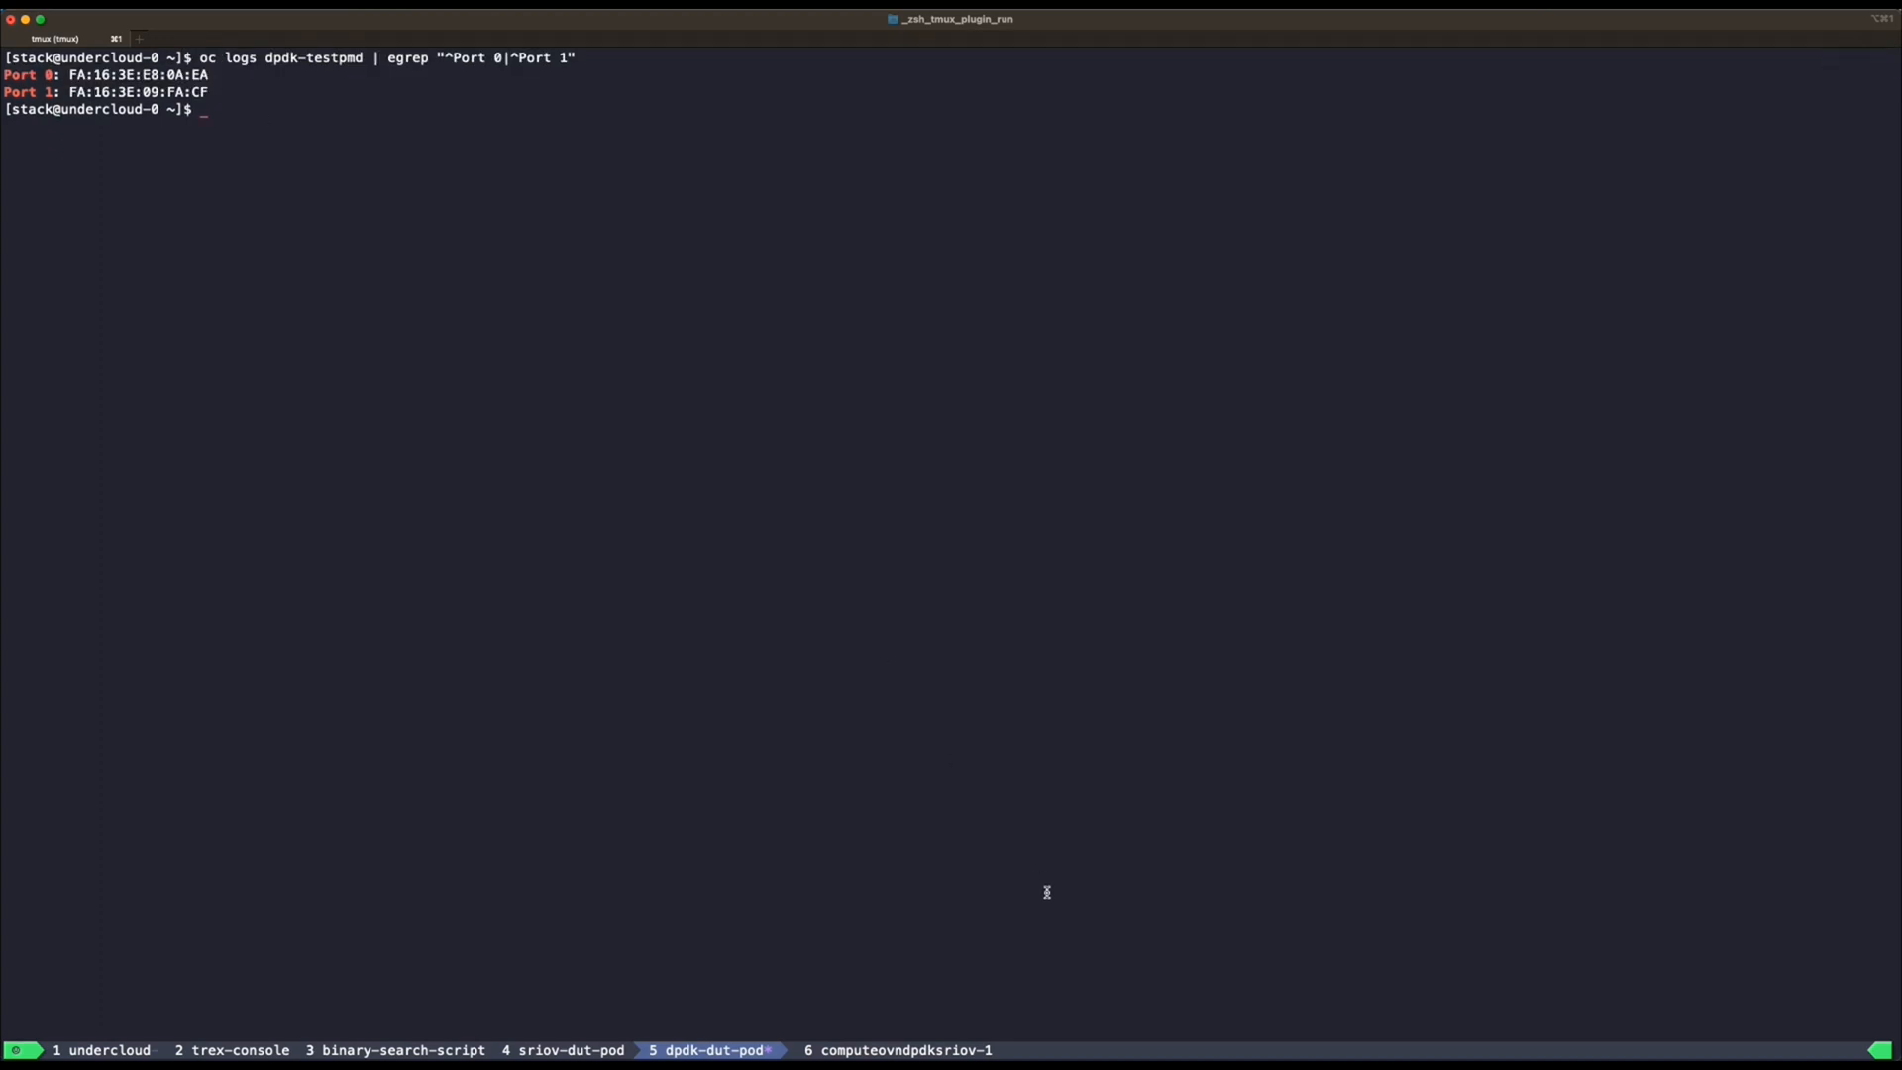
- Recall the binary-search command and replace its destination MACs, starting with FA:16:3E:E8:0A:EA
left_click(394, 1049)
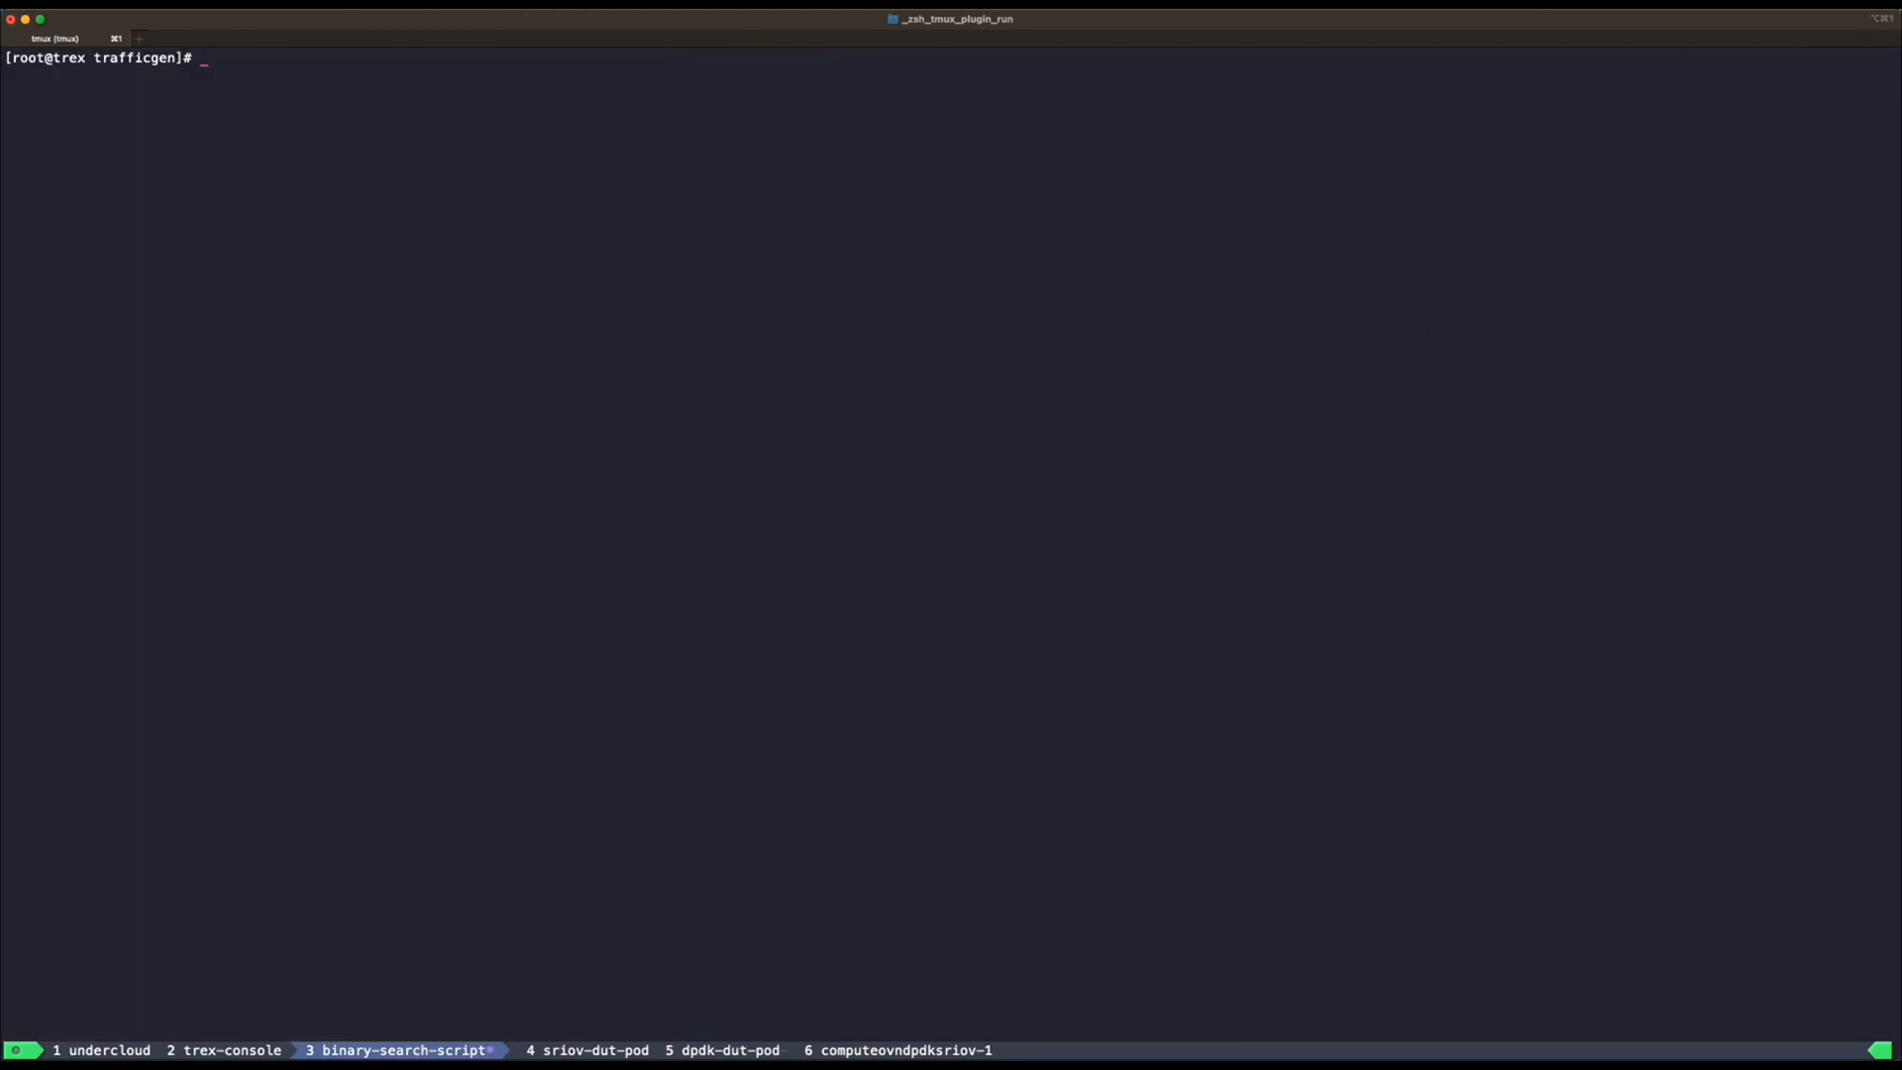
type("./binary-search.py --traffic-generator trex-txrx --frame-size 64 --send-teaching-warmup --max-loss-pct 0.00 --dst-macs FA:16:3E:EF:80:66,FA:16:3E:E4:CC:F0 --num-flows 1 --rate 14")
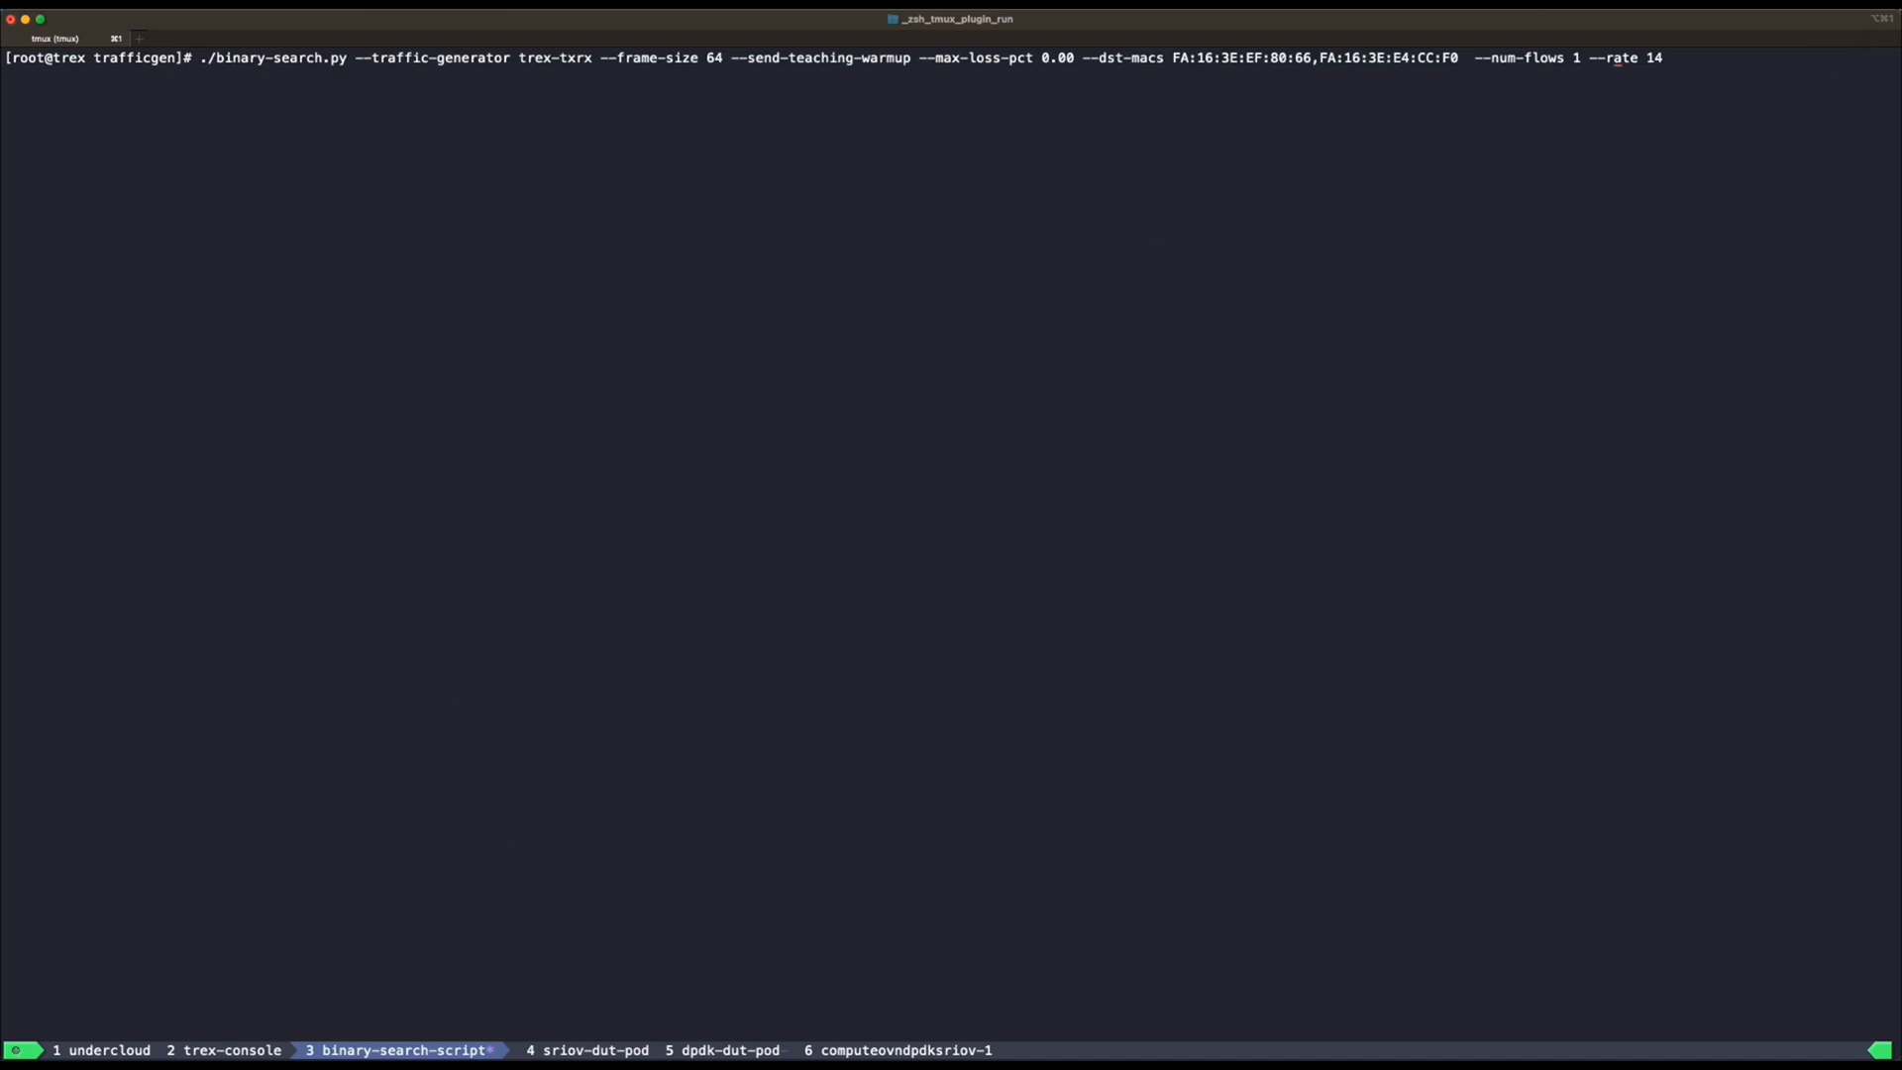
key("Backspace")
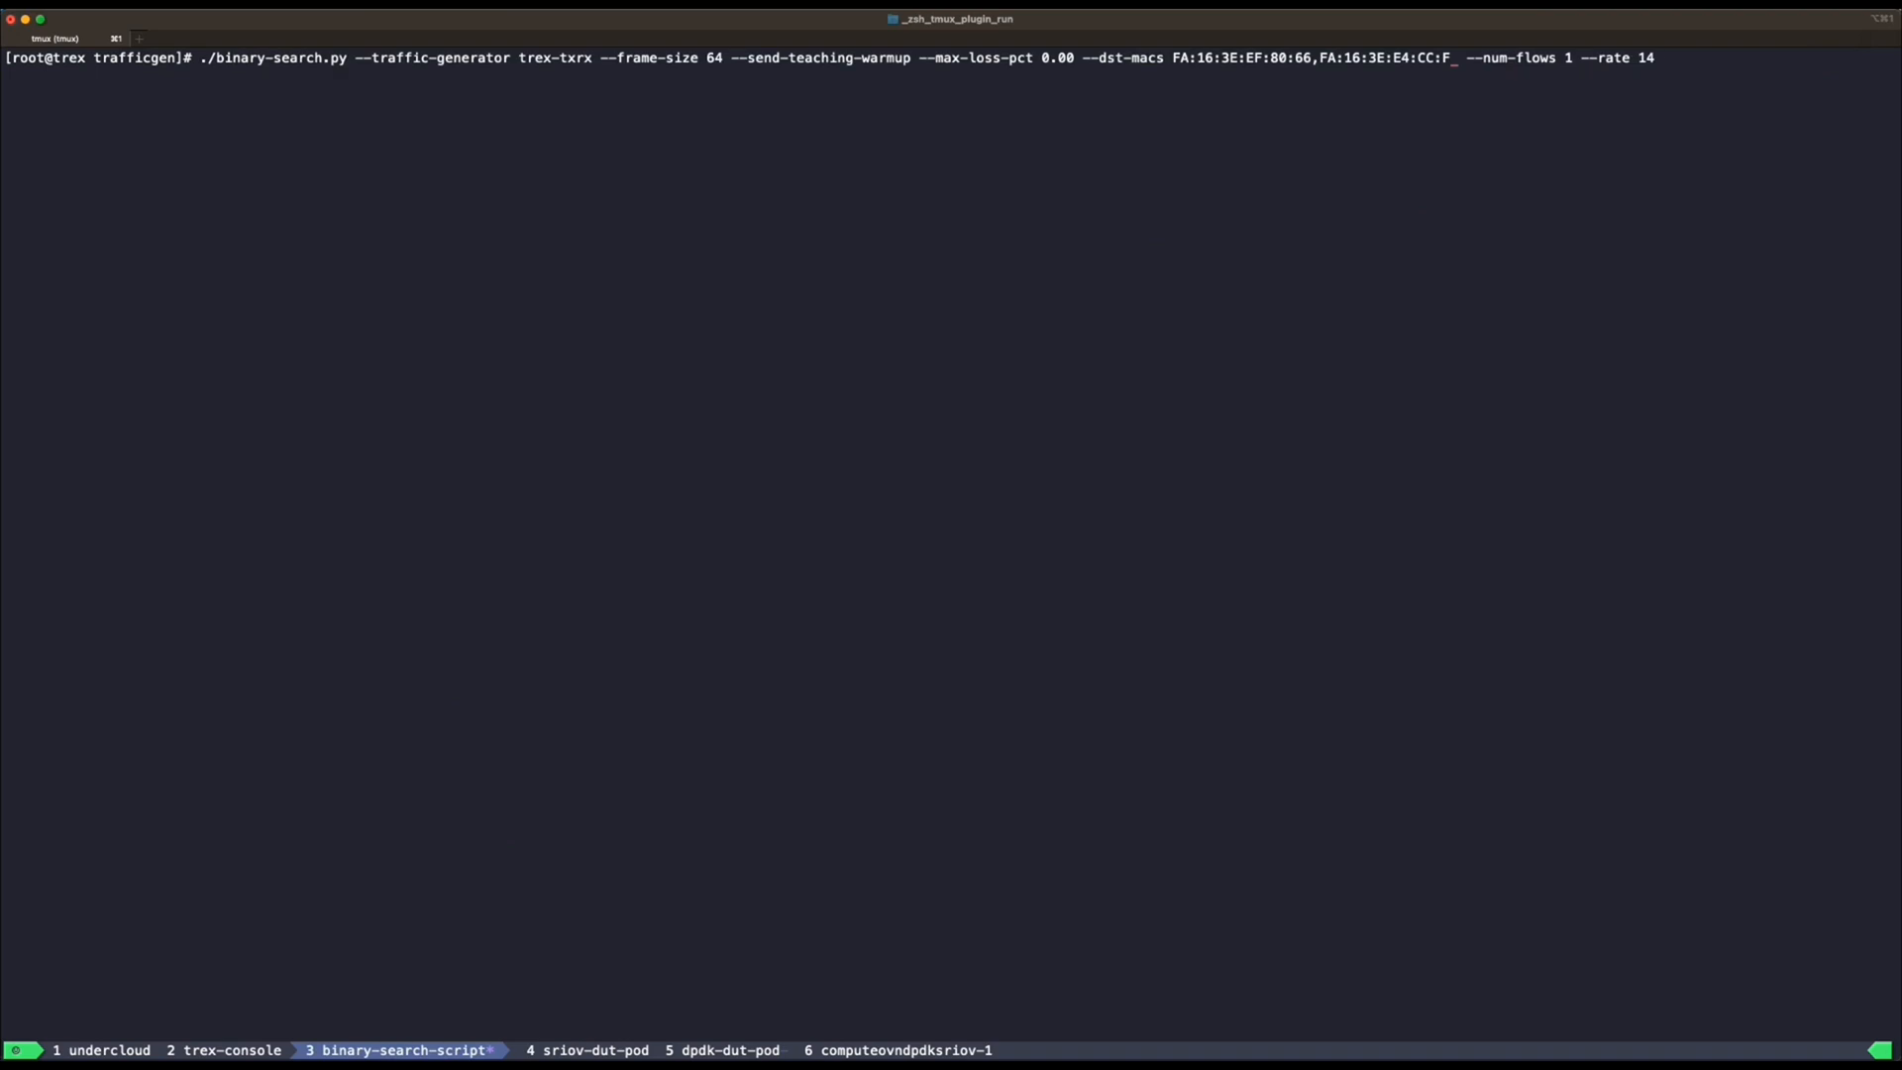
key("Backspace")
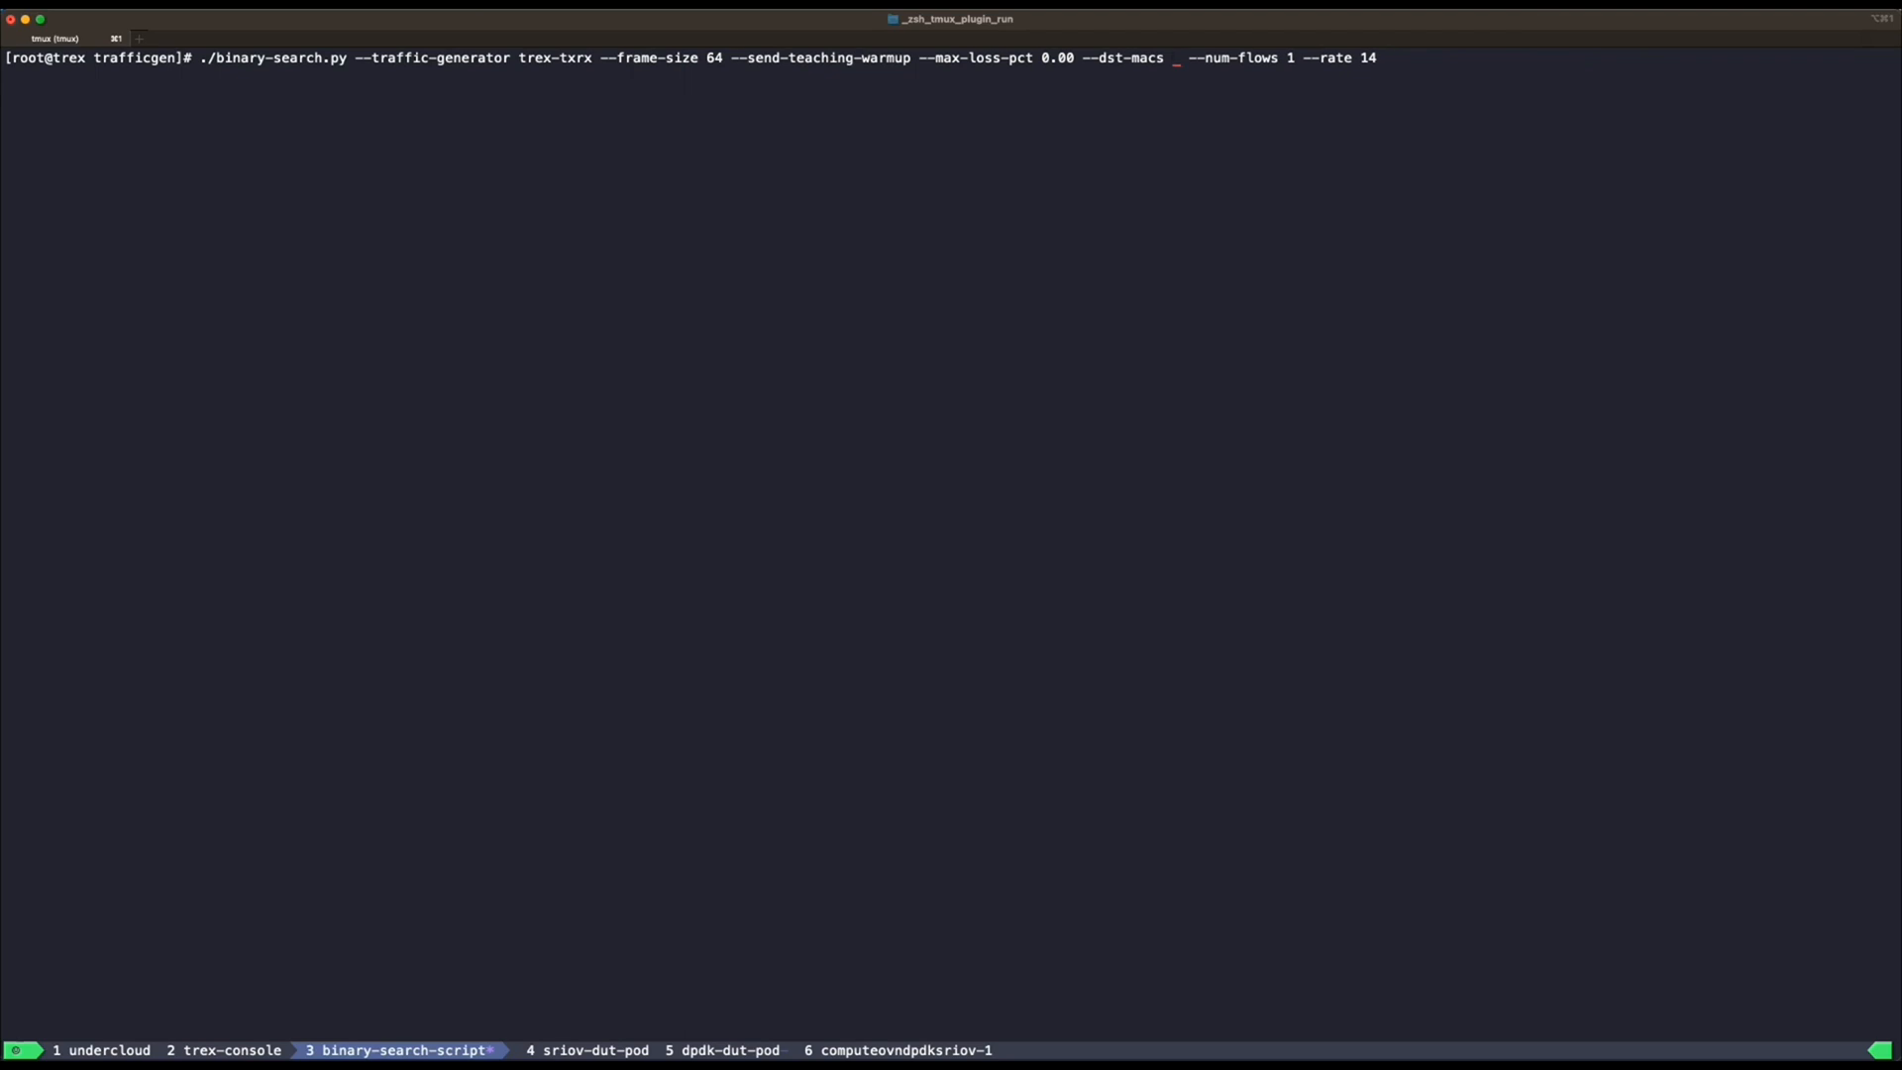
type("FA:16:3E:E8:0A:EA,")
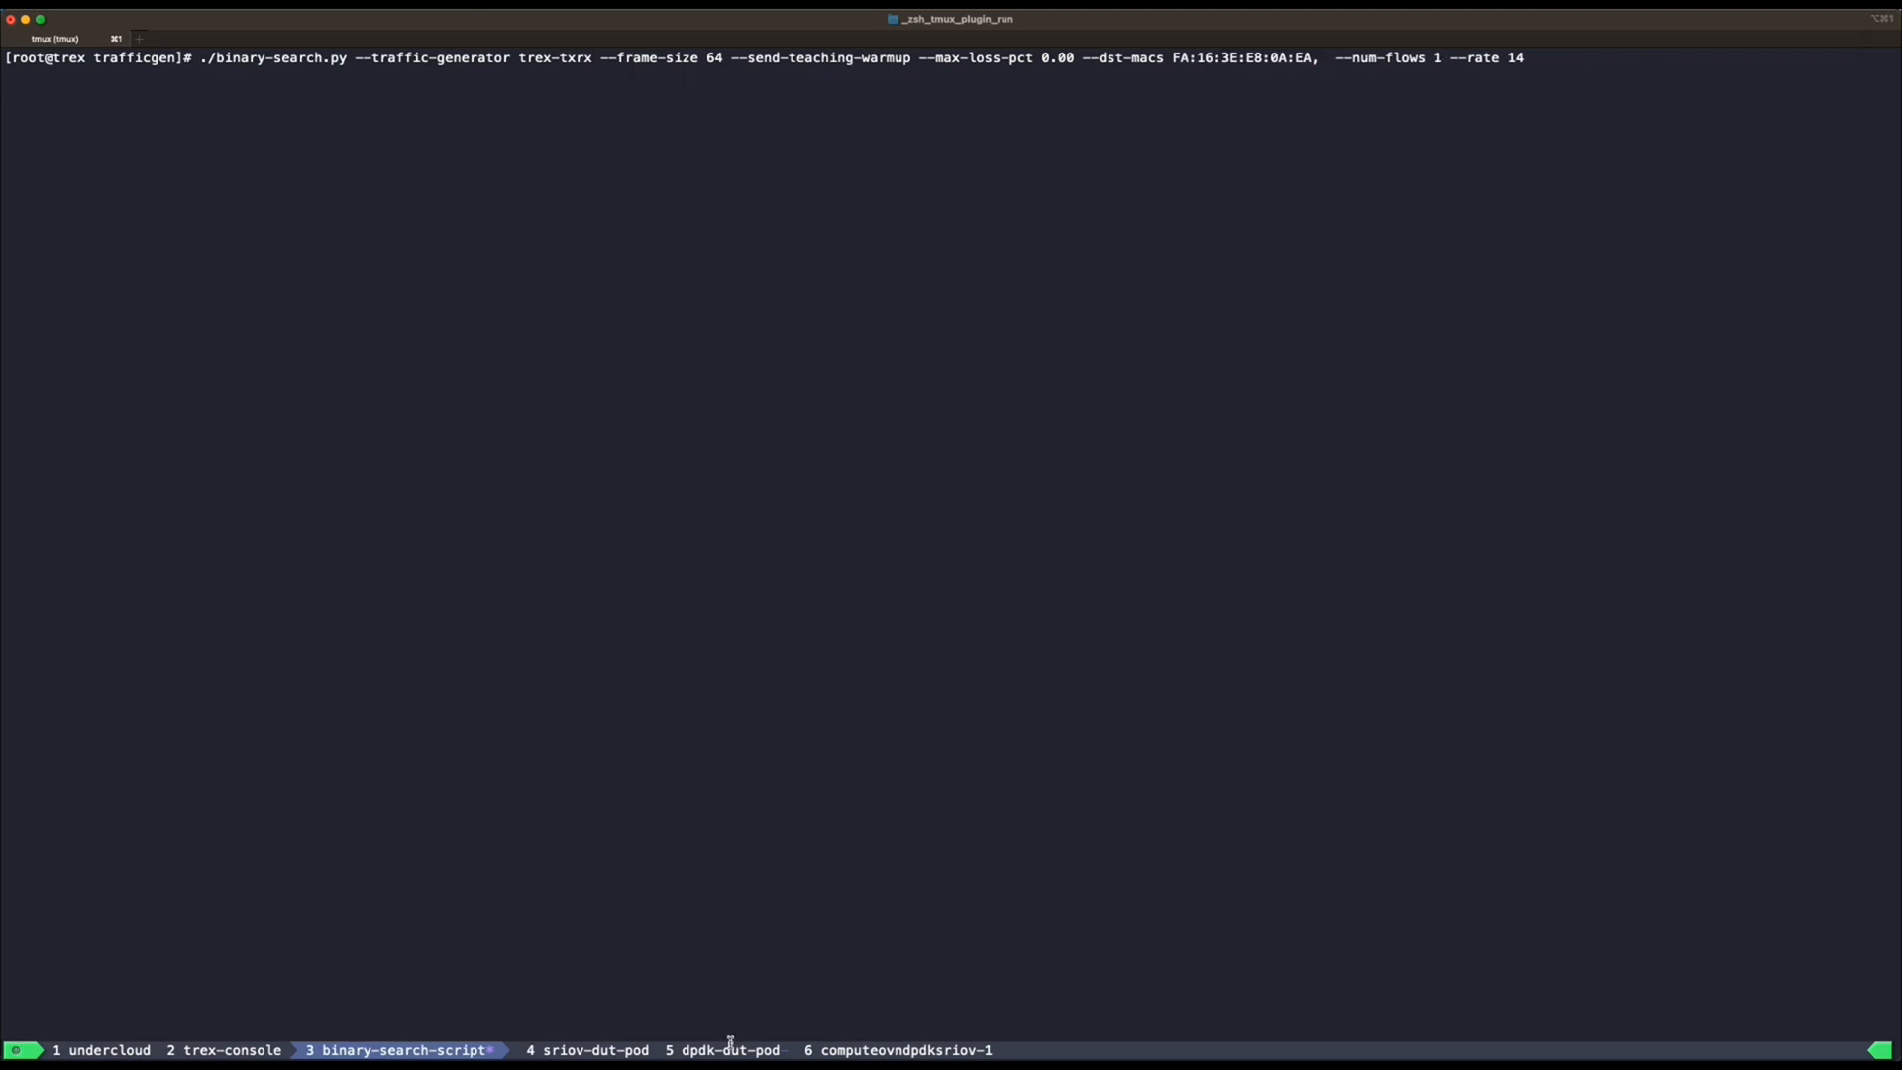
- Confirm the DPDK pod MACs, set the rate to 2, and start the test
left_click(716, 1050)
type("FA:16:3E:09:FA:CF")
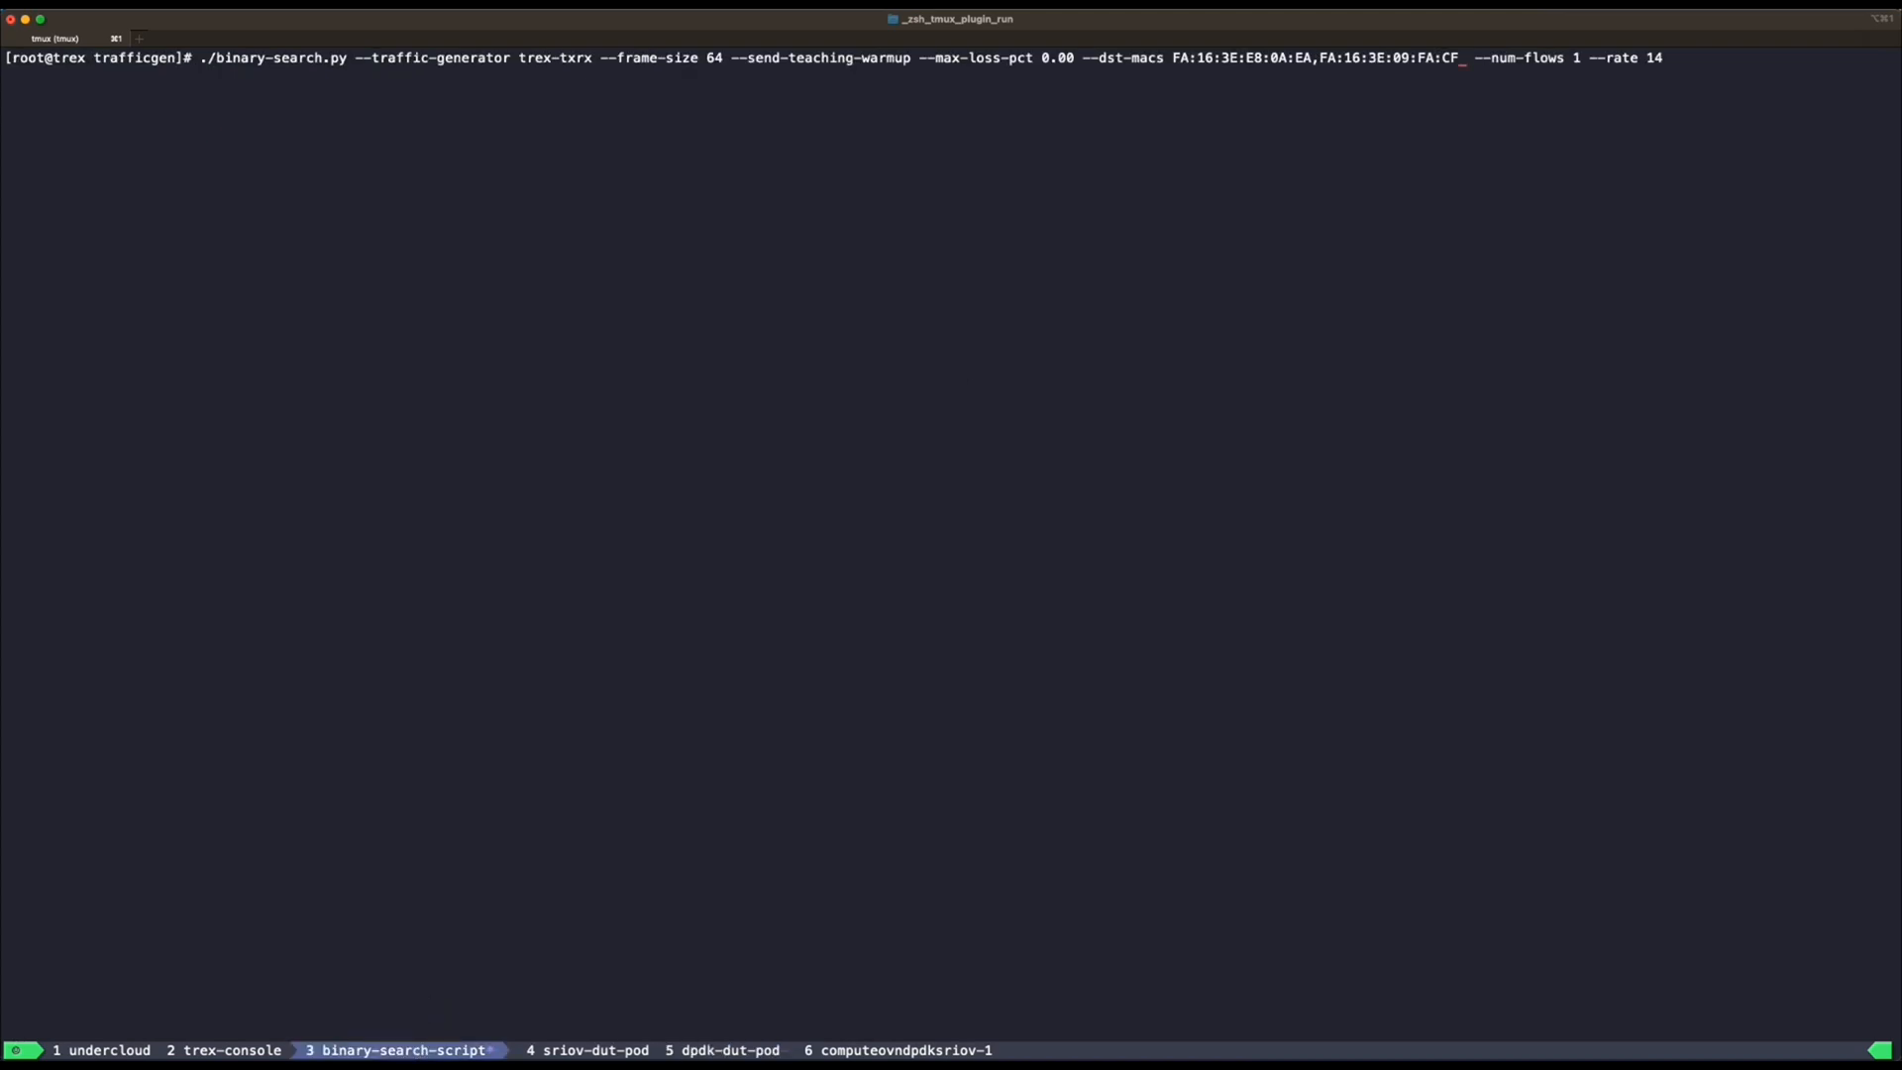
key("Backspace")
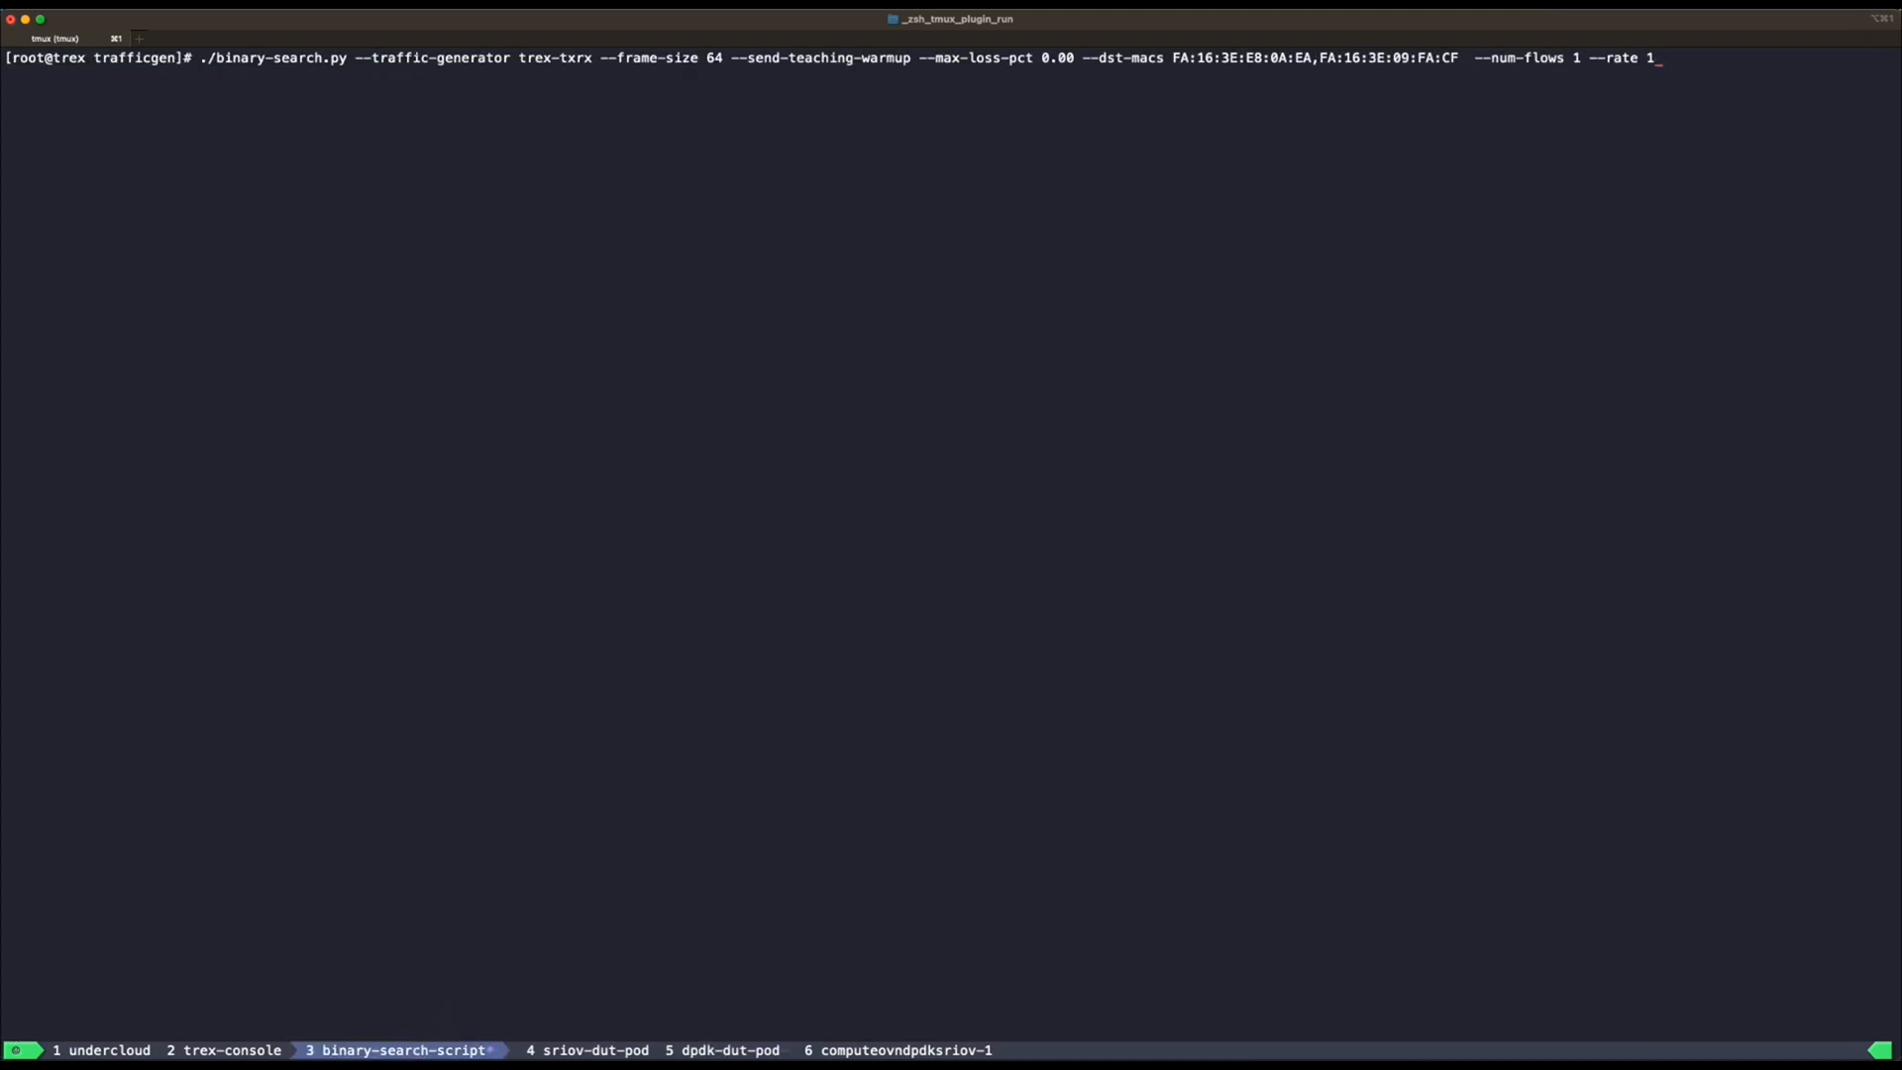
type("2")
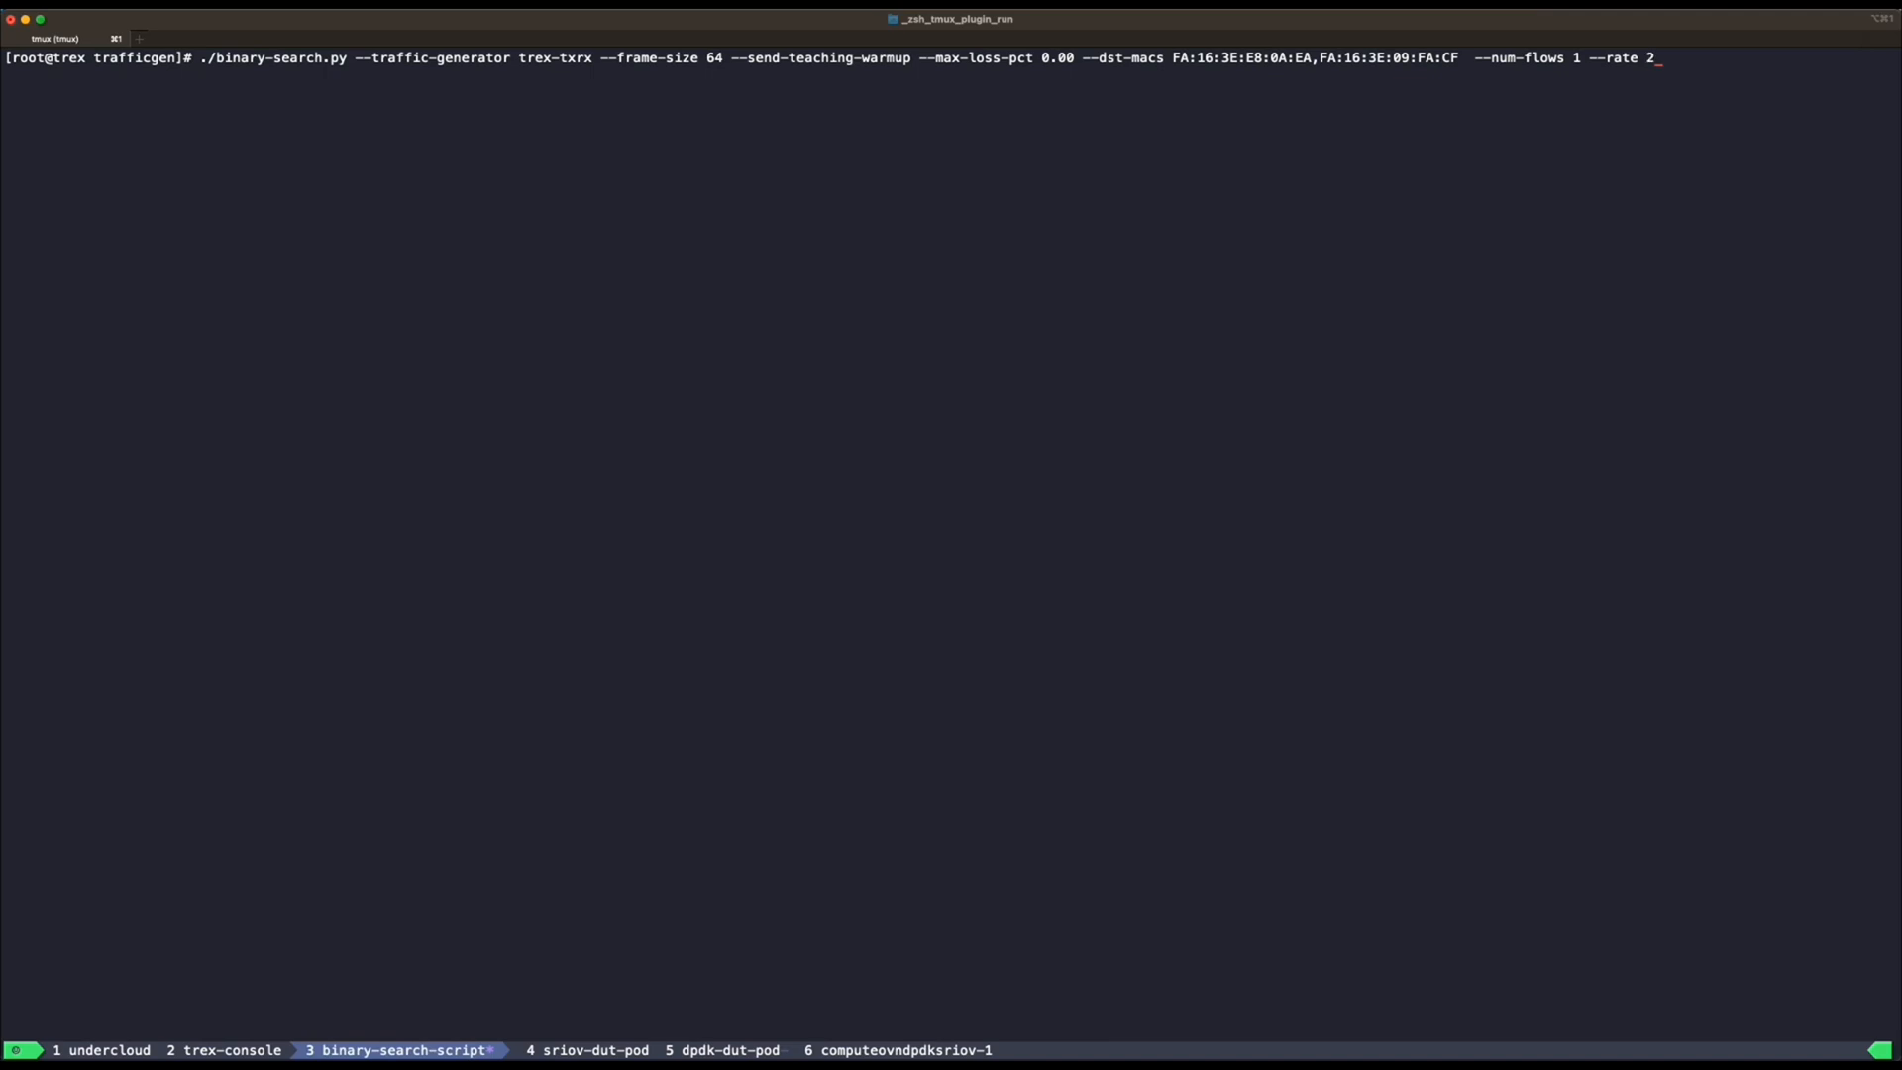
key("enter")
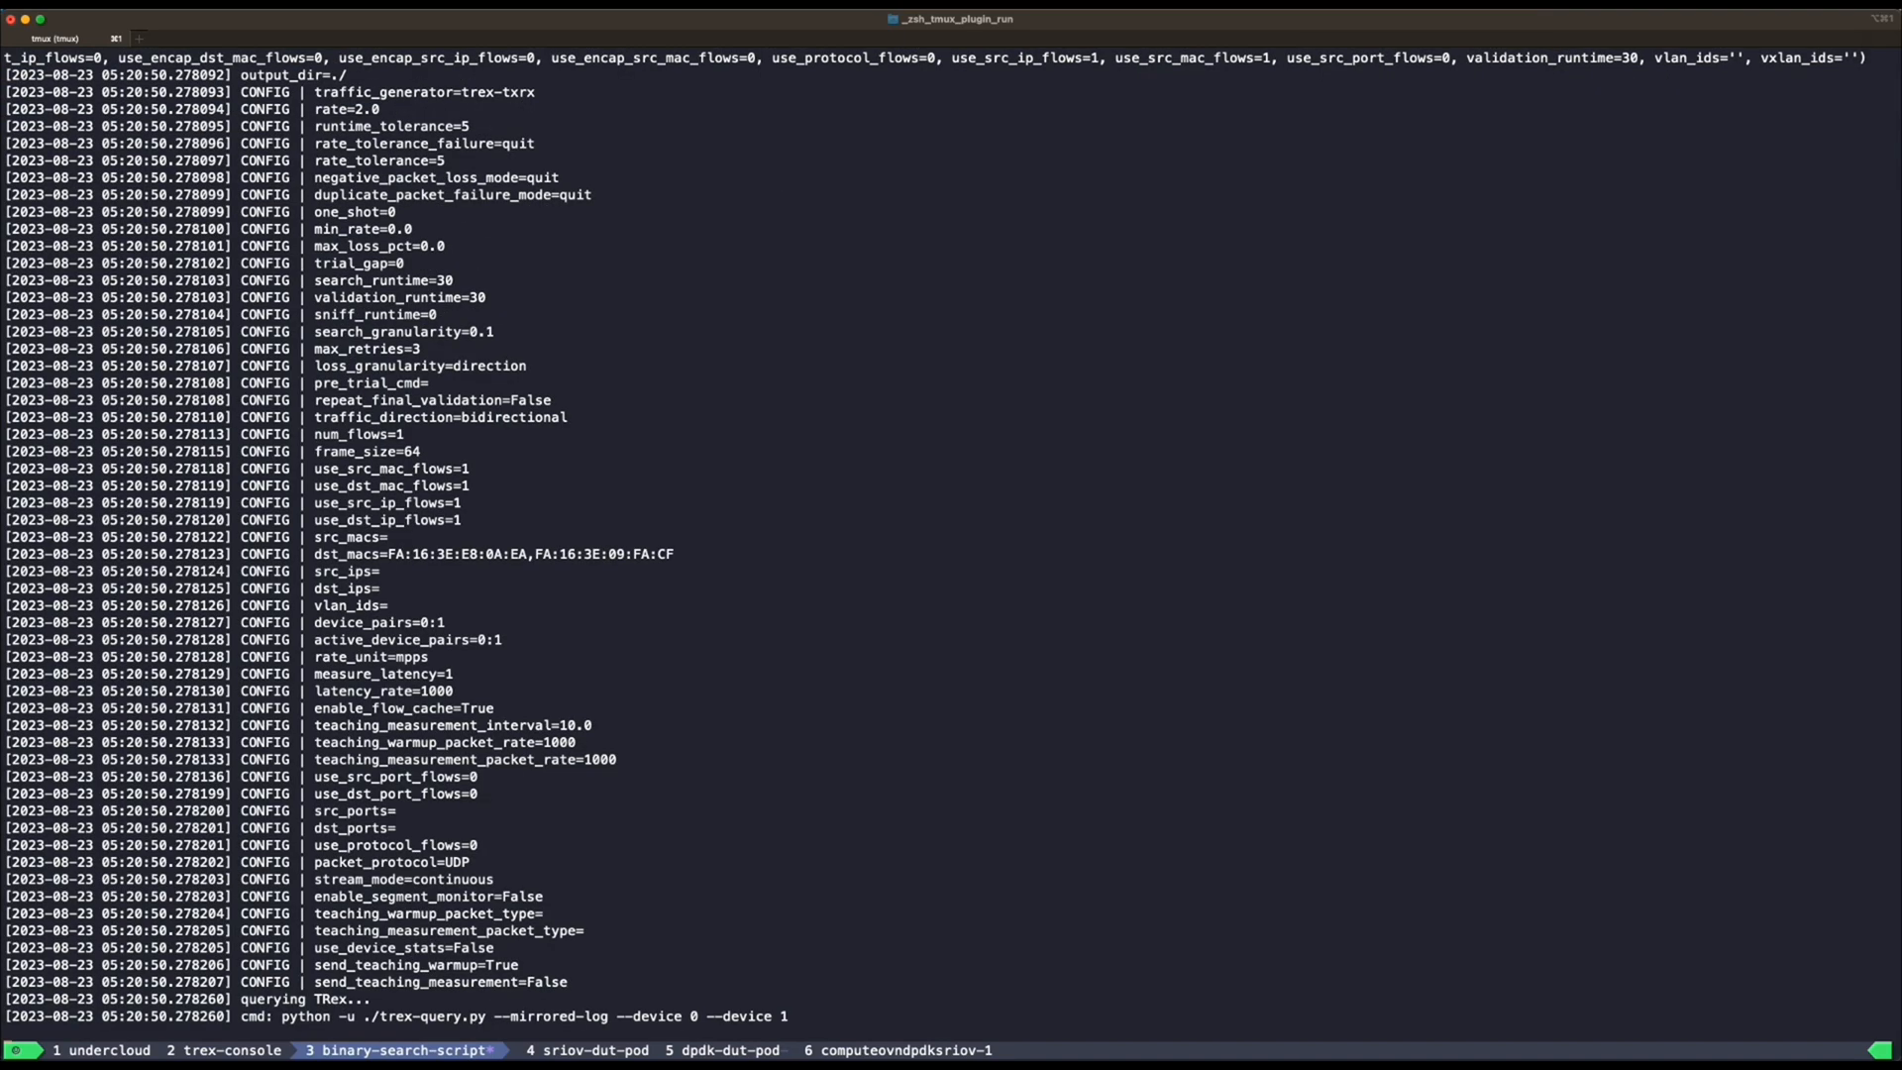
- Show the TRex console statistics for both ports sending the DPDK trial traffic
left_click(231, 1050)
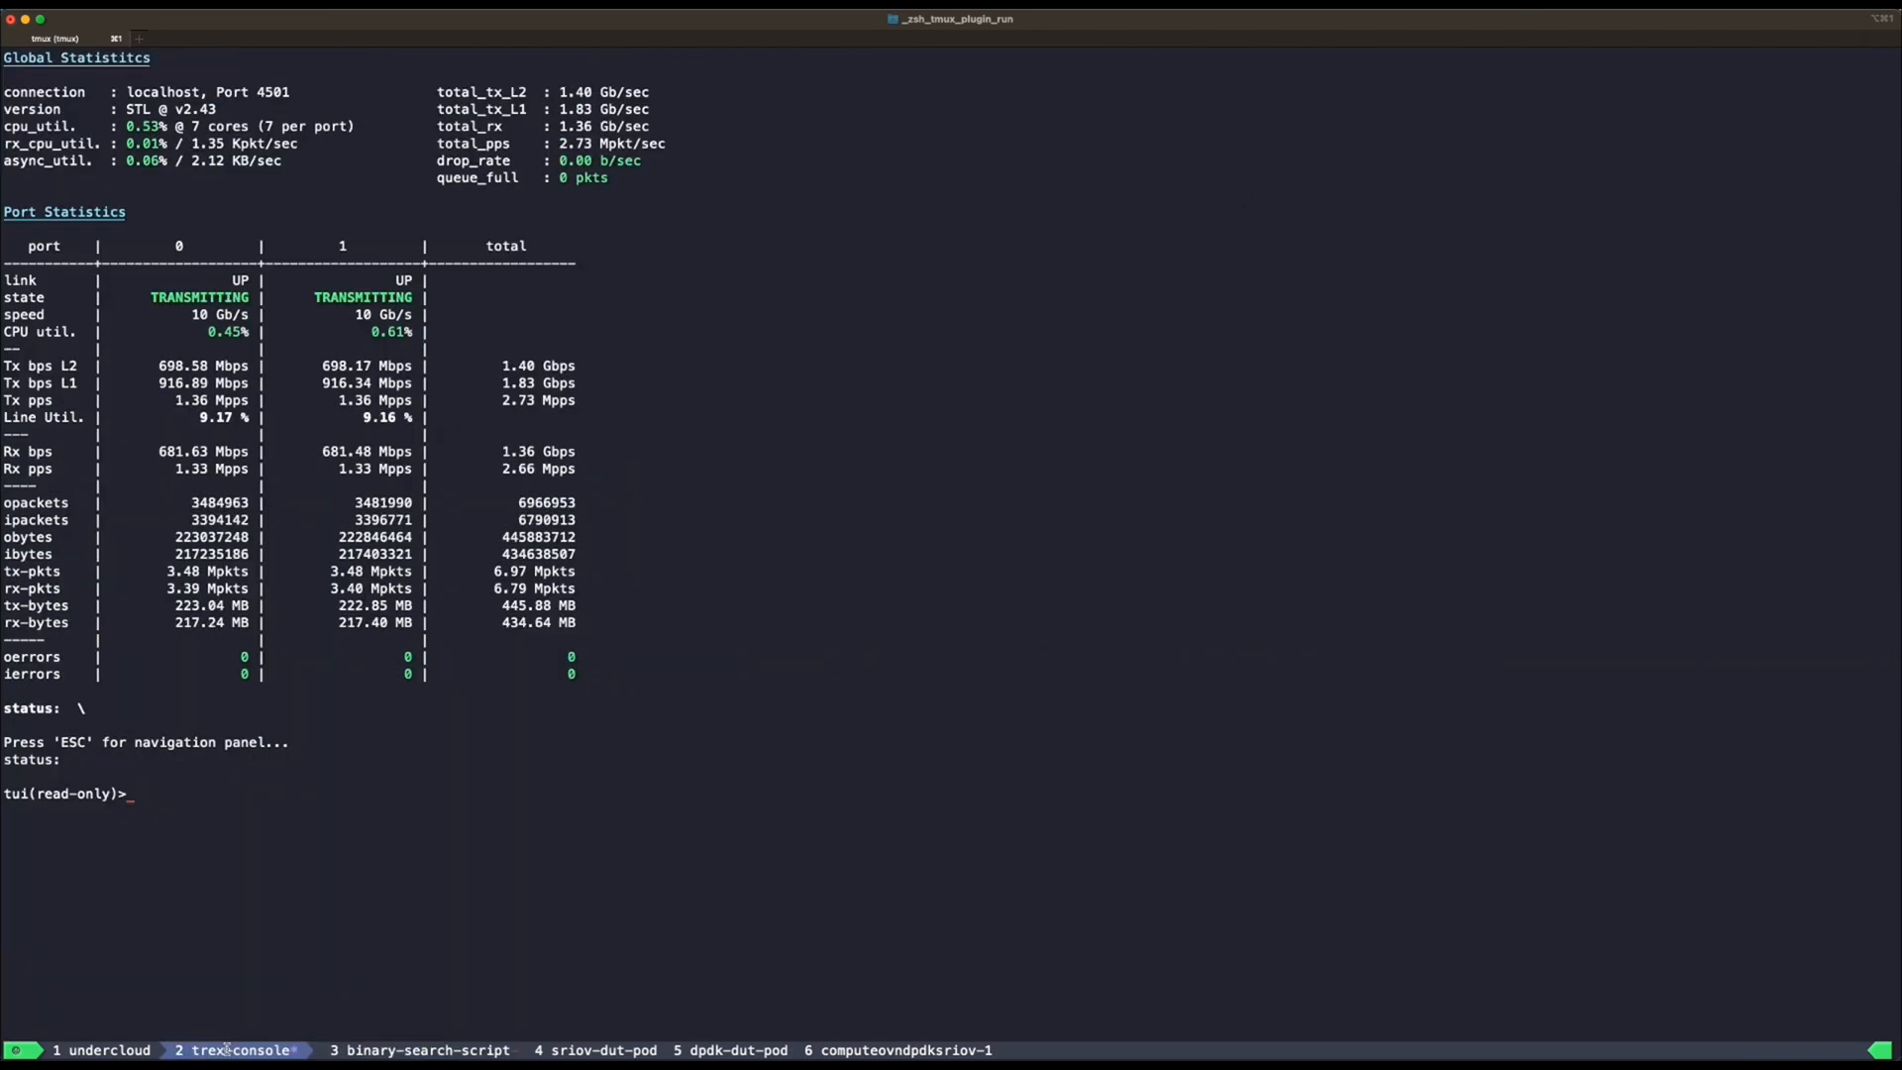